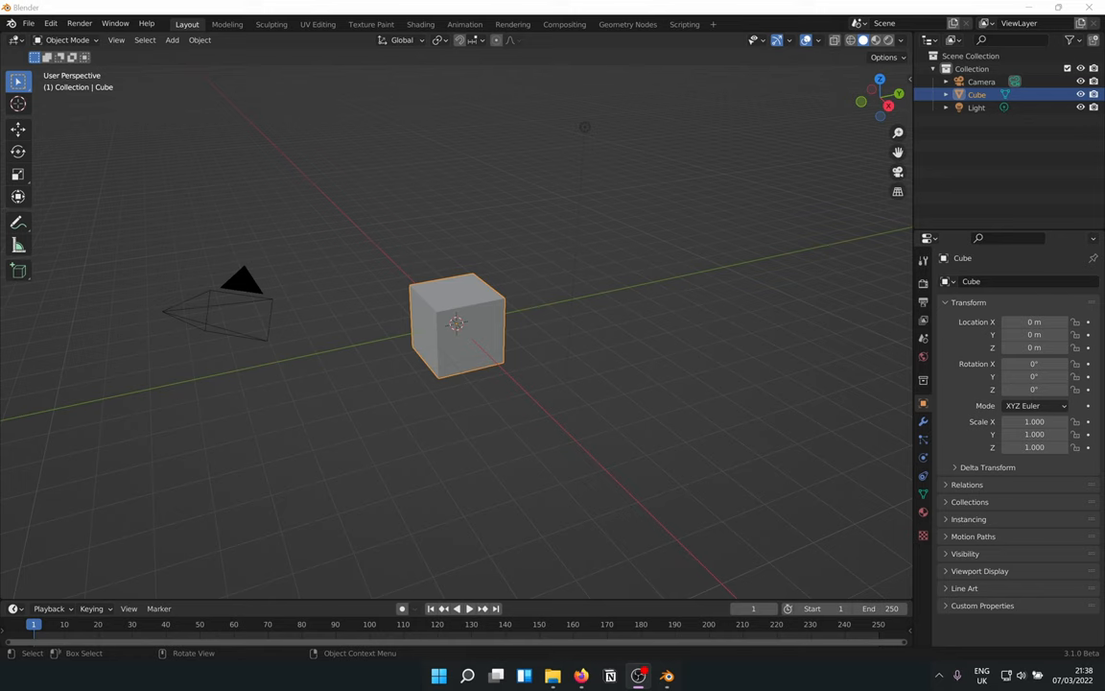
pyautogui.moveTo(288, 419)
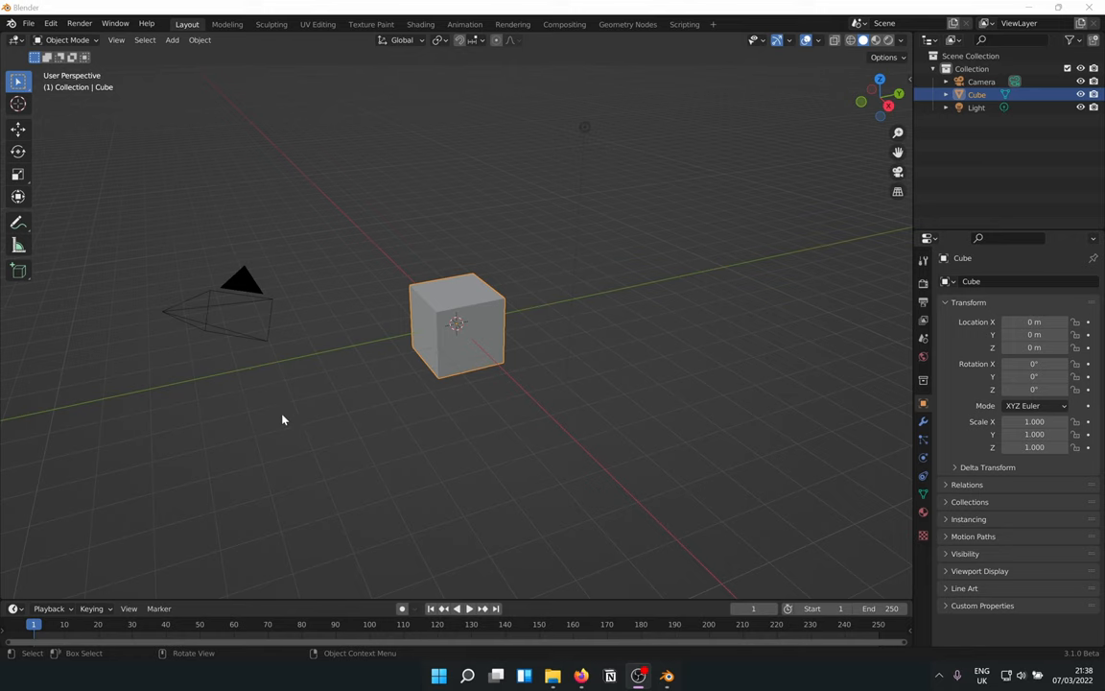
pyautogui.moveTo(347, 390)
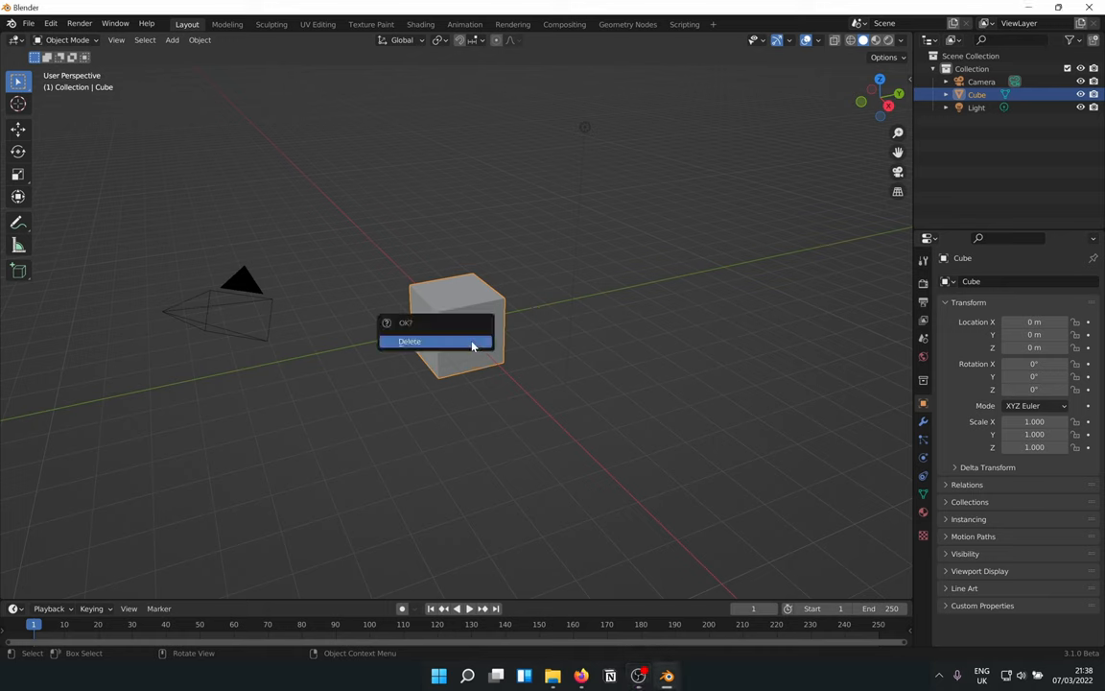
# - Replace the default cube with a cylinder, enter Edit Mode, and apply Shade Smooth
pyautogui.click(408, 340)
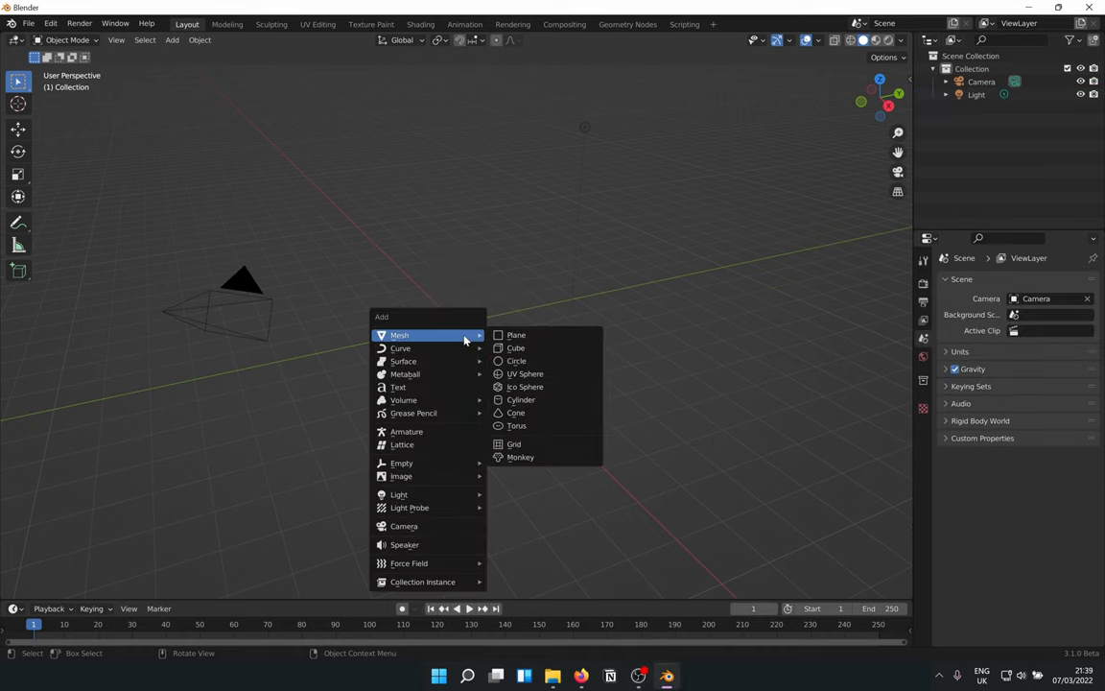
pyautogui.click(521, 399)
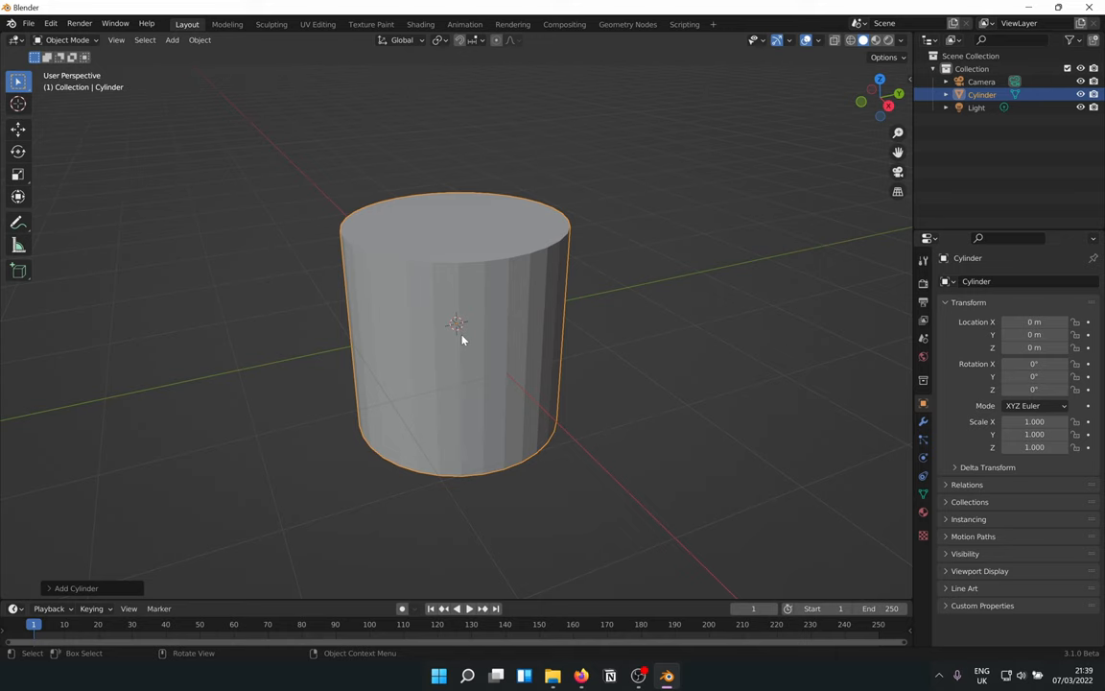
pyautogui.press('Tab')
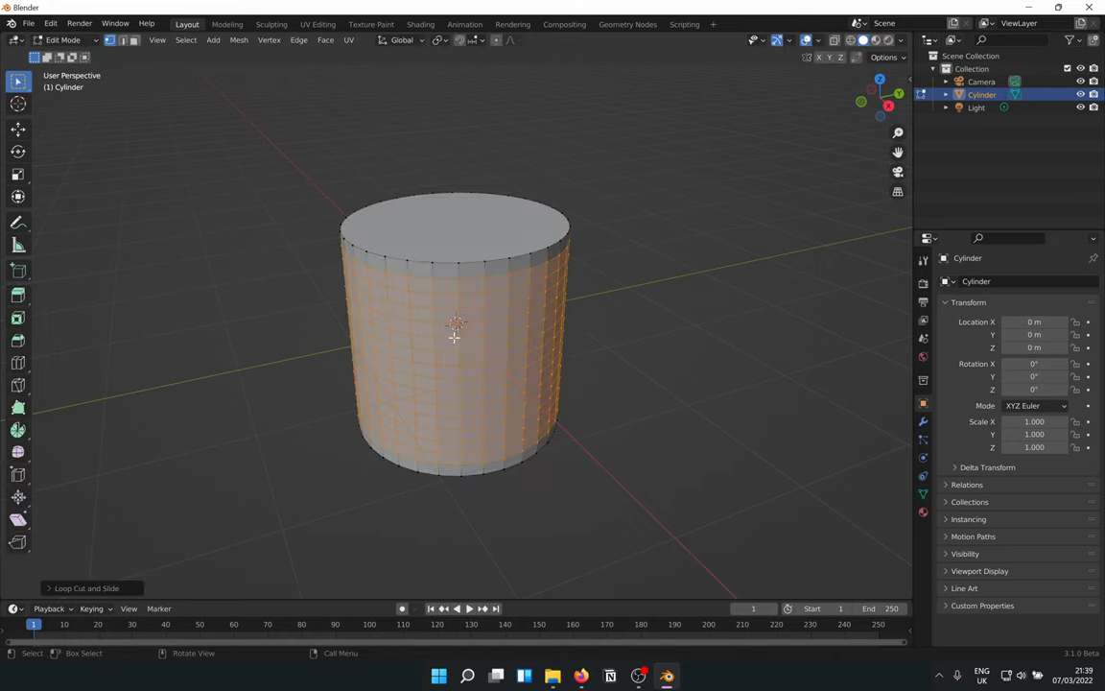
pyautogui.rightClick(454, 336)
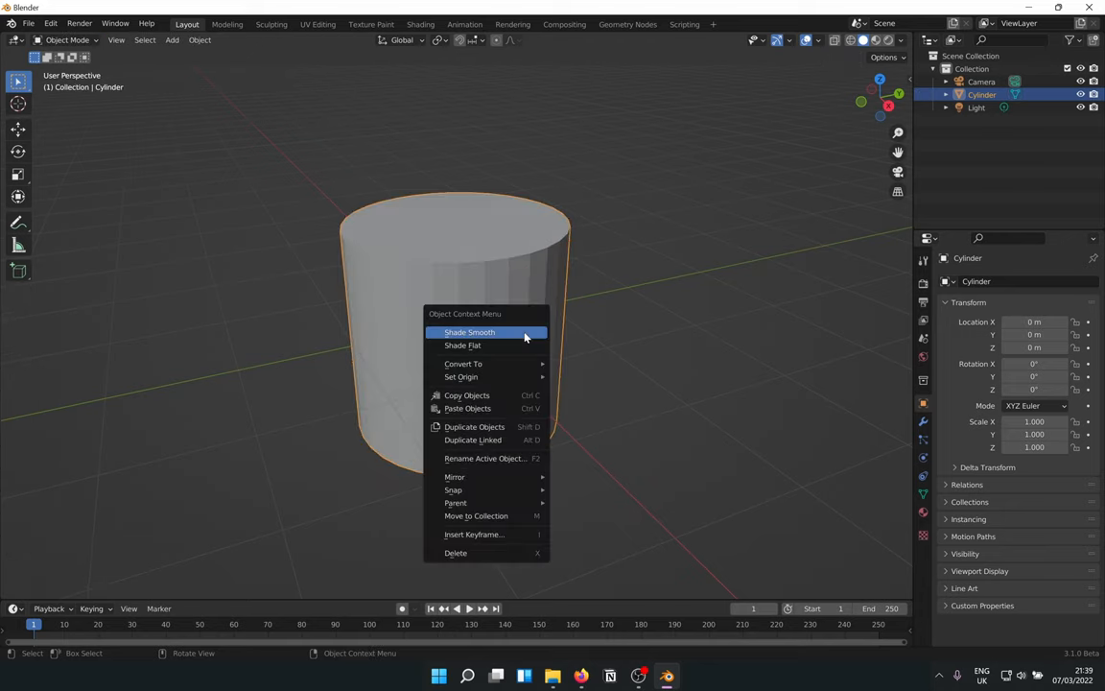
pyautogui.click(469, 331)
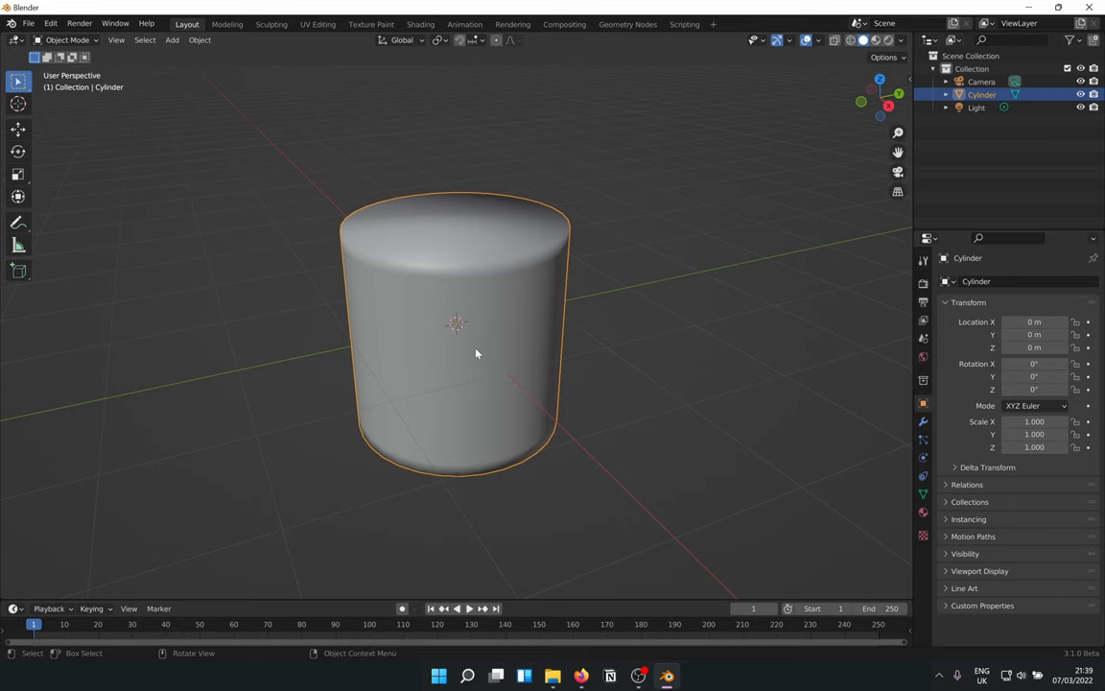
pyautogui.moveTo(499, 329)
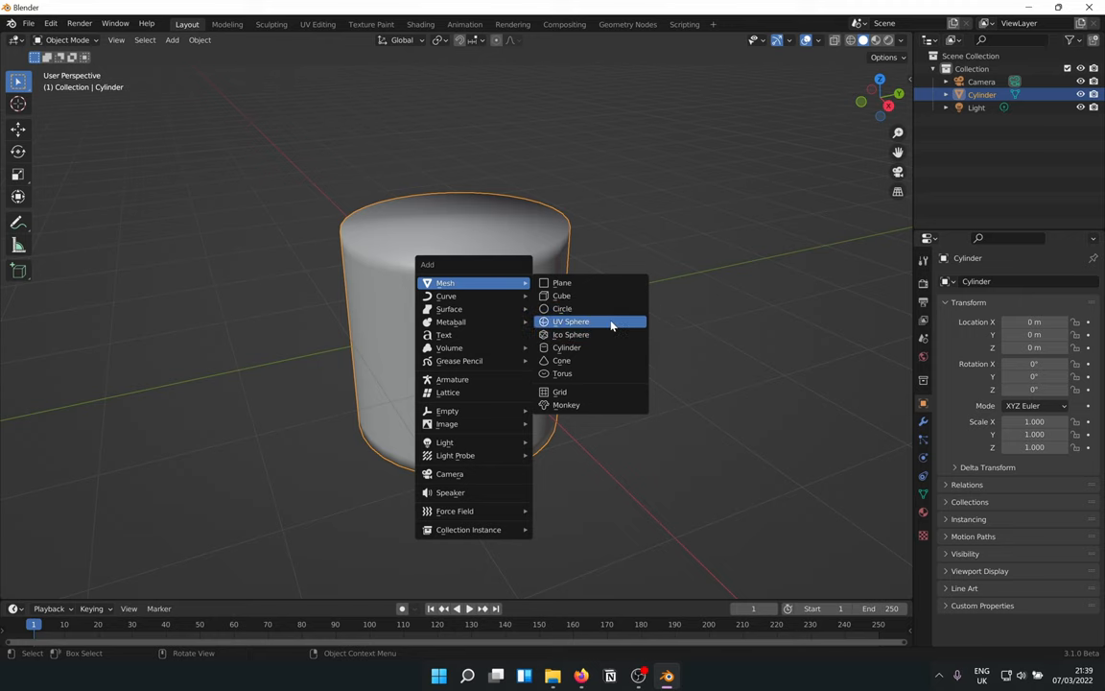
# - Add a UV sphere and rename it water_drop in the Outliner
pyautogui.click(571, 322)
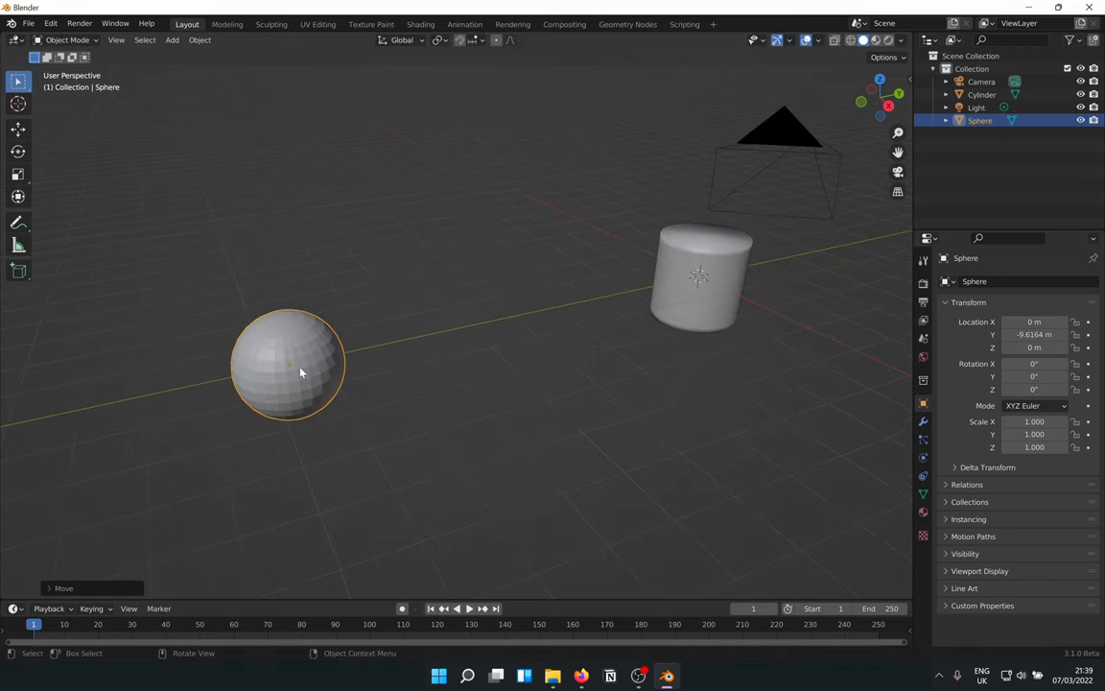
pyautogui.doubleClick(980, 119)
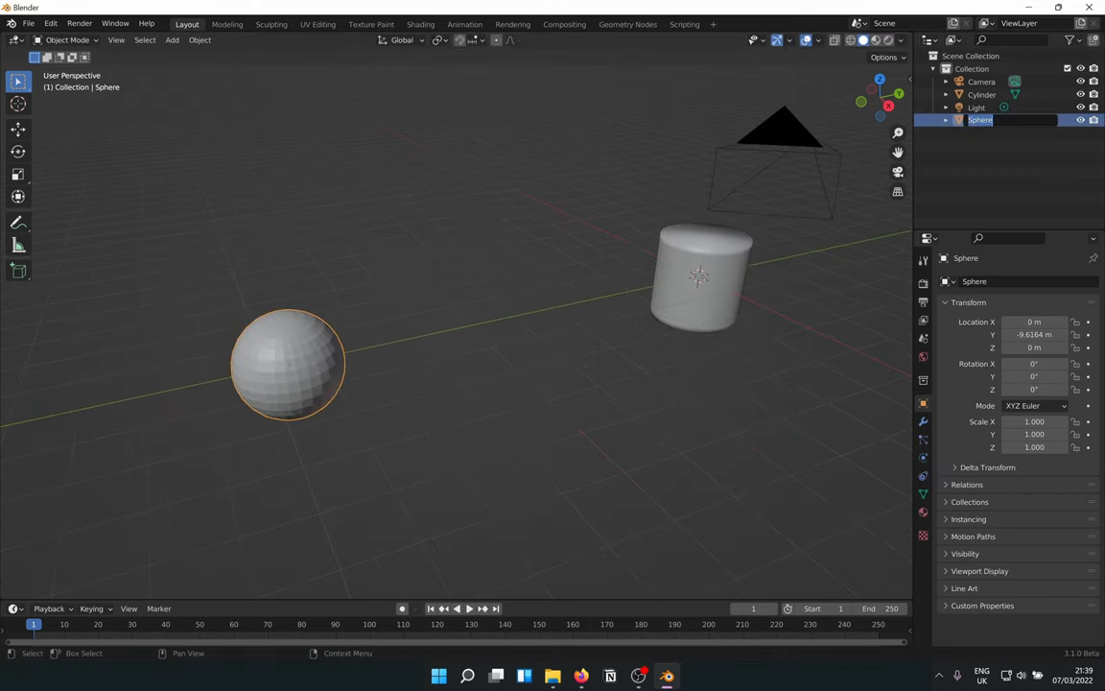
pyautogui.write('water_drop')
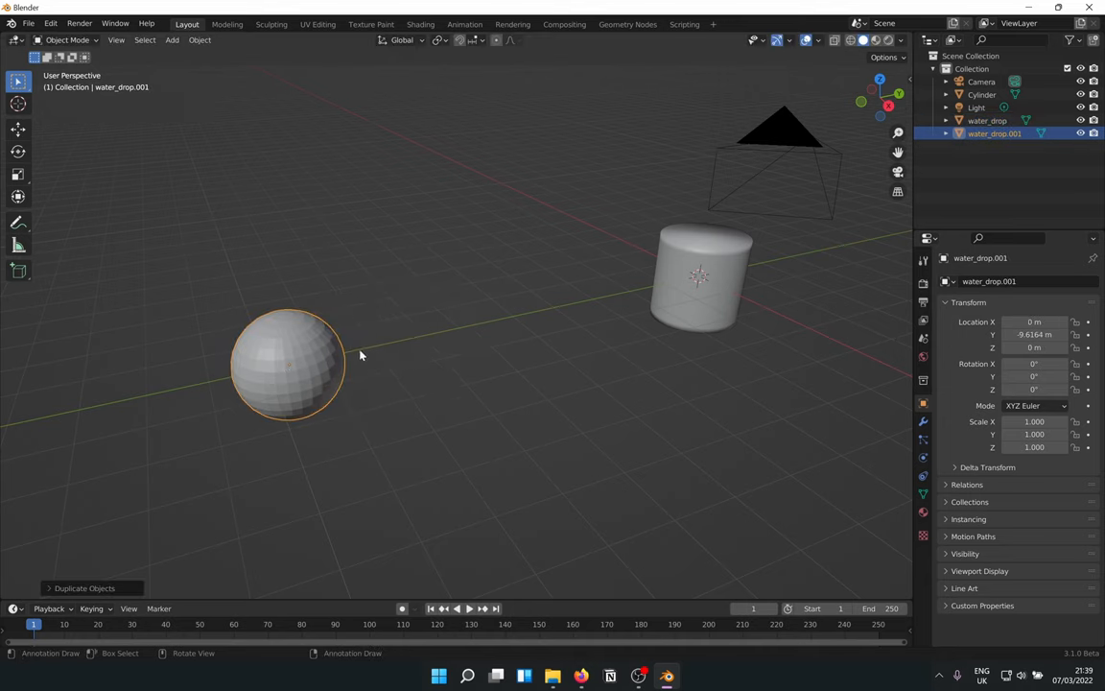
# - Move the duplicated drop aside, rename it trail_drop, and reselect water_drop
pyautogui.press('Tab')
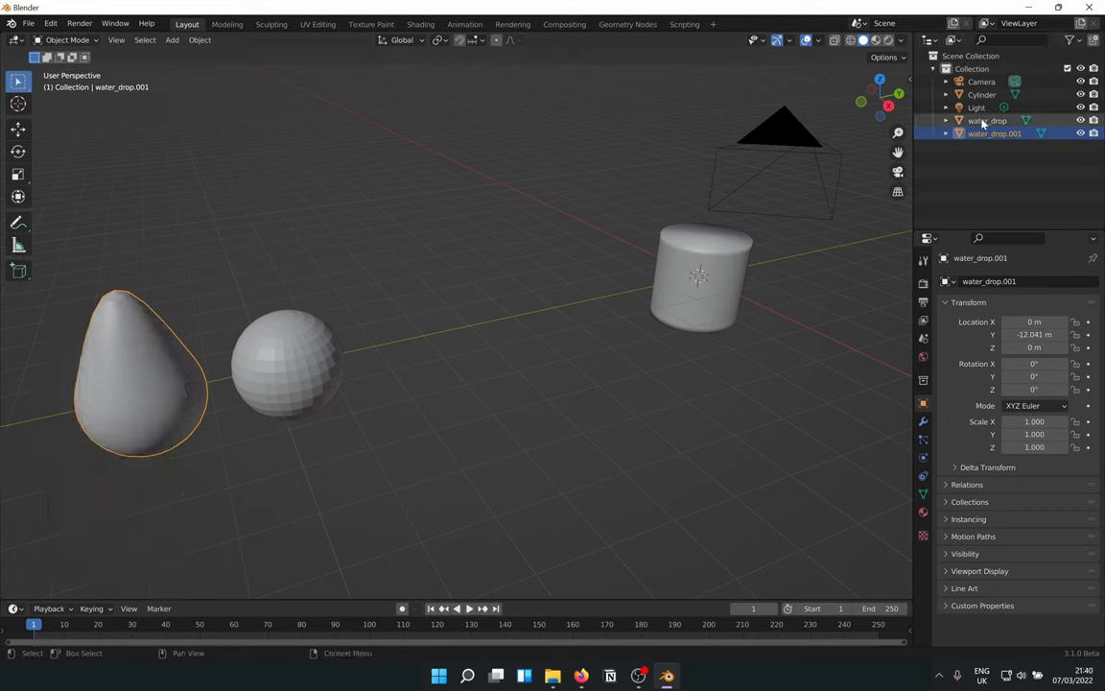
pyautogui.doubleClick(995, 134)
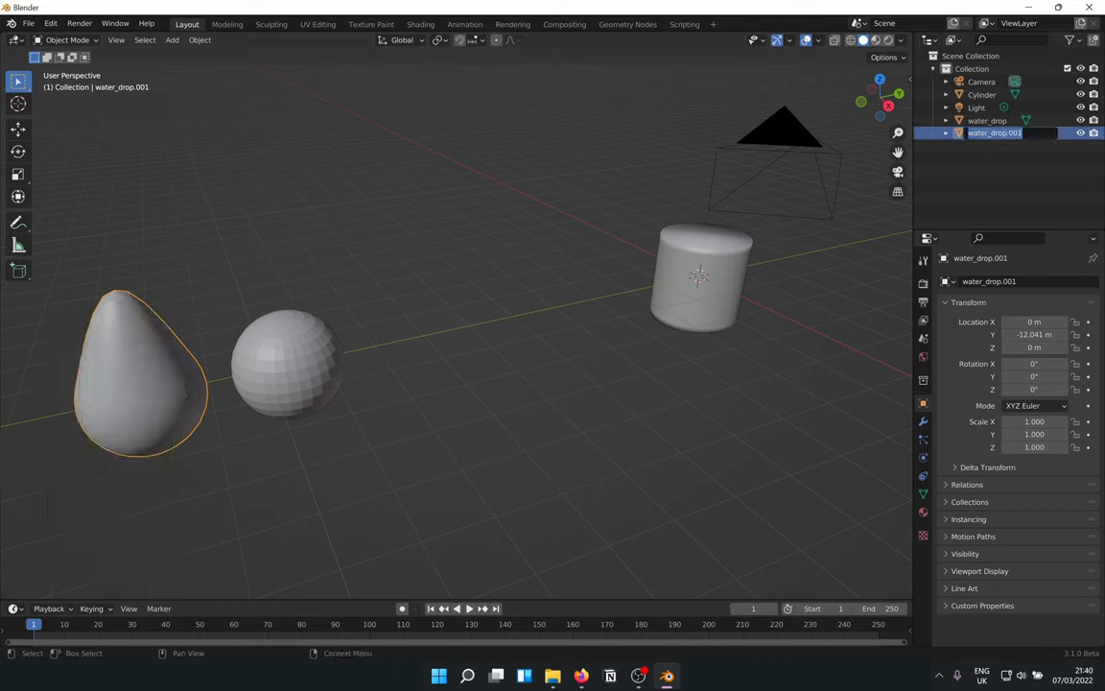
pyautogui.write('trail_drop')
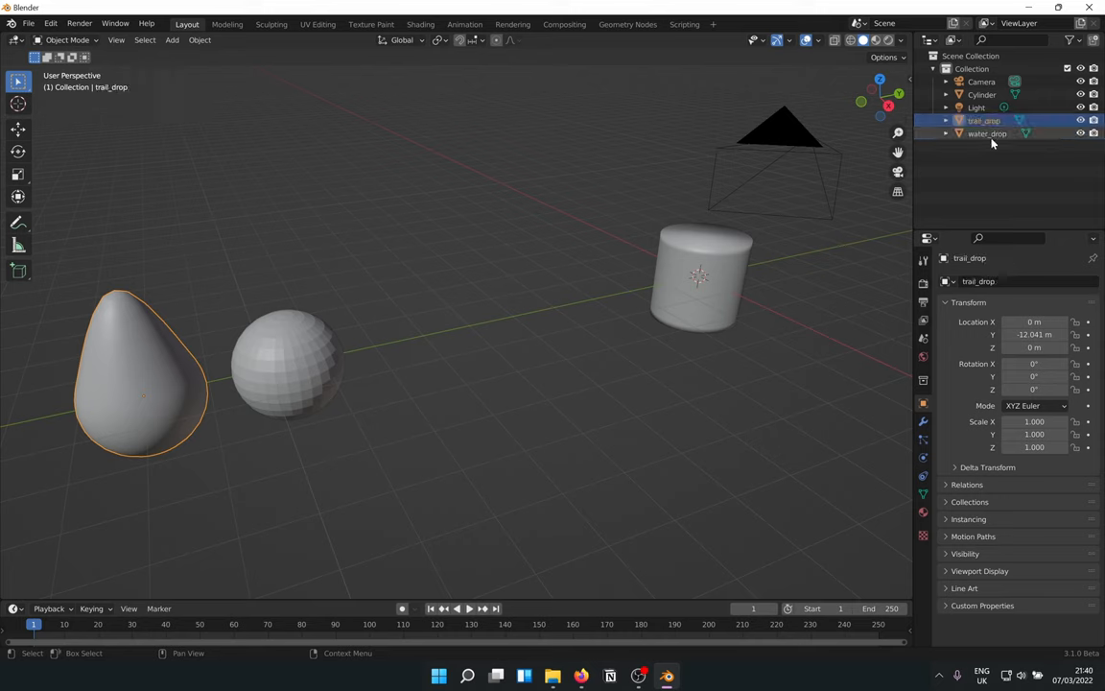
pyautogui.click(363, 330)
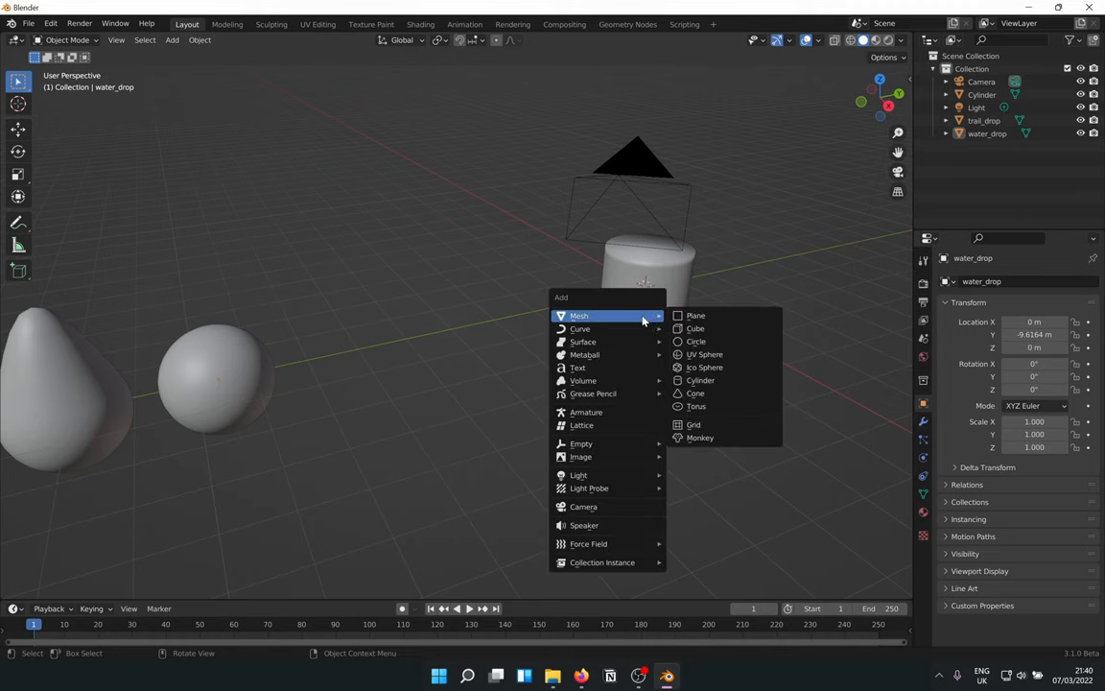
# - Add a Bezier curve and delete all its default points in Edit Mode
pyautogui.click(587, 329)
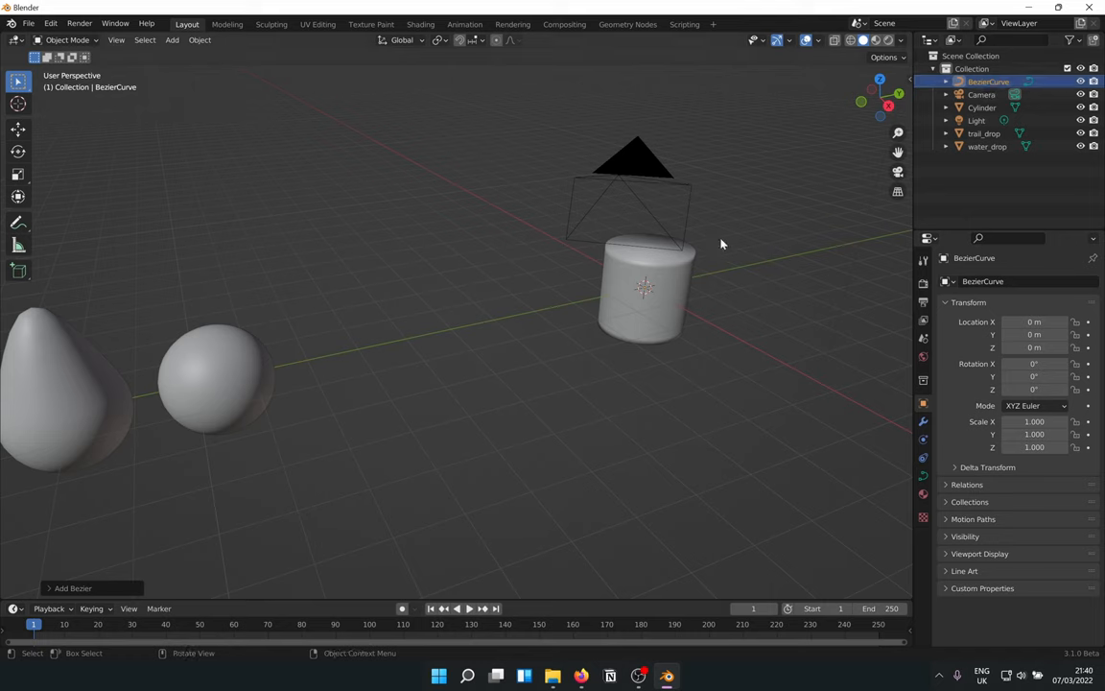
pyautogui.press('Tab')
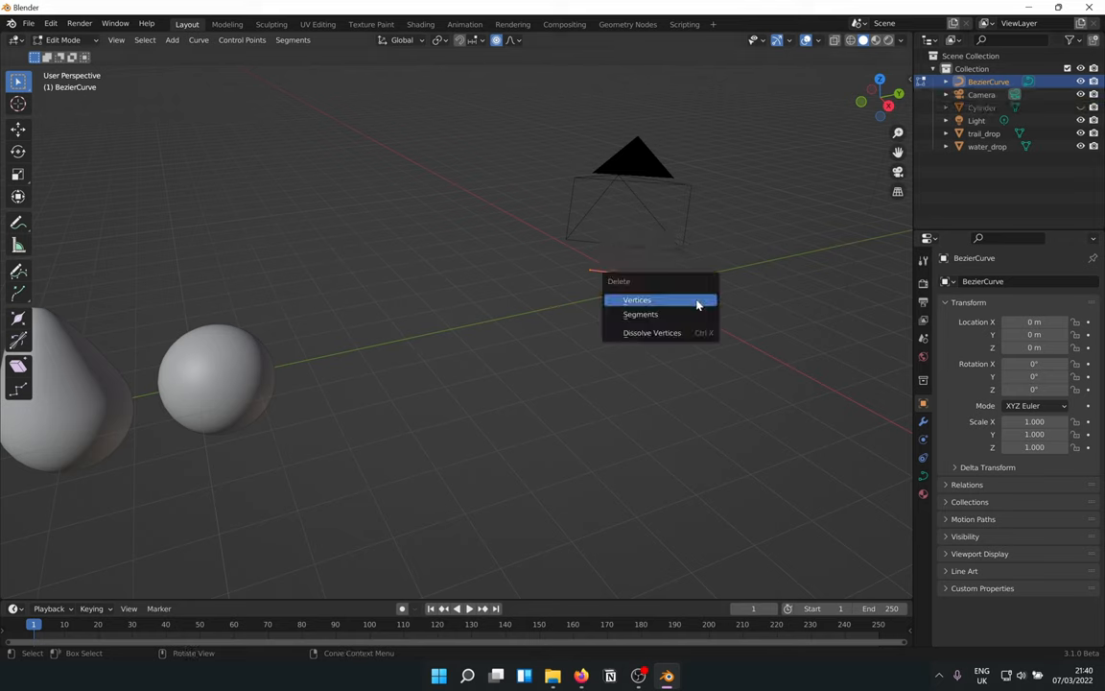
pyautogui.click(637, 300)
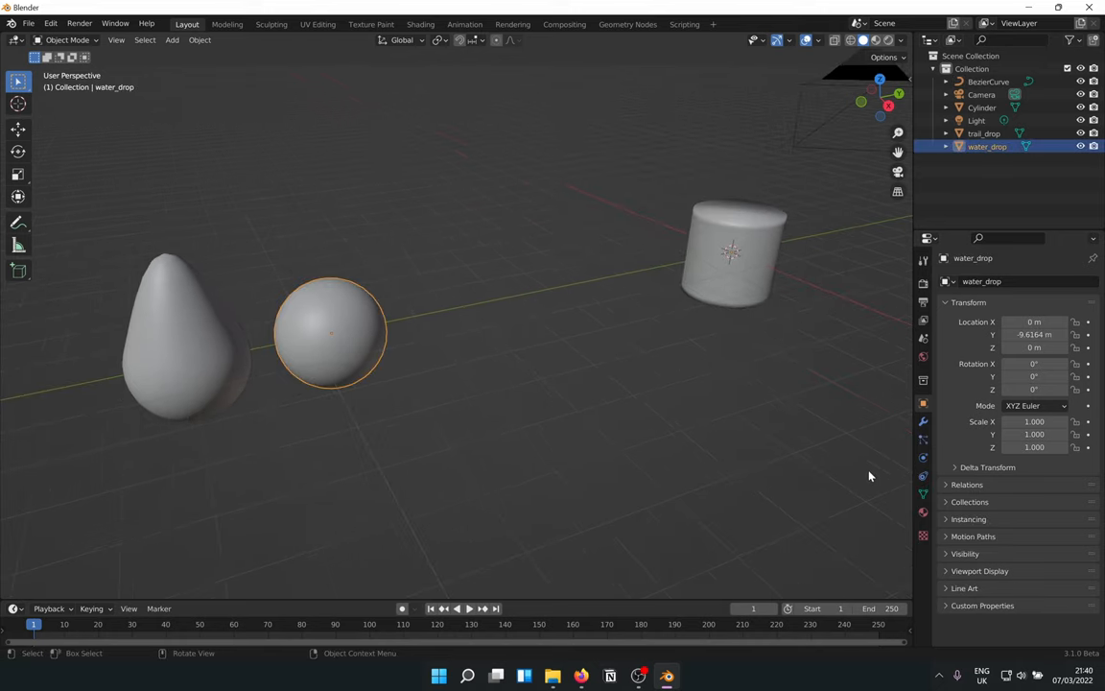
# - Assign the Water material to water_drop and trail_drop, and set the render engine to Cycles
pyautogui.click(923, 401)
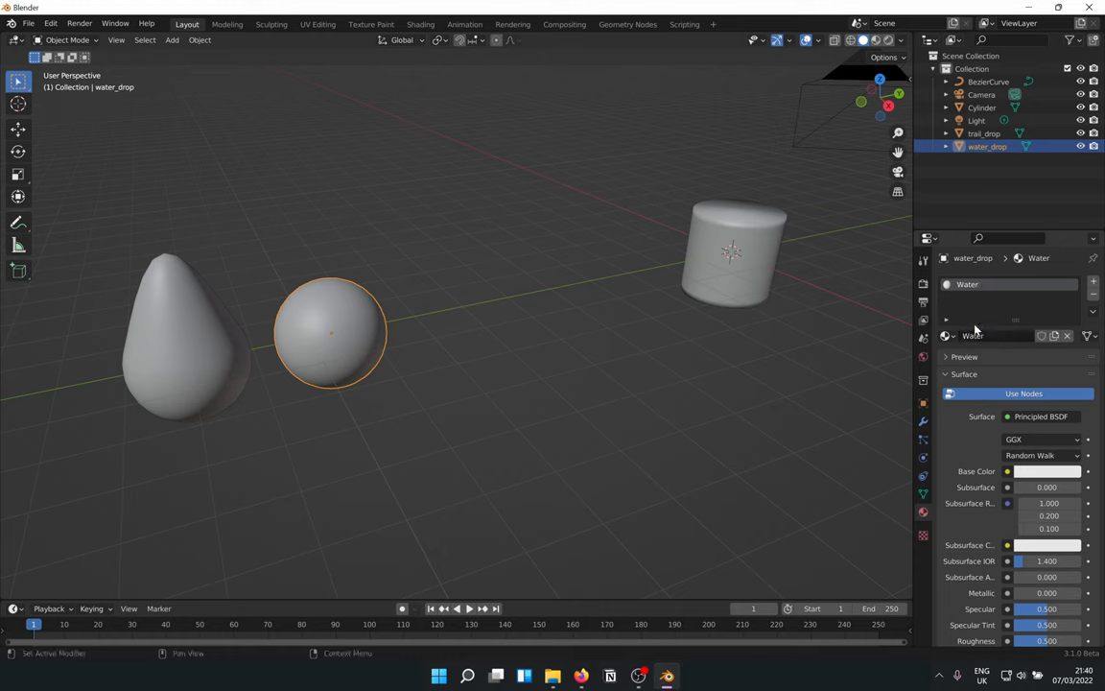
pyautogui.scroll(-3)
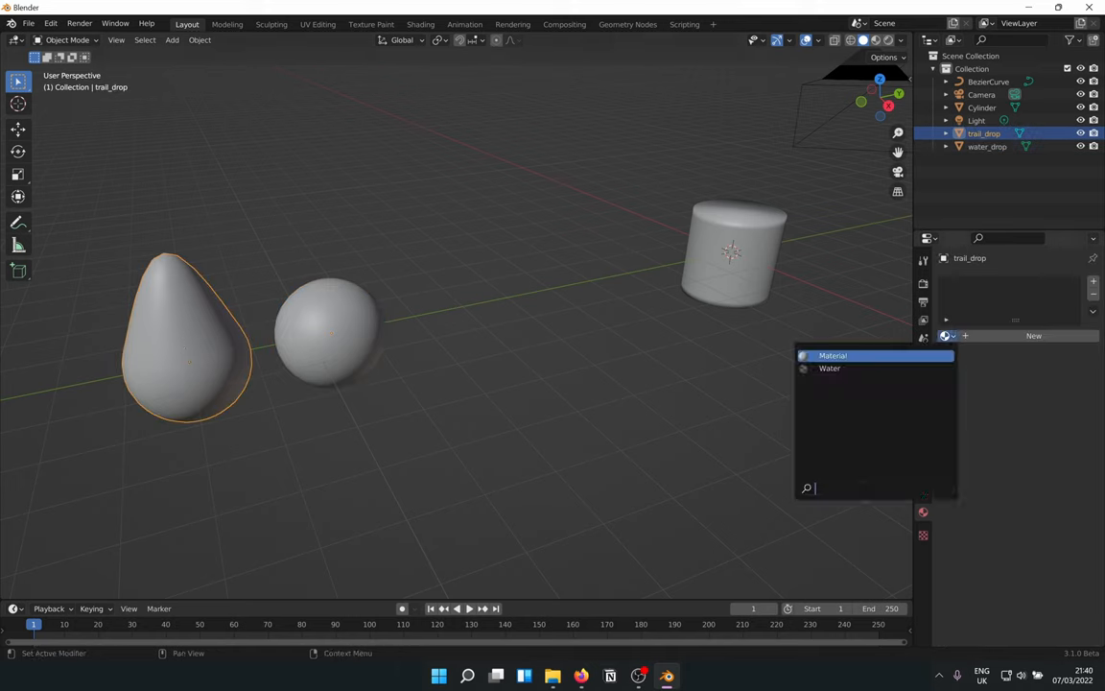
pyautogui.click(829, 369)
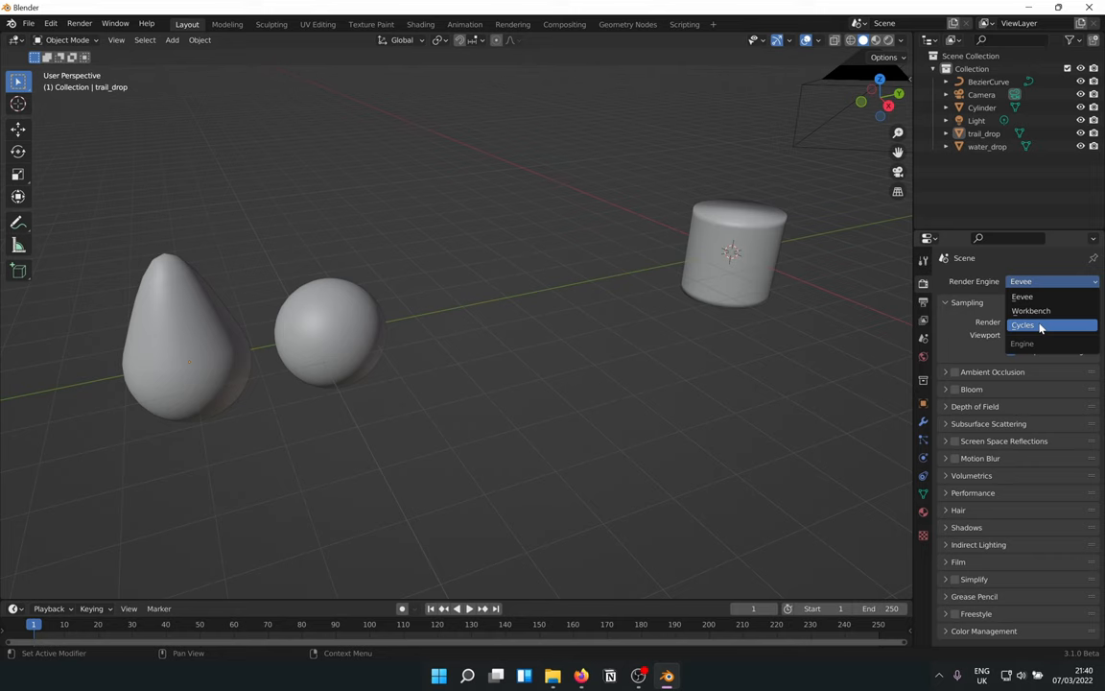
pyautogui.click(1023, 324)
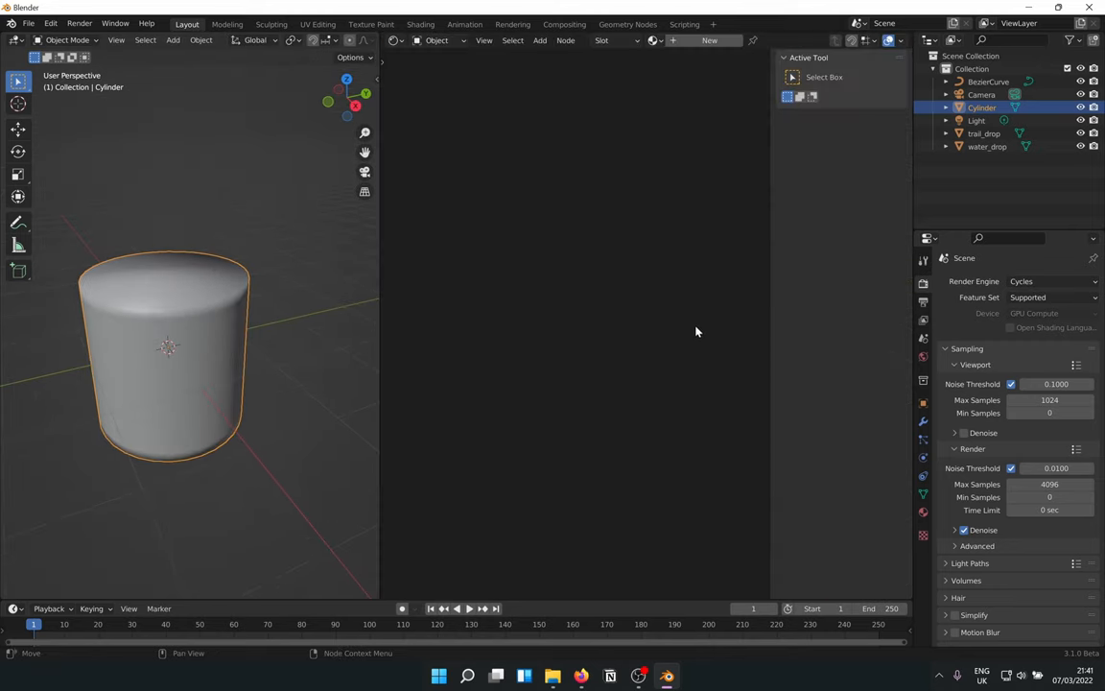
# - Give the cylinder a Metal material with darker base value 0.100, then rename the duplicate
pyautogui.click(923, 511)
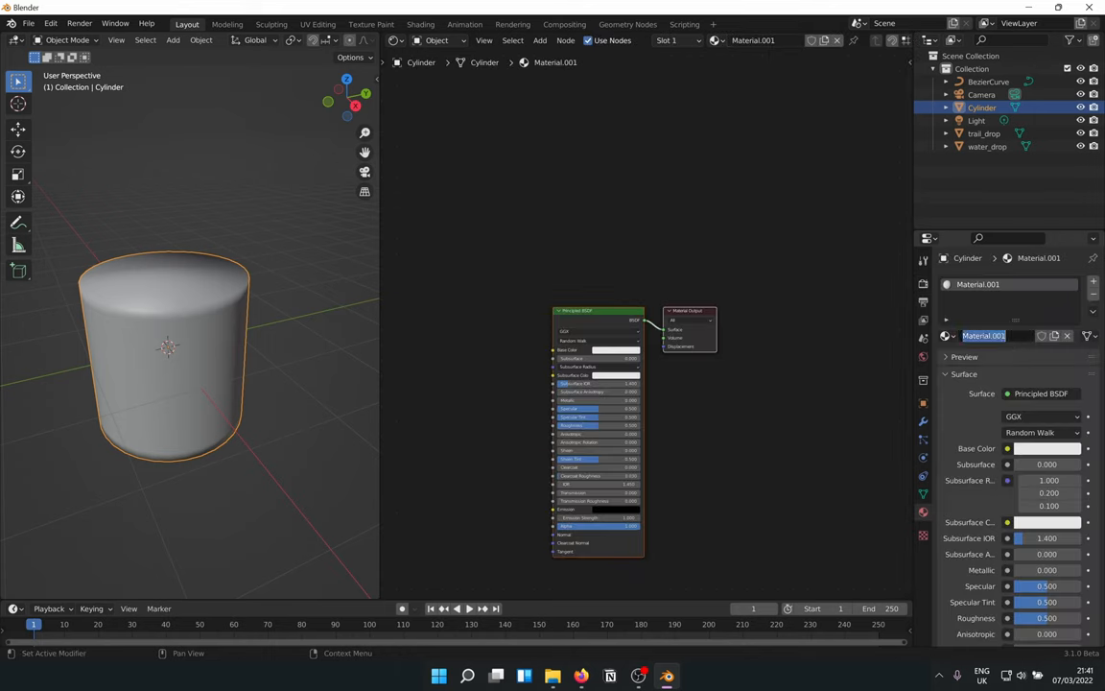
pyautogui.write('Metal_clean')
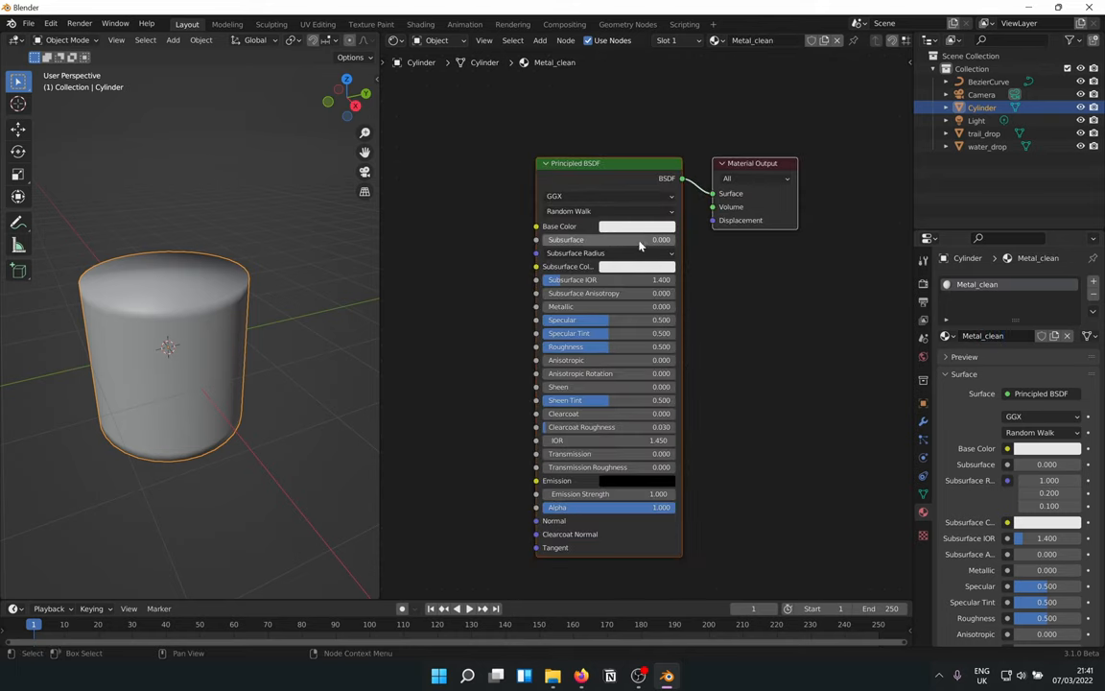
pyautogui.click(636, 225)
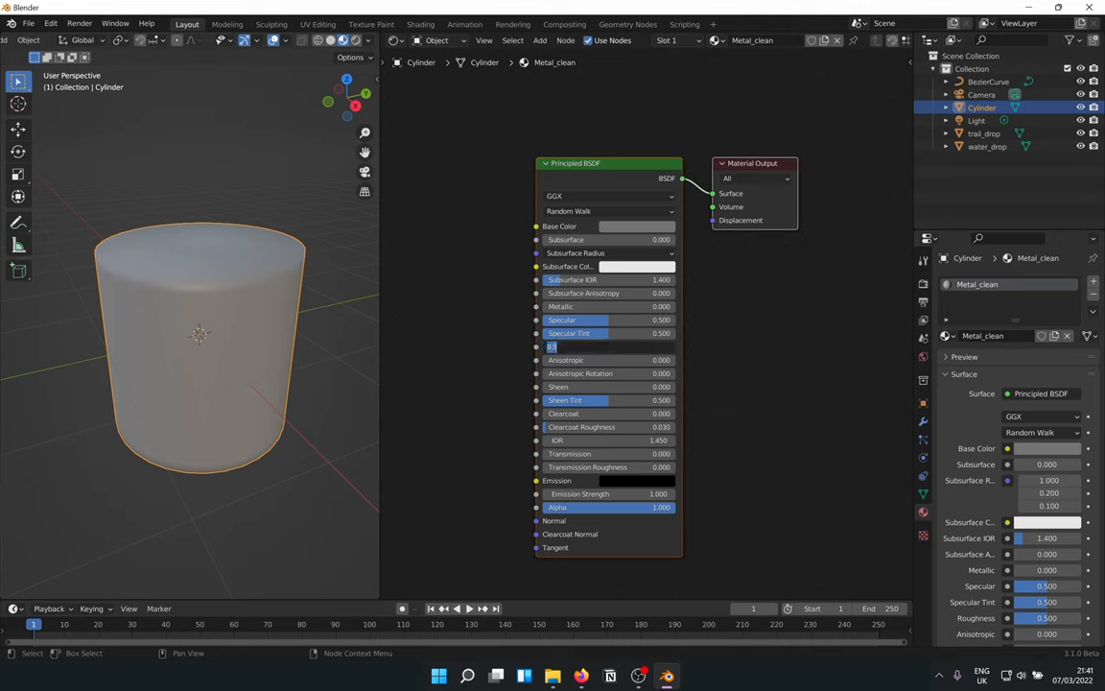
pyautogui.write('0.100')
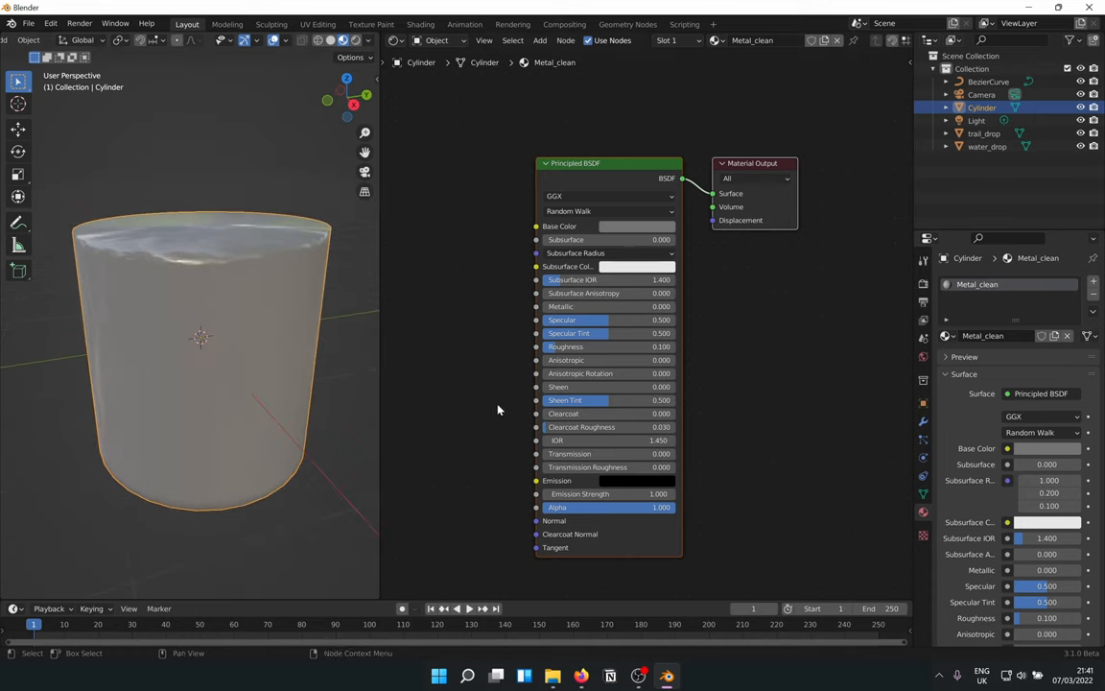
pyautogui.moveTo(569, 318)
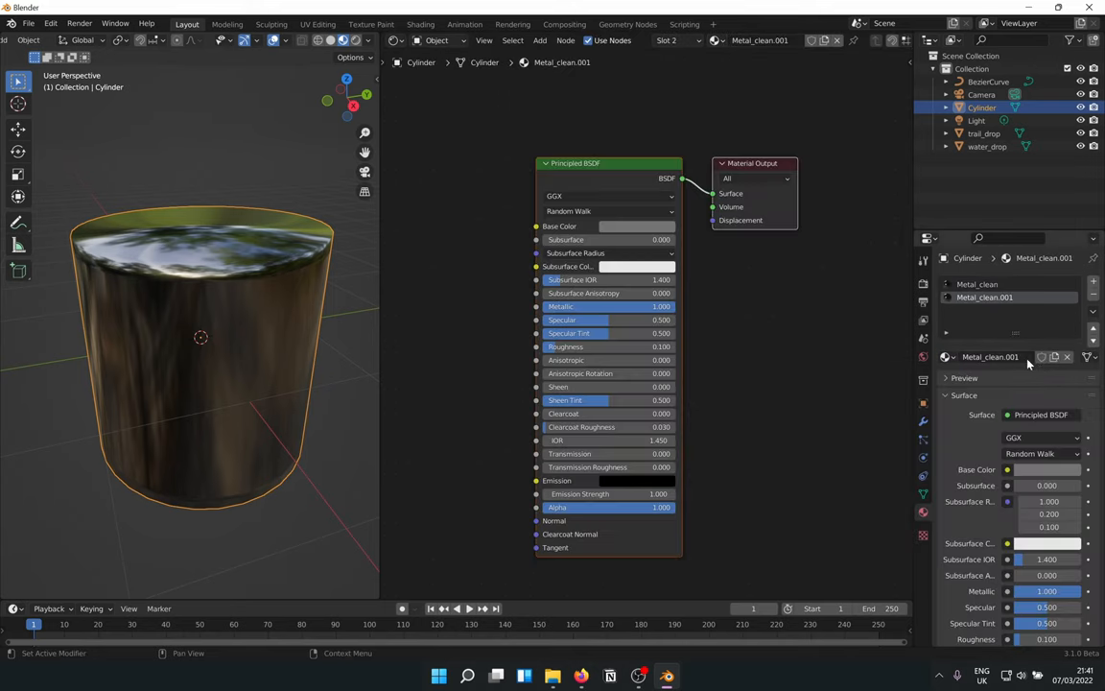
pyautogui.doubleClick(991, 356)
pyautogui.write('Metal_frosted')
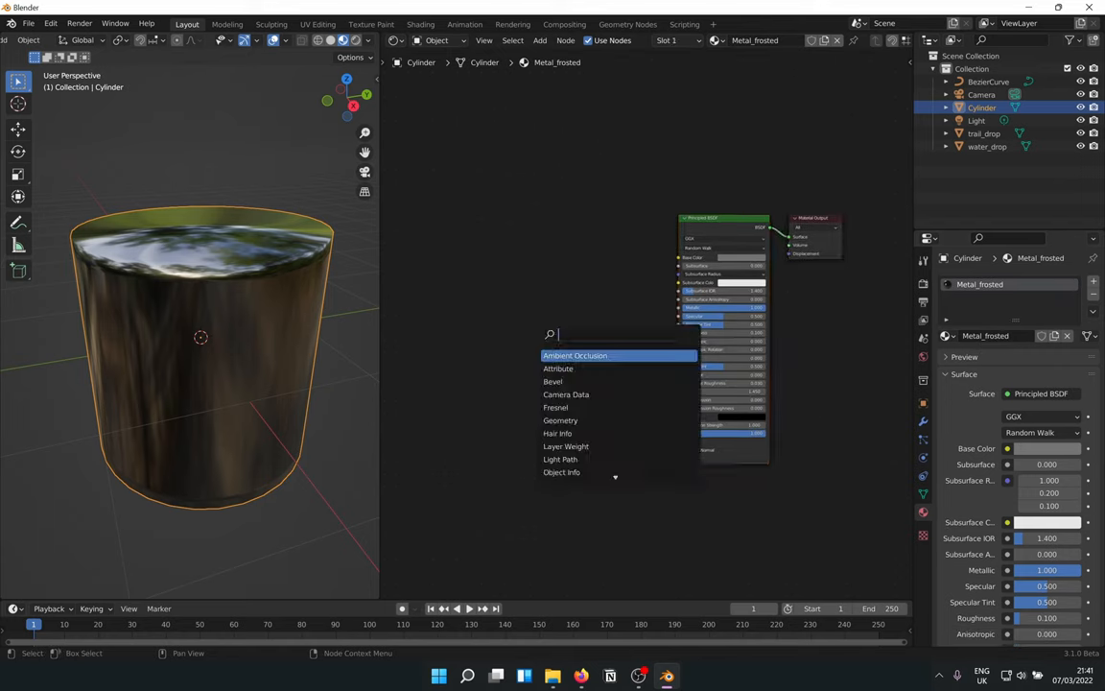
# - Add a Noise Texture node and a ColorRamp fed by it to Metal_frosted
pyautogui.write('noise')
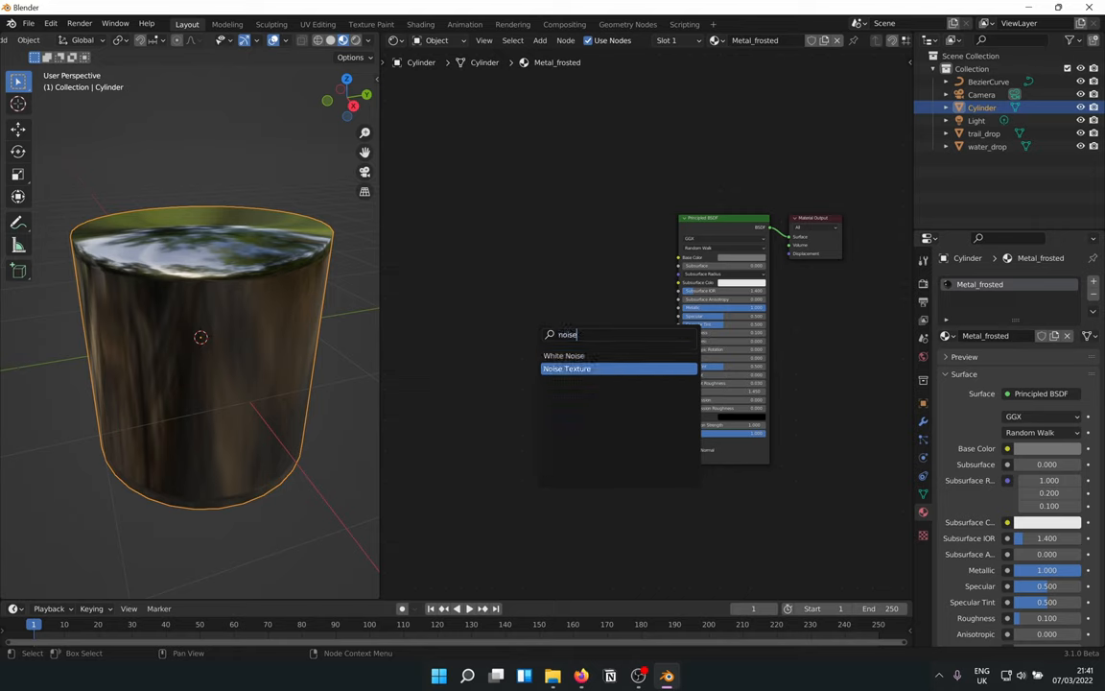
pyautogui.click(567, 369)
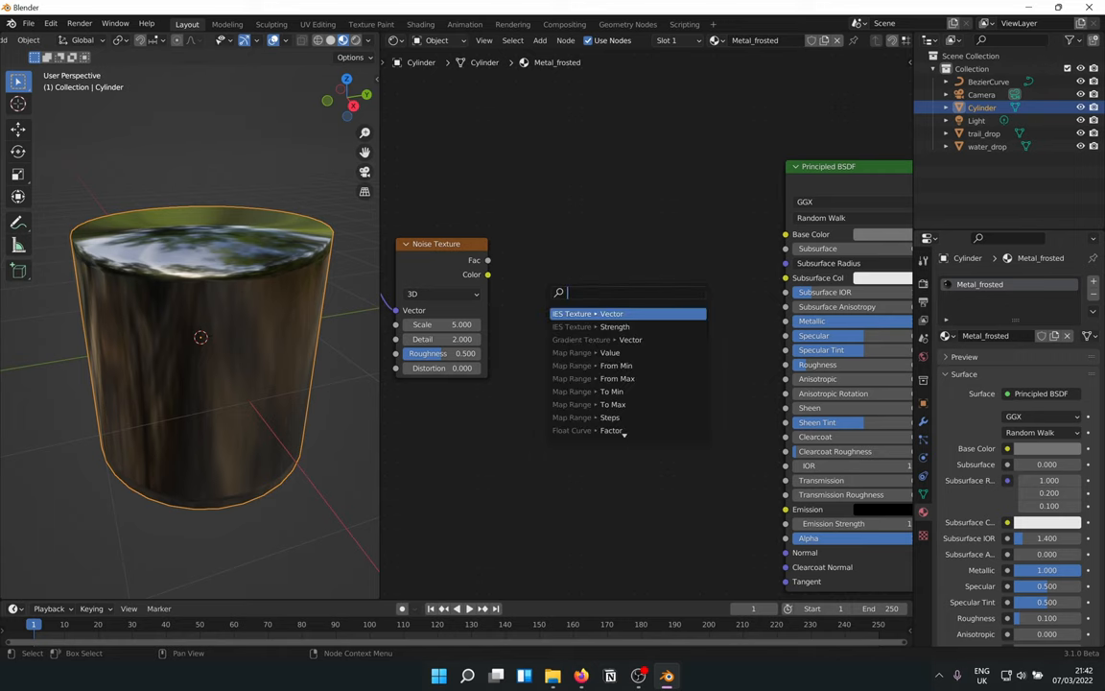
pyautogui.click(572, 312)
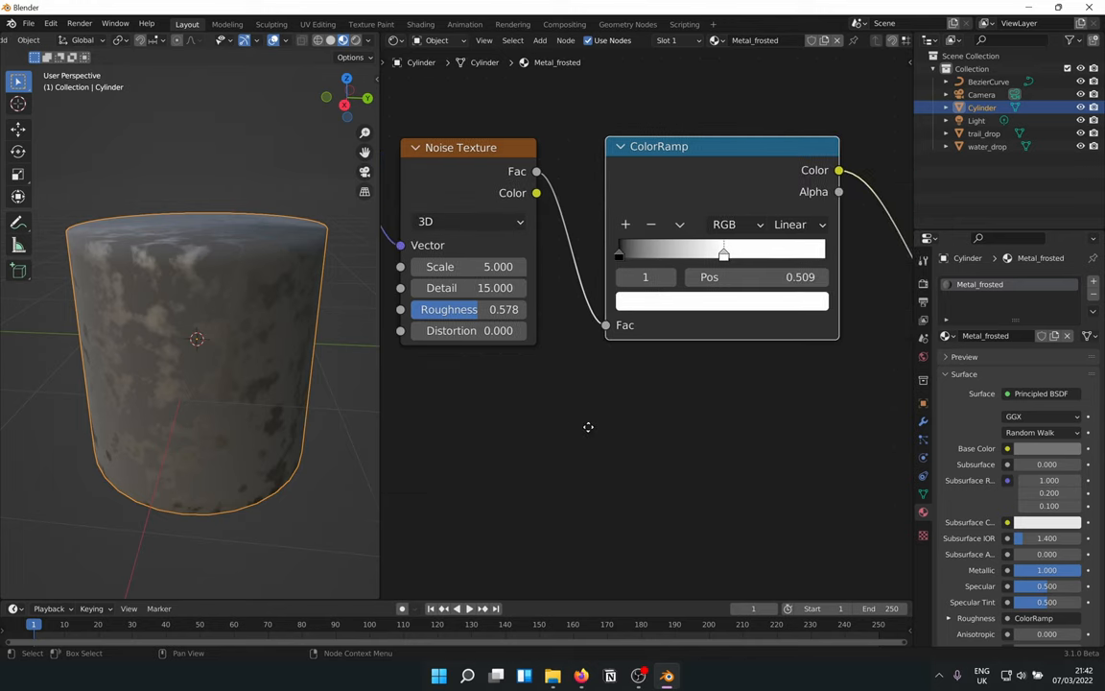
pyautogui.moveTo(685, 297)
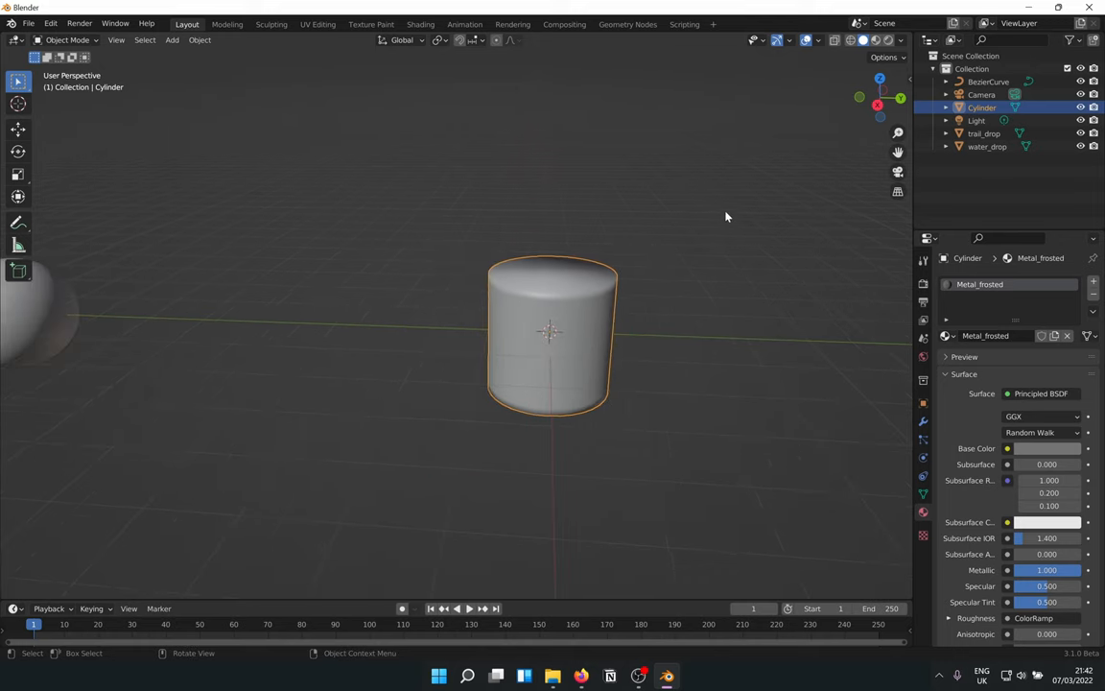
# - Create a new geometry node tree for the cylinder and add a Join Geometry node
pyautogui.click(628, 24)
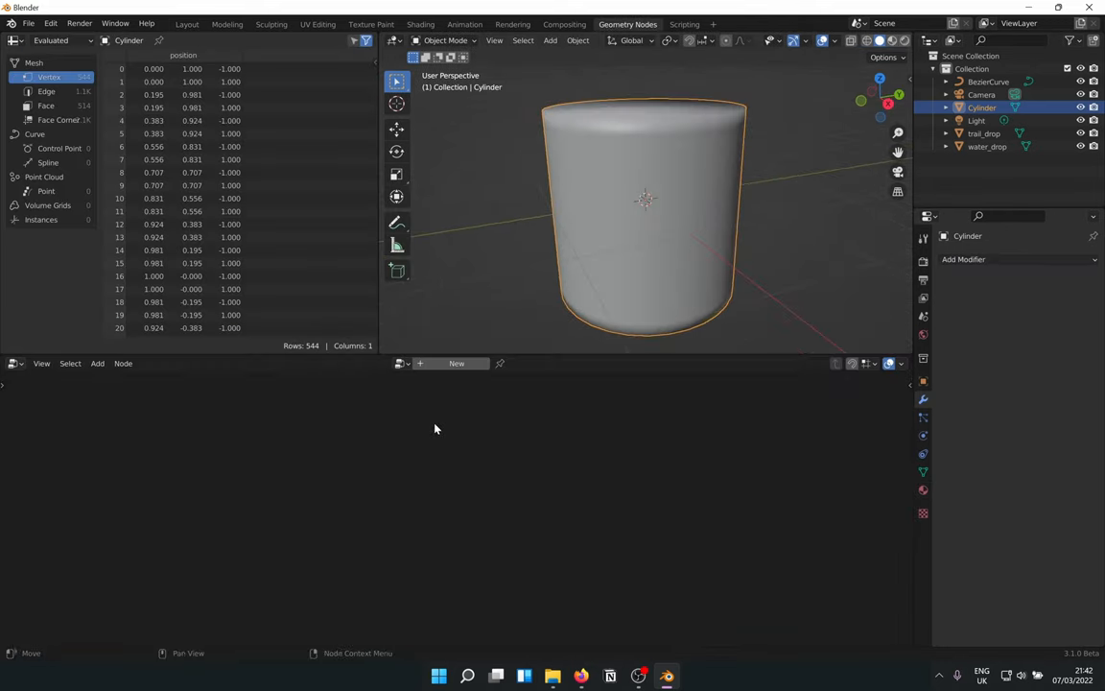
pyautogui.click(457, 362)
pyautogui.write('jo')
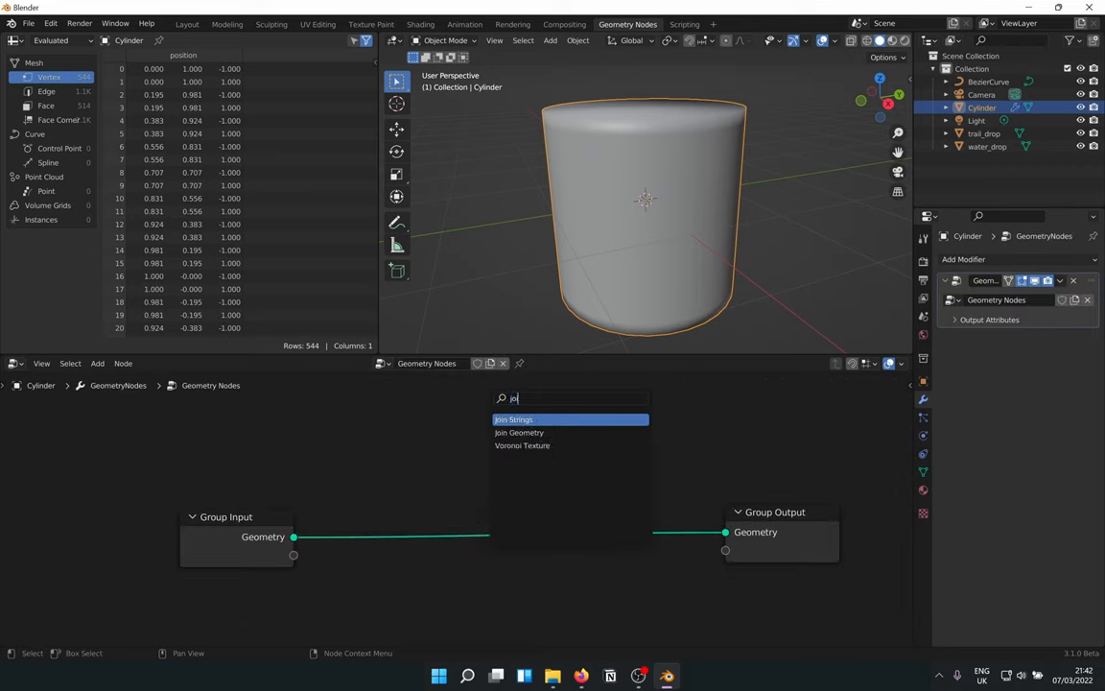
pyautogui.click(519, 432)
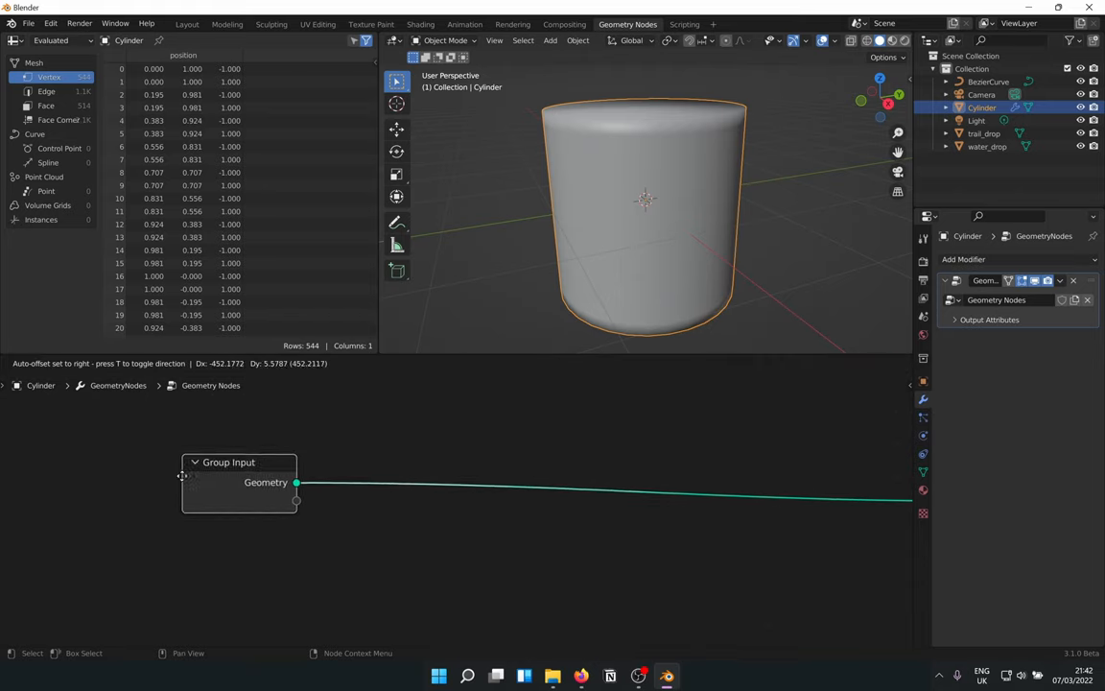
# - Add Distribute Points on Faces and Instance on Points nodes, with minimum distance 0.01 m
pyautogui.moveTo(240, 482); pyautogui.dragTo(298, 459)
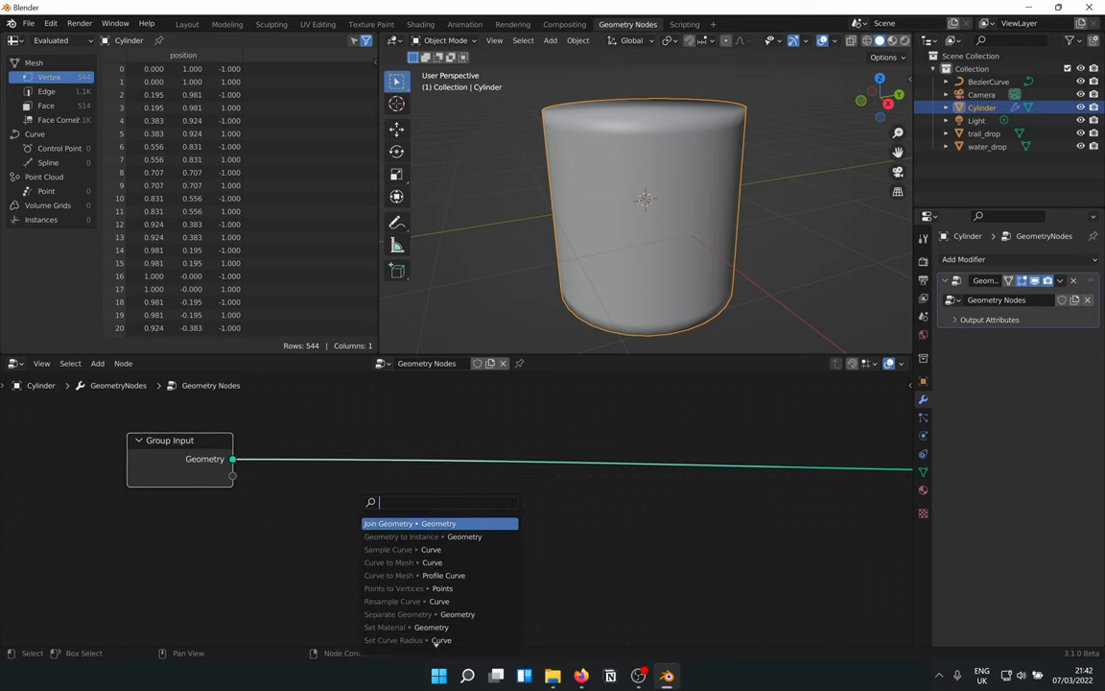
pyautogui.write('distr')
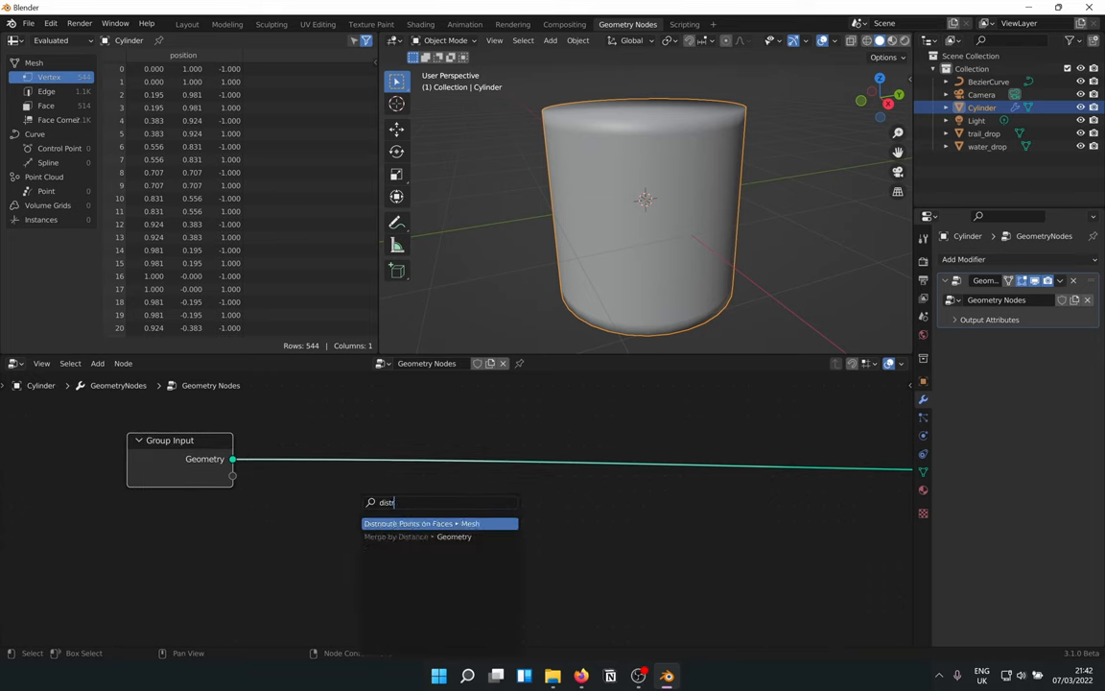
pyautogui.click(420, 522)
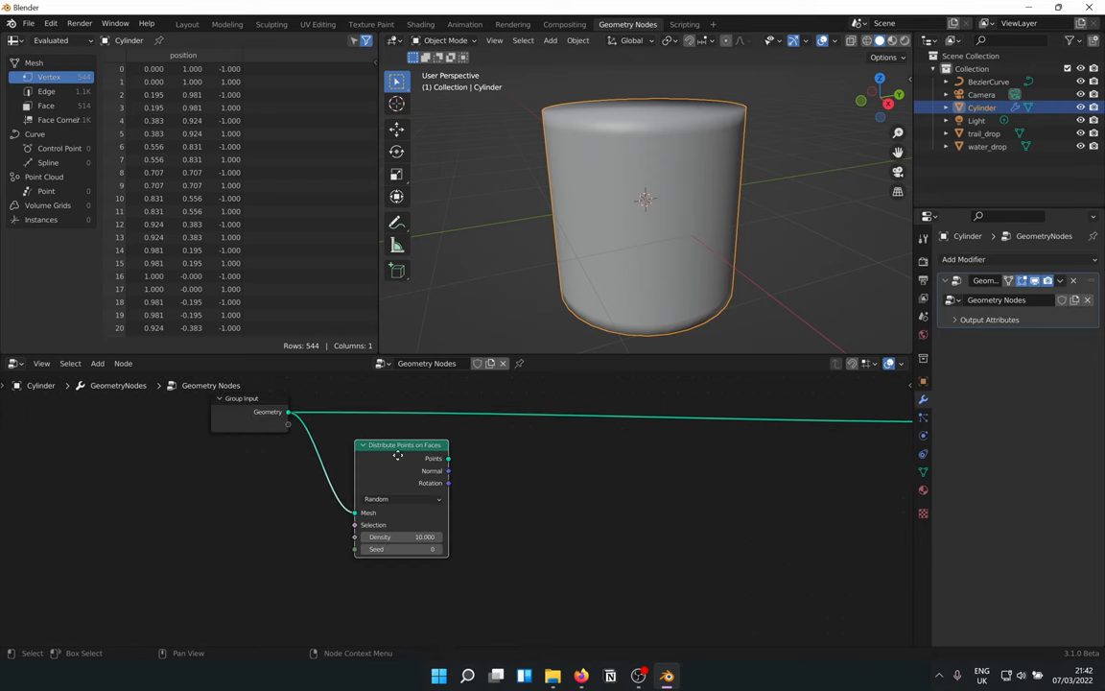
pyautogui.write('ins')
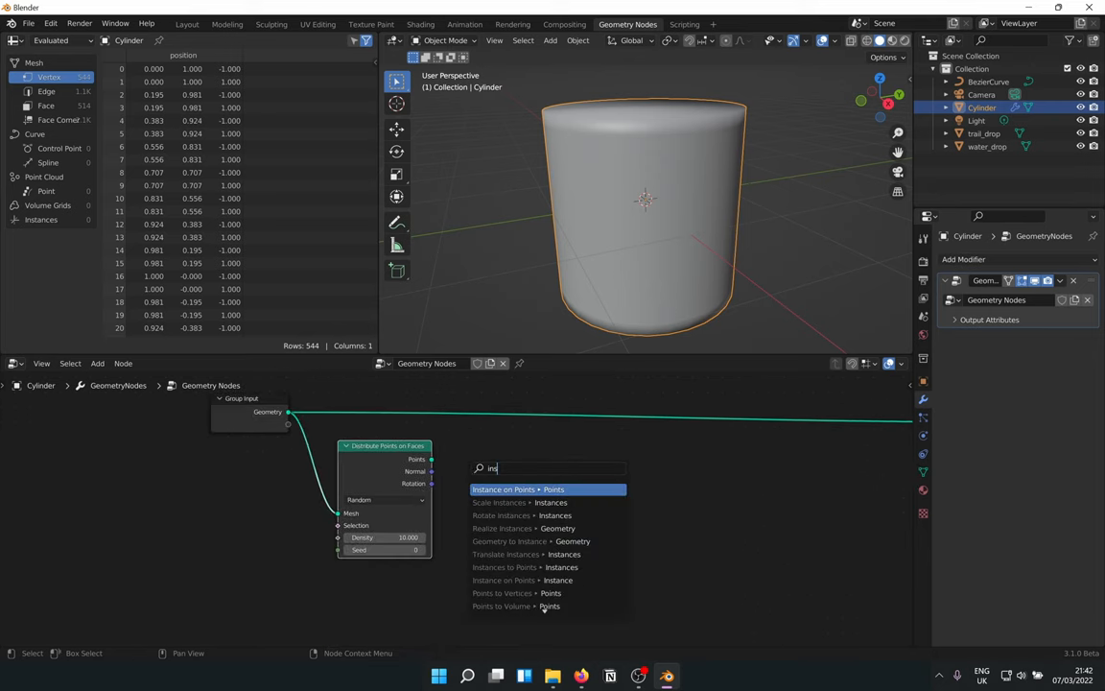
pyautogui.click(518, 489)
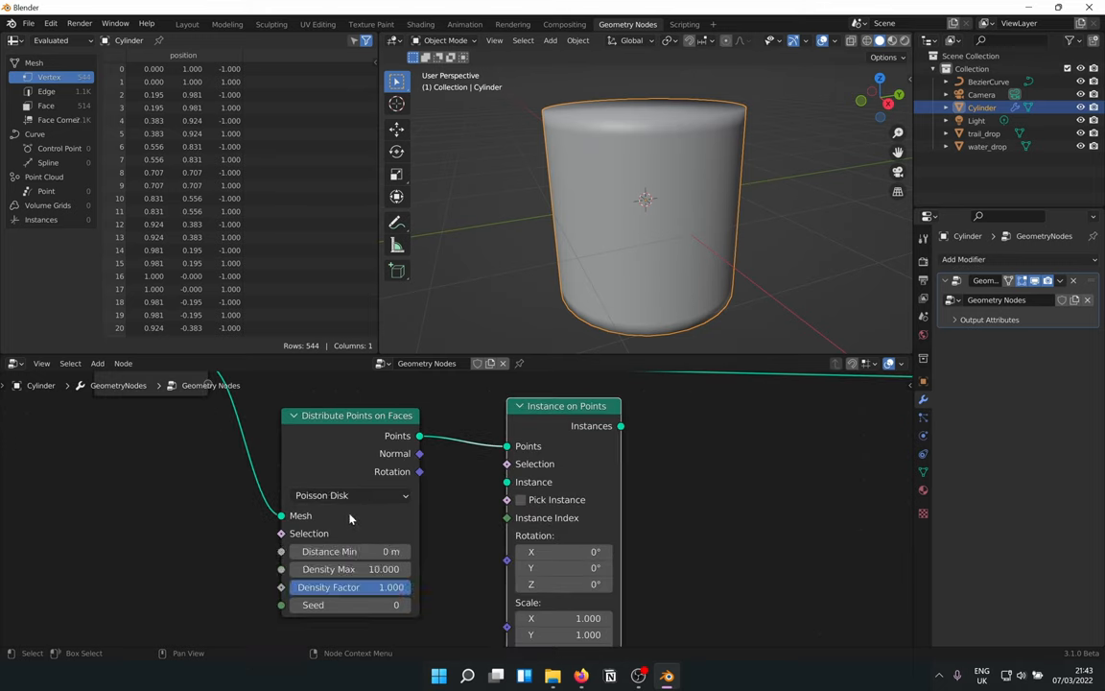
pyautogui.click(329, 551)
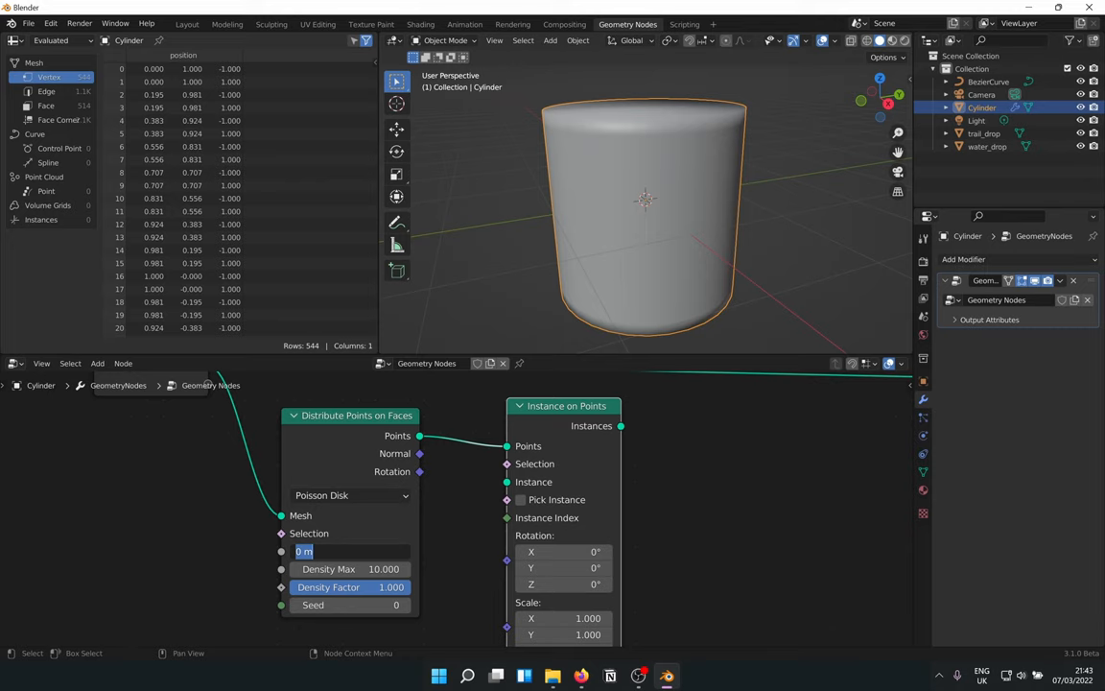
pyautogui.write('0.01')
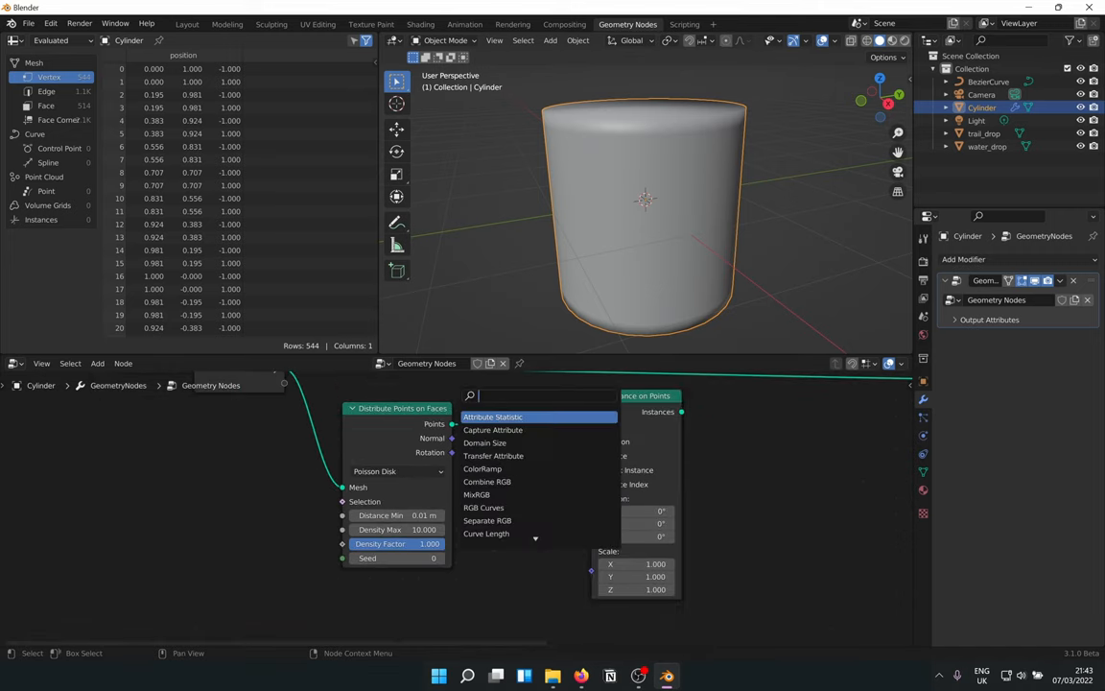
# - Instance water_drop through an Object Info node, entering 0.01 and raising density to 113.5
pyautogui.write('obj')
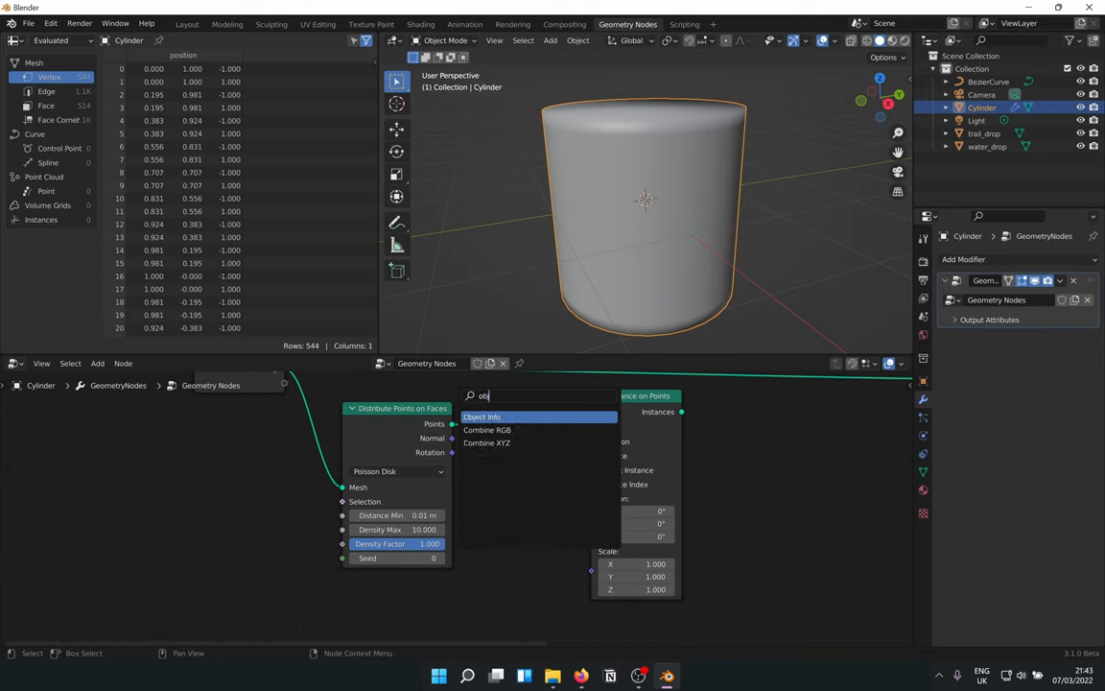
pyautogui.click(481, 416)
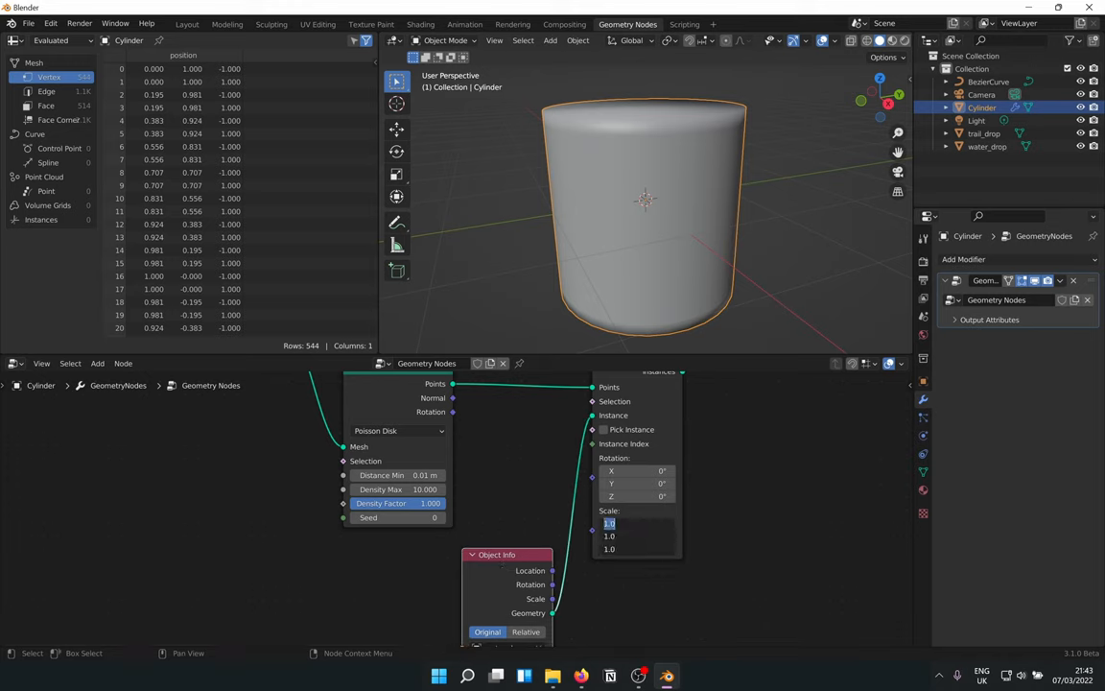
pyautogui.write('0.01')
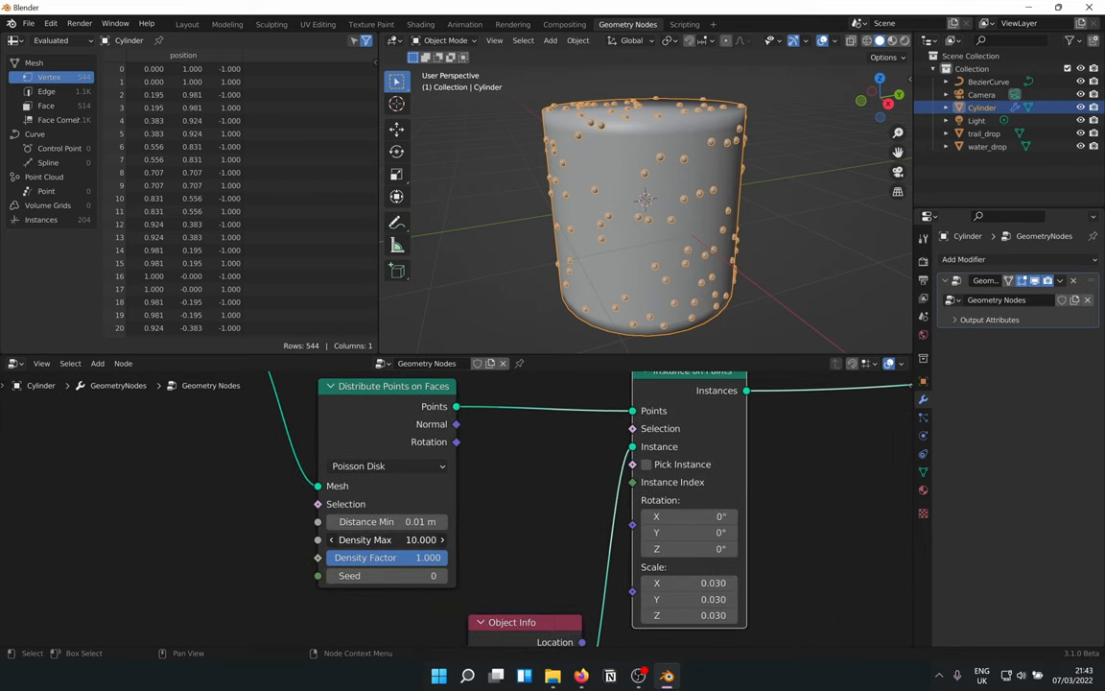
pyautogui.write('113.5')
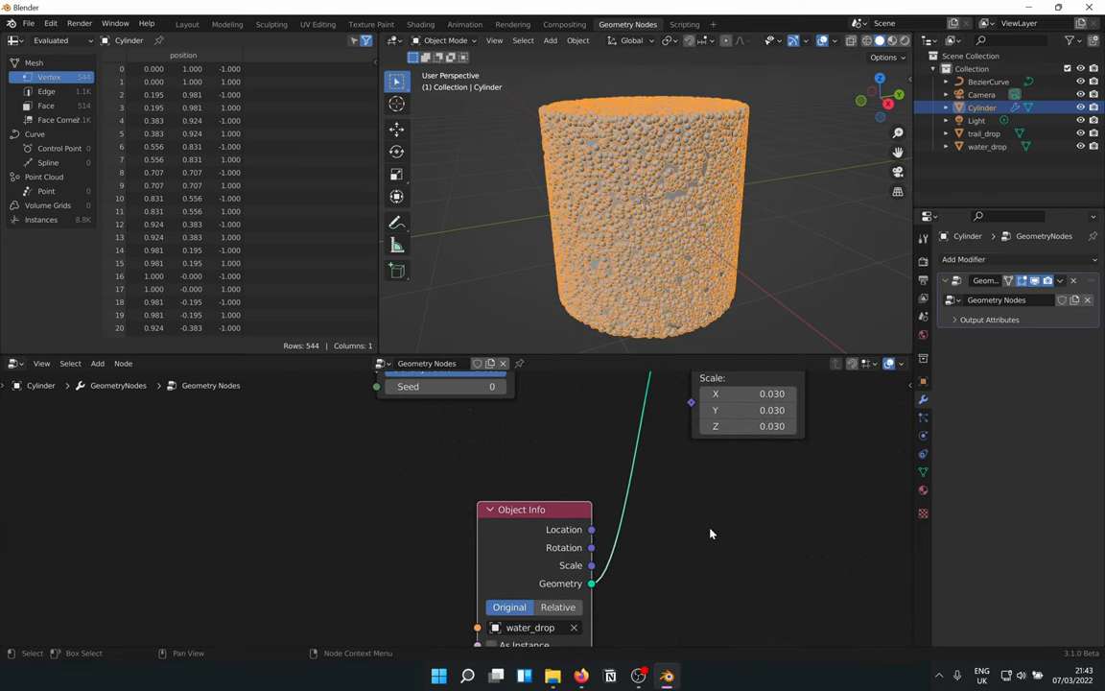
# - Add a Random Value node to vary droplet scale, setting its minimum to 0
pyautogui.write('rand')
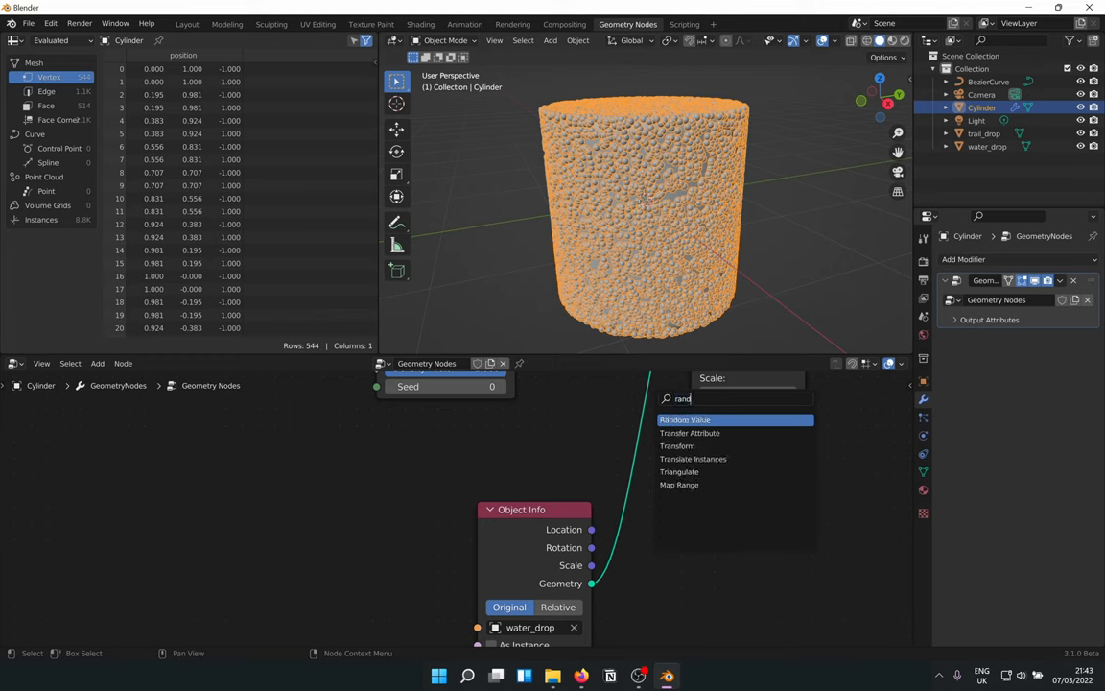
pyautogui.click(685, 419)
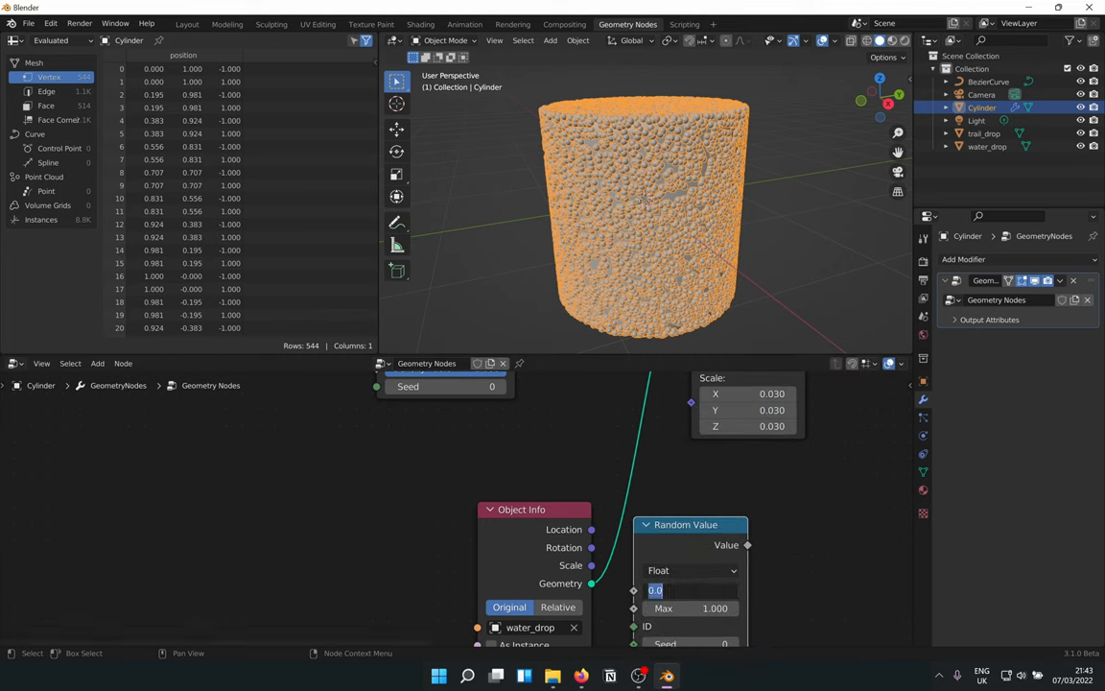
pyautogui.write('0')
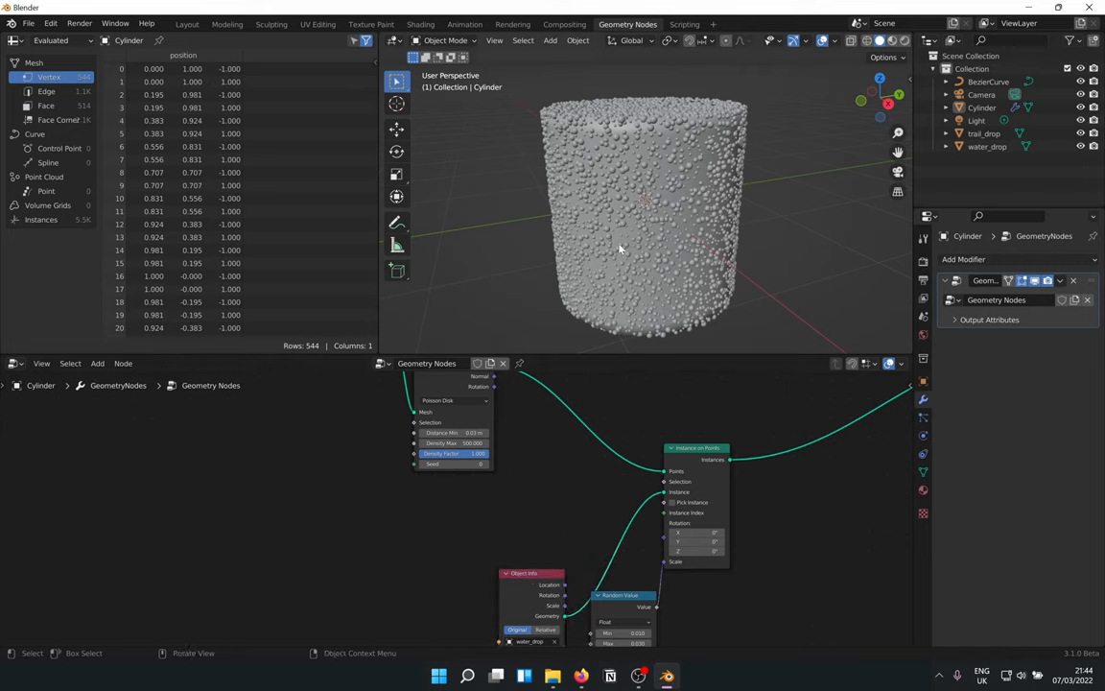
# - Add a Position node with Less Than and Greater Than Math nodes, then search for a Boolean node
pyautogui.click(97, 363)
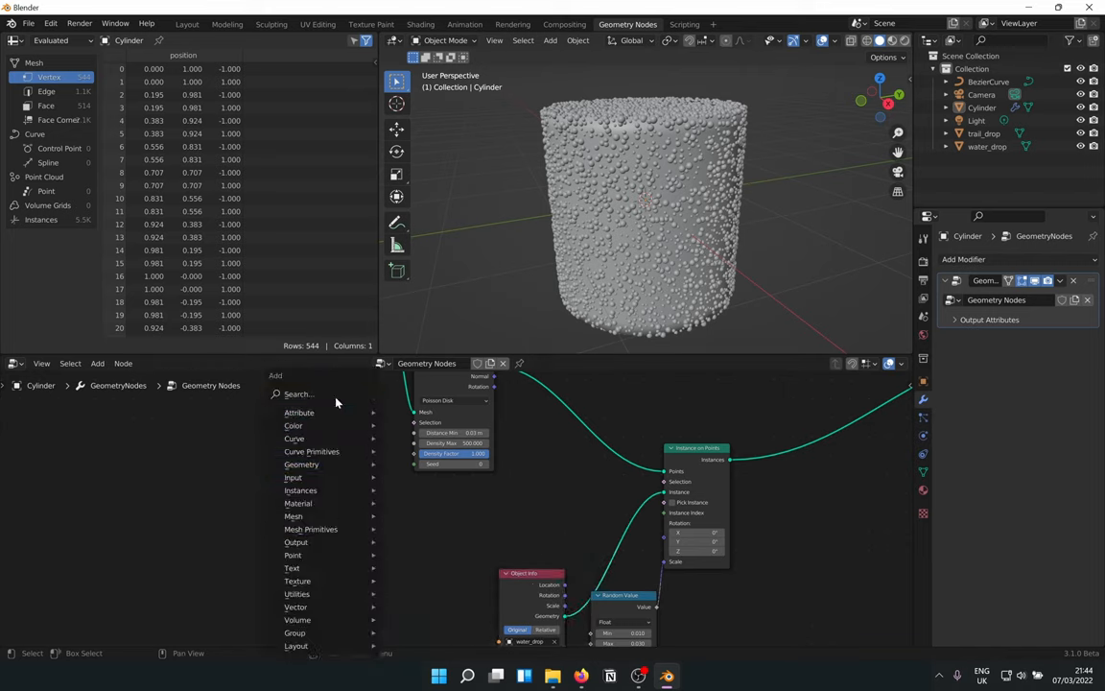
pyautogui.write('posi')
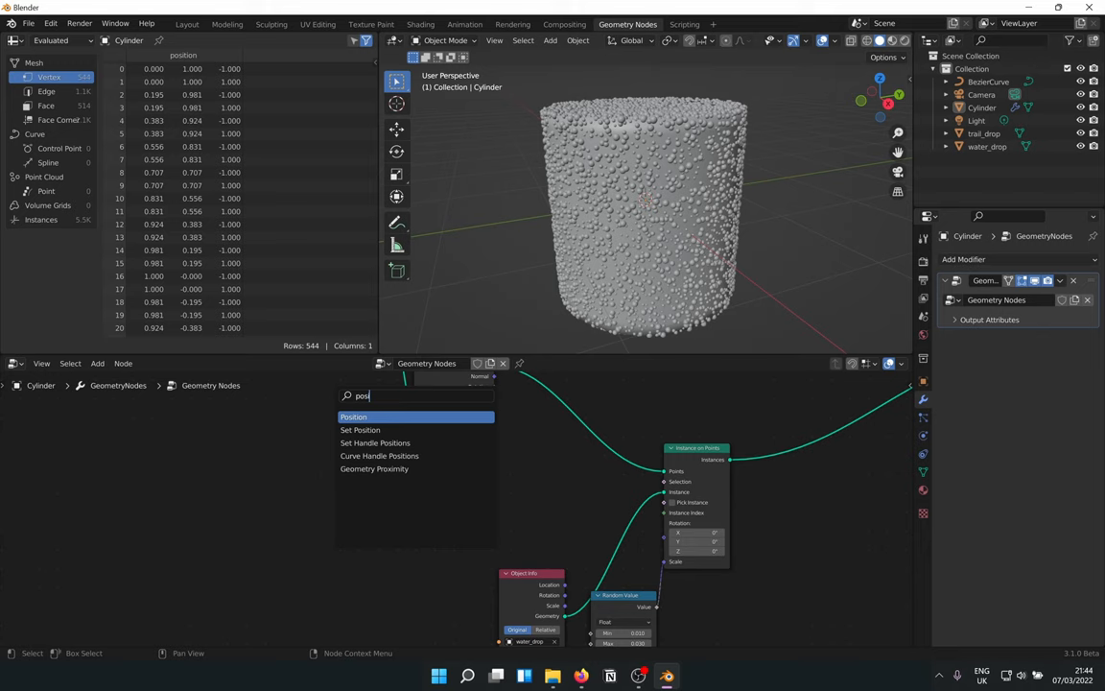
pyautogui.click(353, 415)
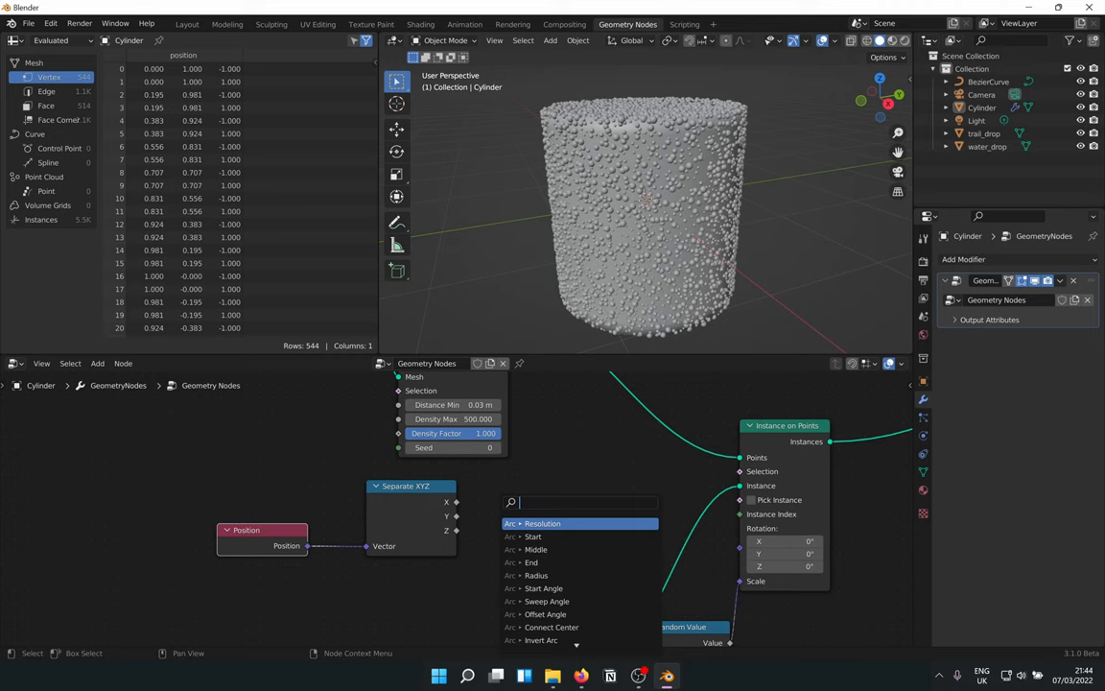
pyautogui.write('mat')
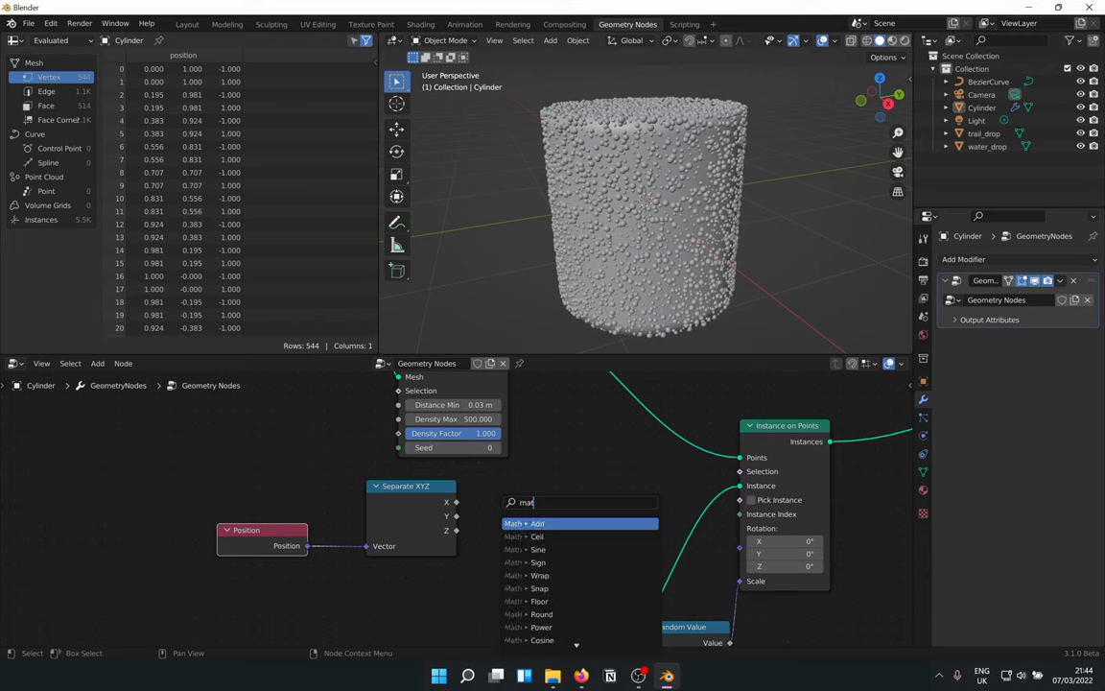
pyautogui.click(532, 523)
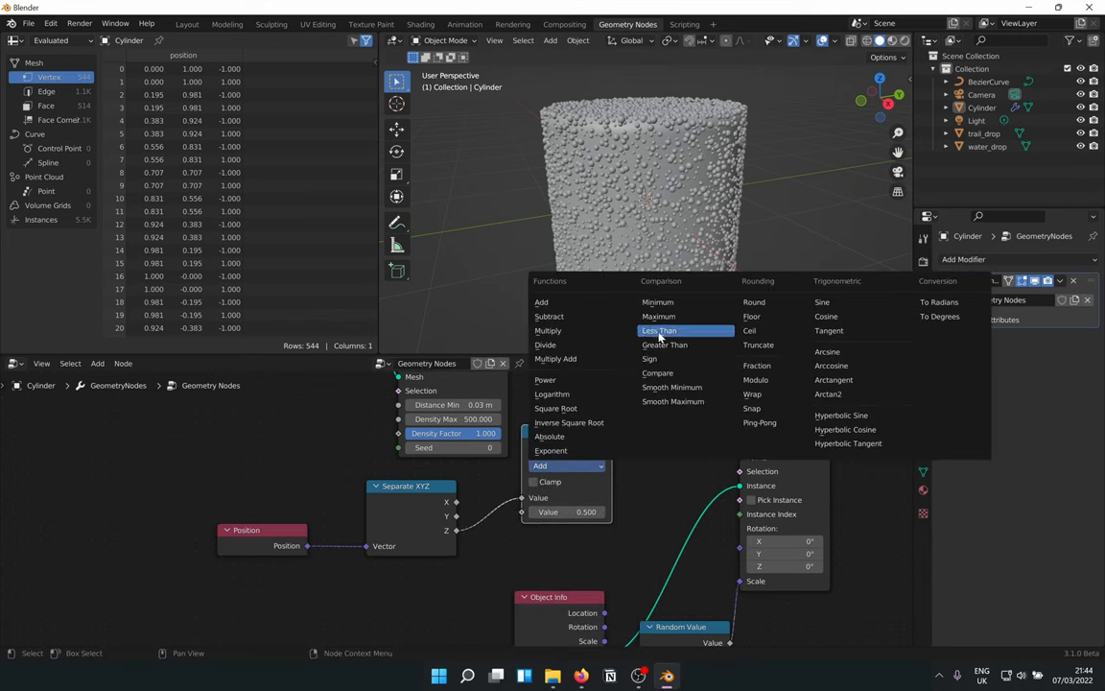
pyautogui.click(659, 330)
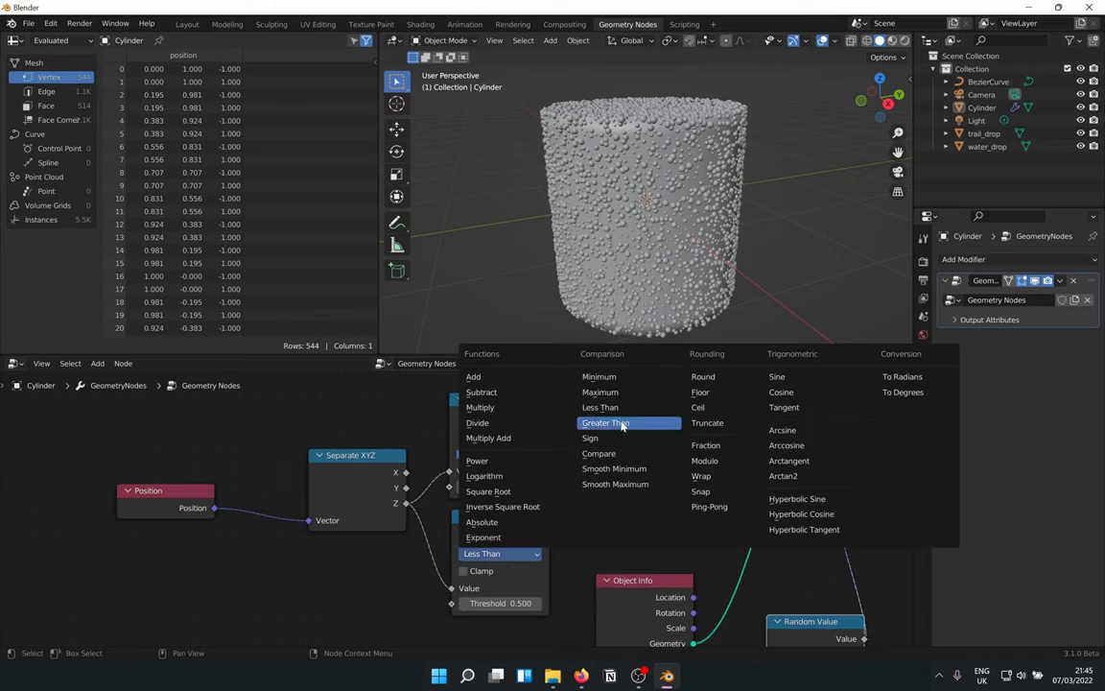
pyautogui.click(605, 422)
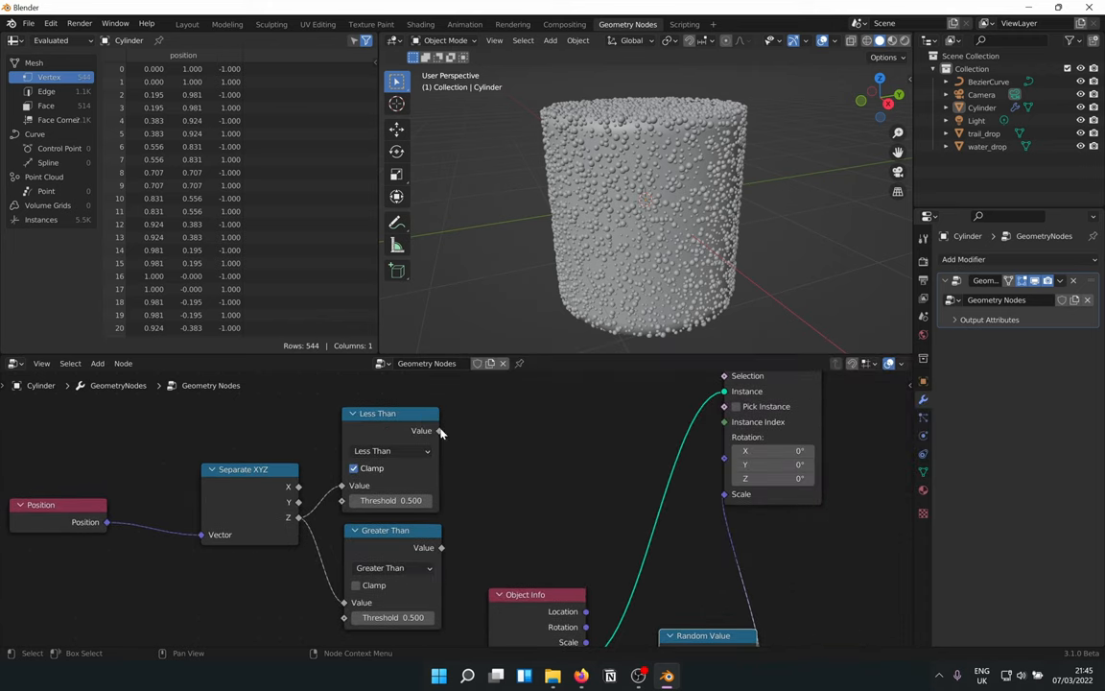
pyautogui.write('boo')
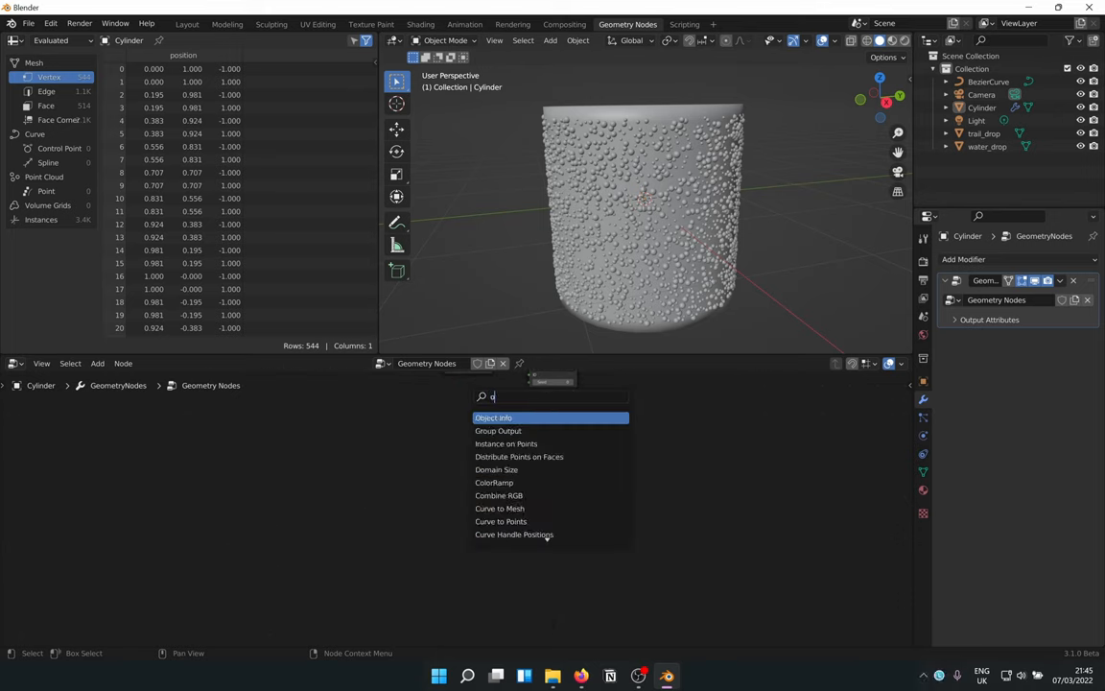
# - Add an Object Info node set to BezierCurve and a Curve to Mesh node
pyautogui.write('b')
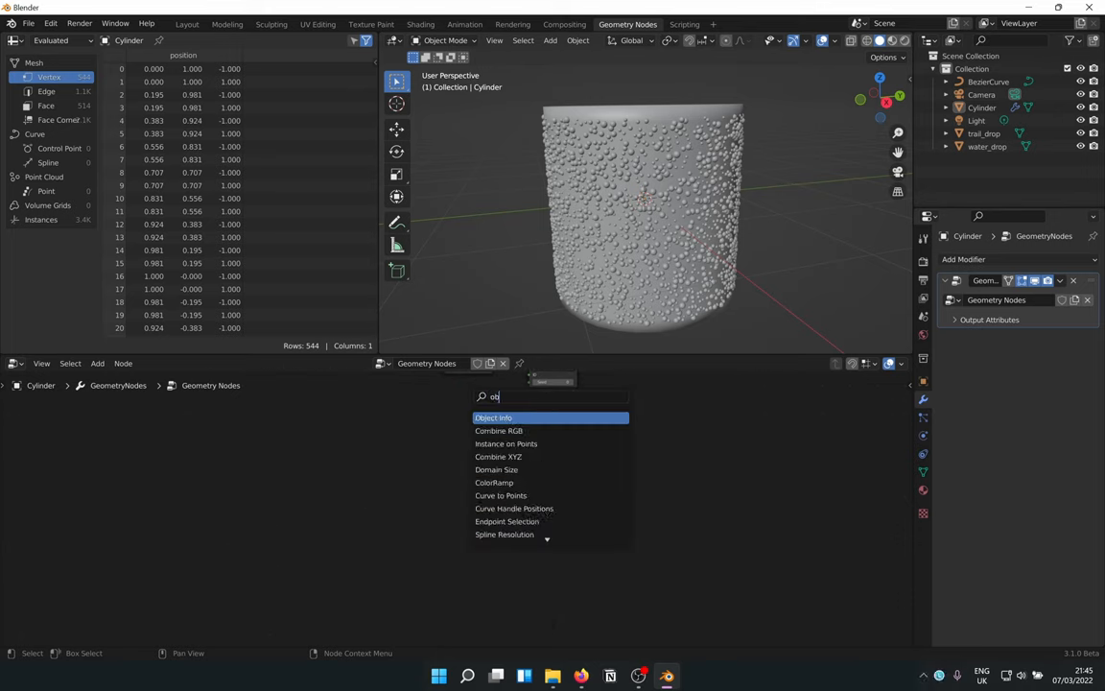
pyautogui.click(494, 417)
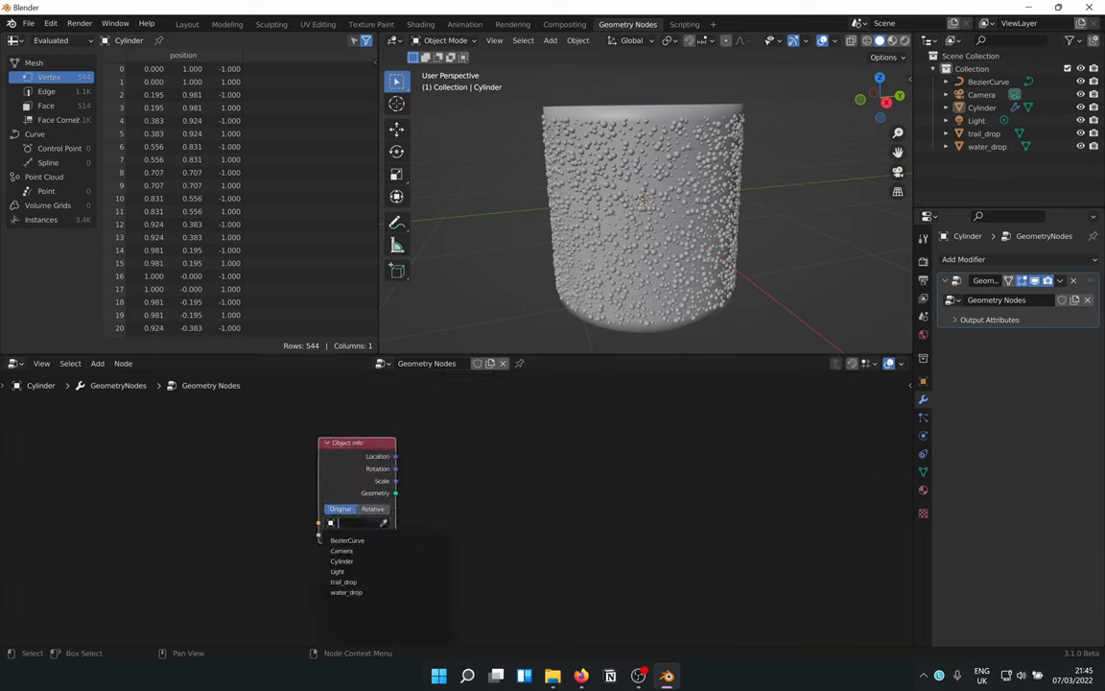
pyautogui.click(347, 540)
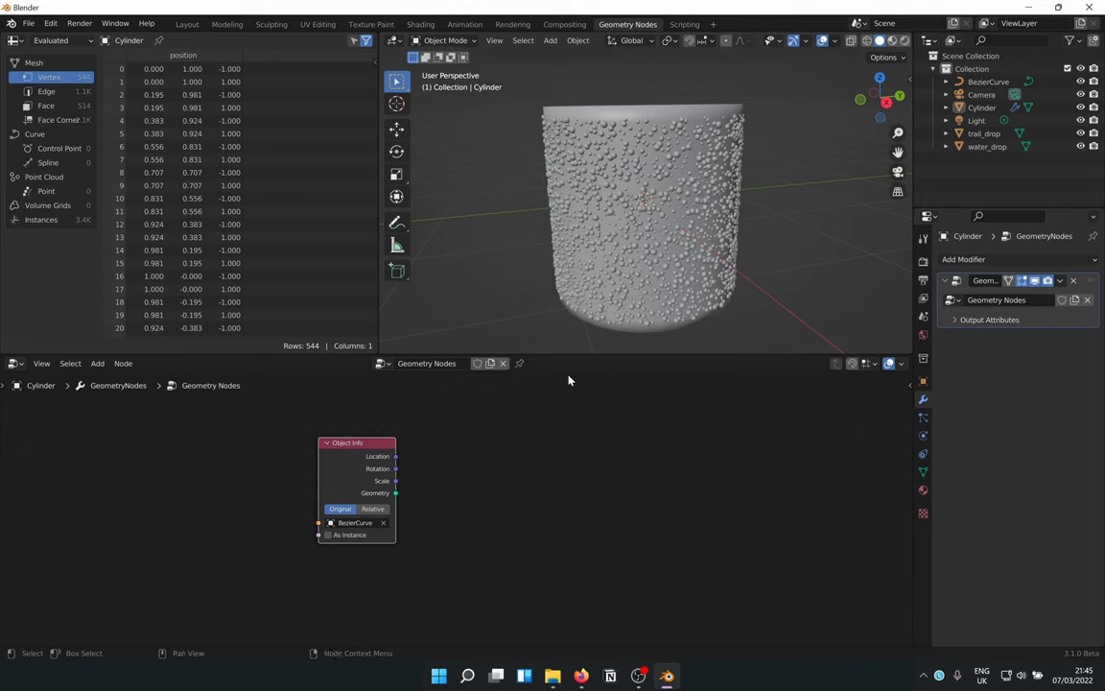
pyautogui.moveTo(688, 242)
pyautogui.write('curve to')
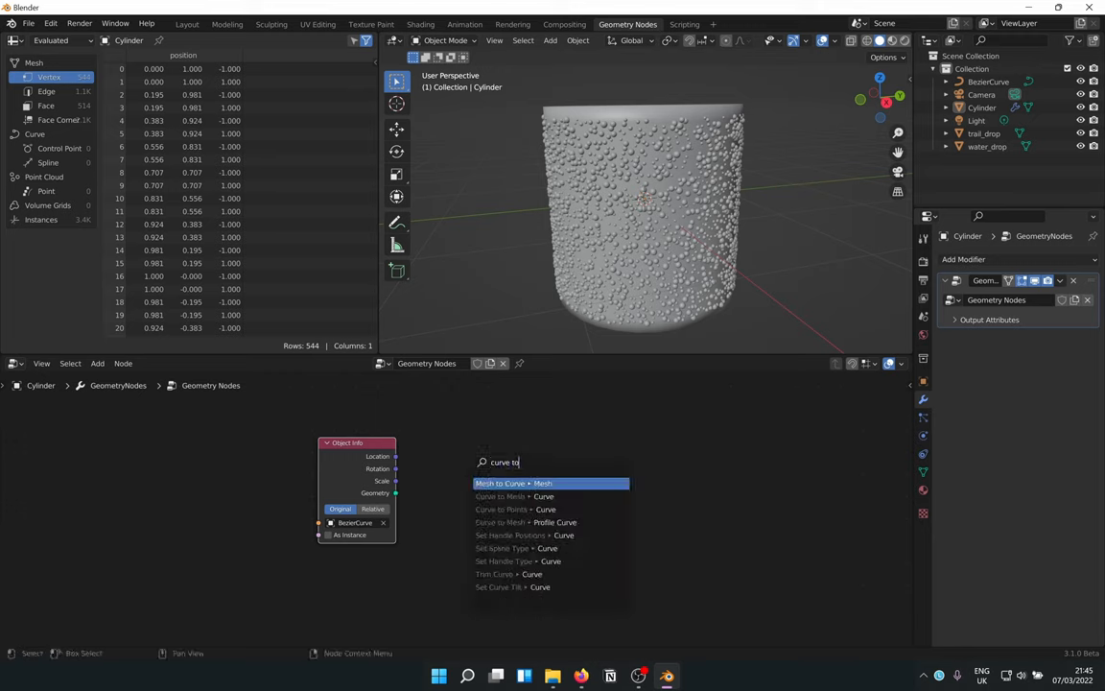
pyautogui.click(514, 482)
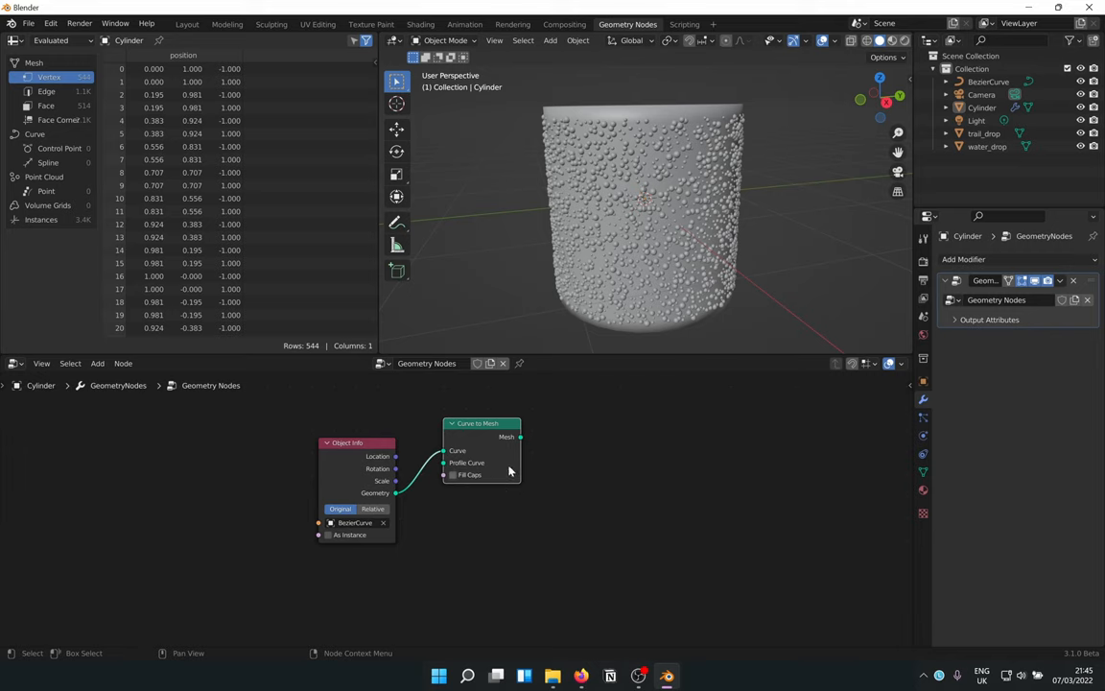
pyautogui.moveTo(481, 450); pyautogui.dragTo(436, 507)
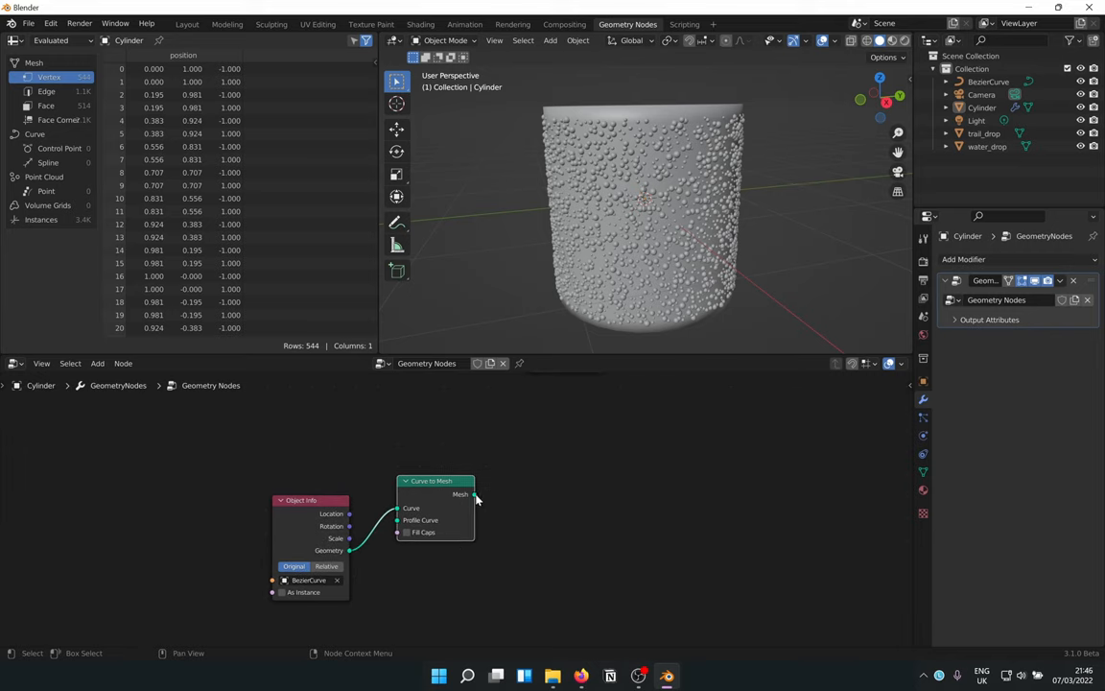
pyautogui.moveTo(479, 506)
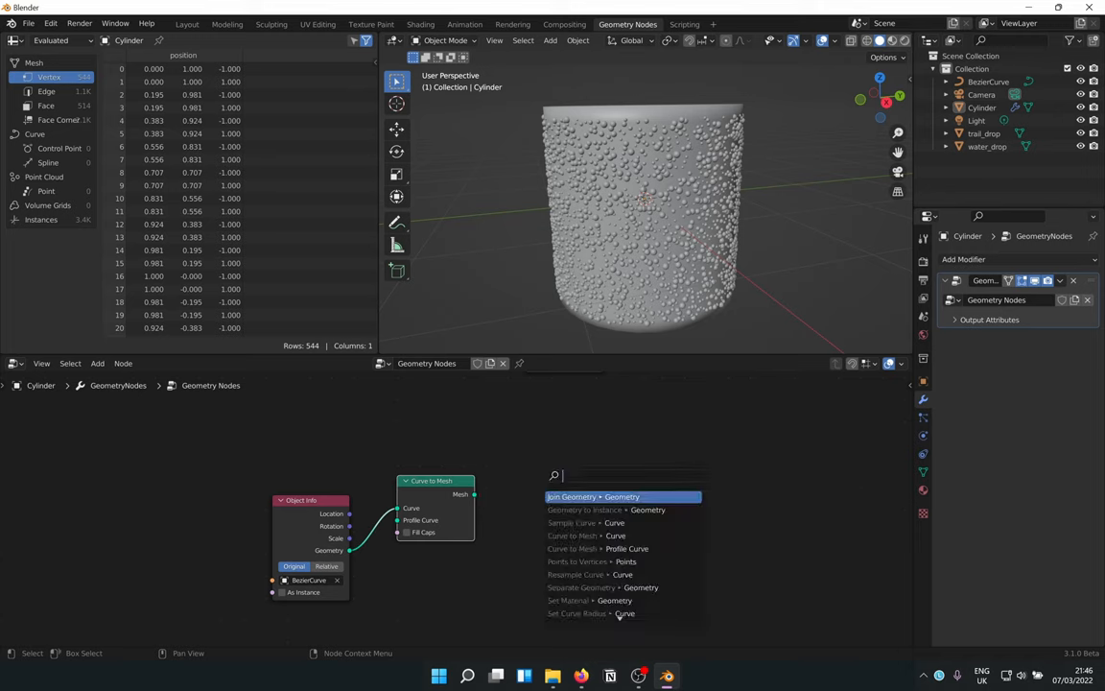
# - Add Geometry Proximity with a Position node as source position, then search for a Math node
pyautogui.write('geo')
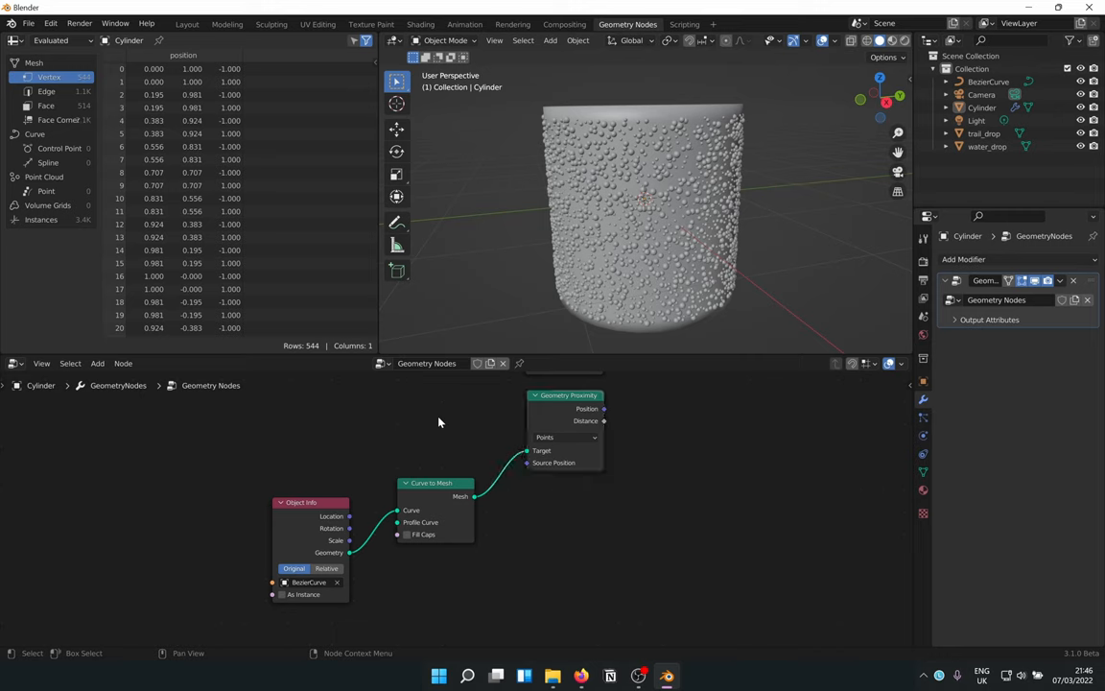
pyautogui.write('pos')
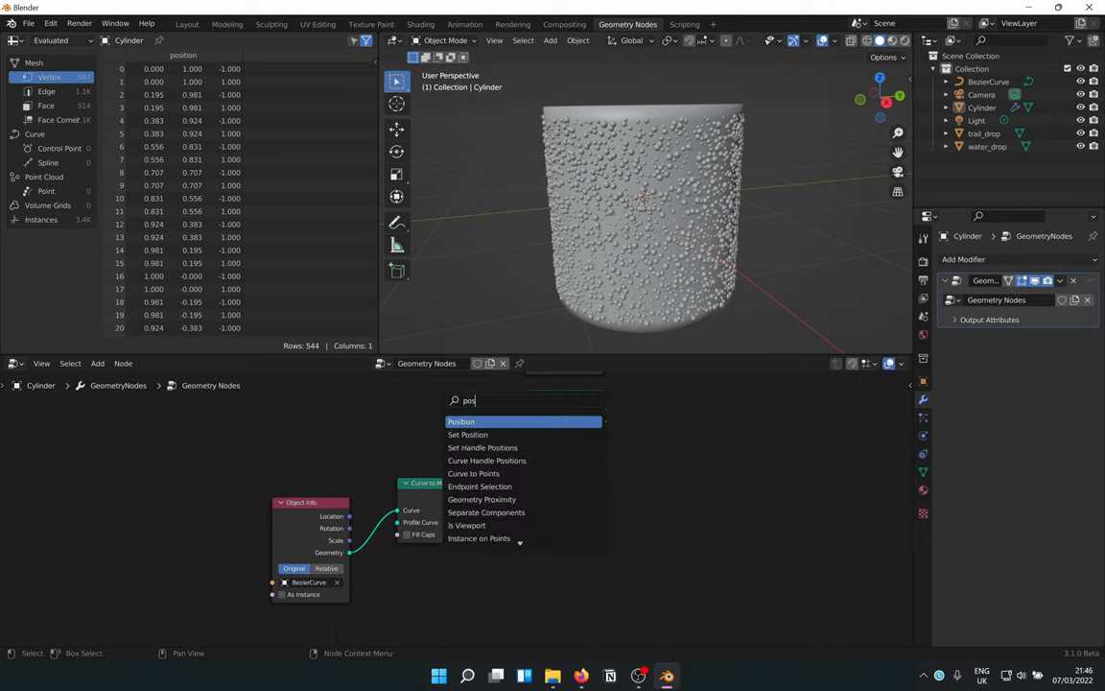
pyautogui.click(460, 422)
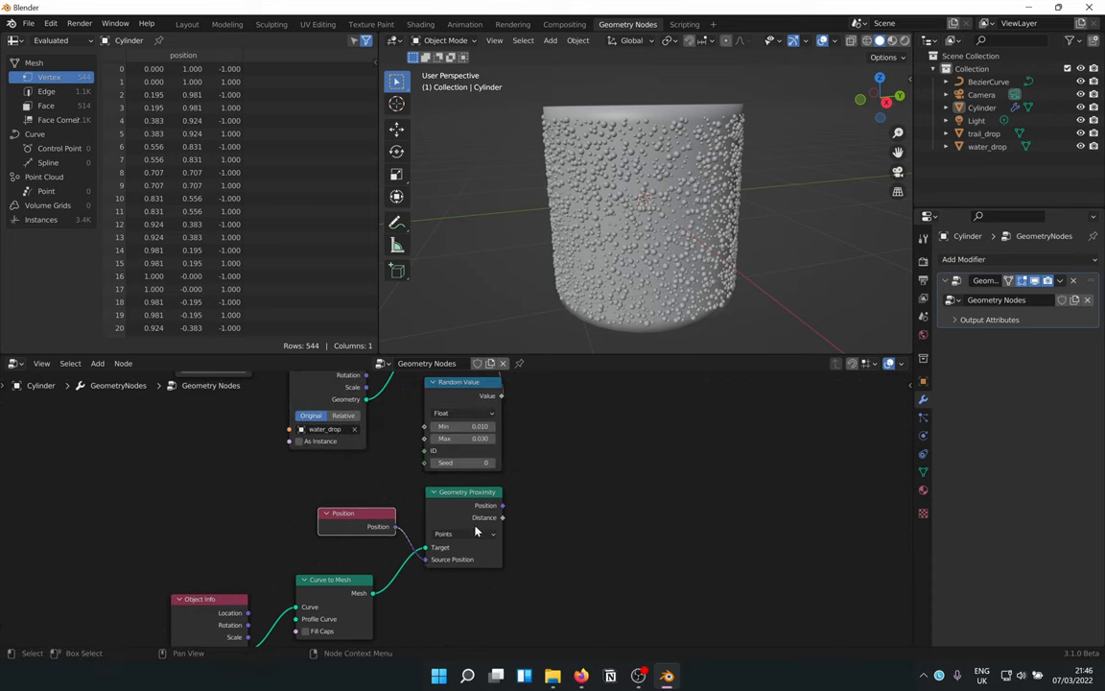
pyautogui.moveTo(501, 463)
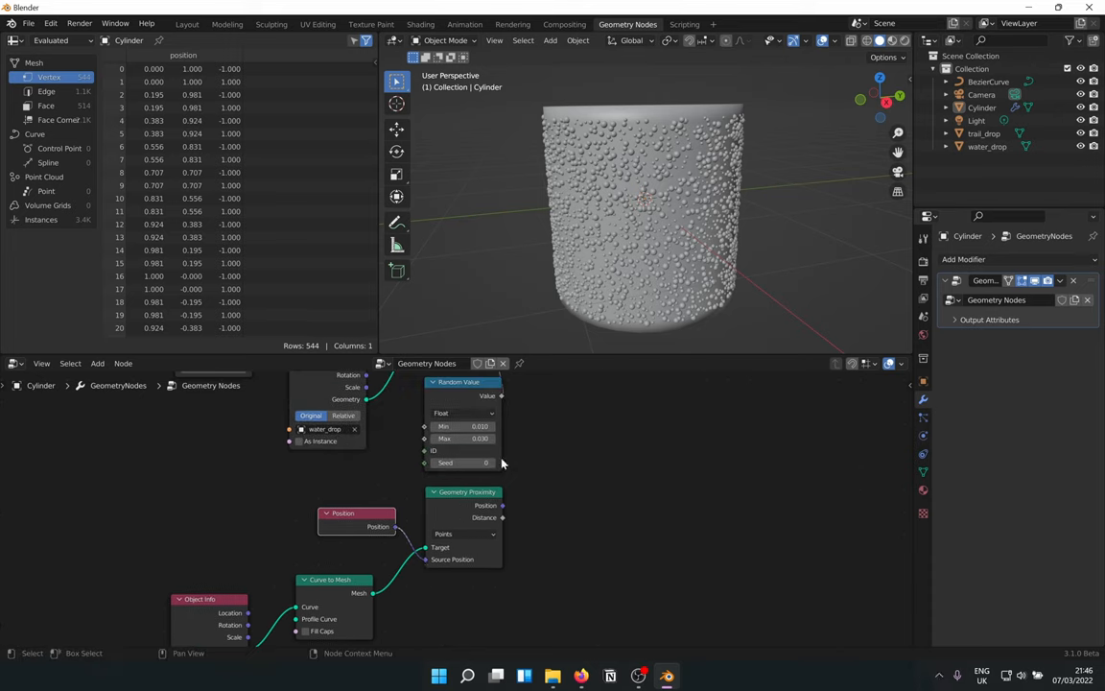
pyautogui.moveTo(467, 491); pyautogui.dragTo(469, 511)
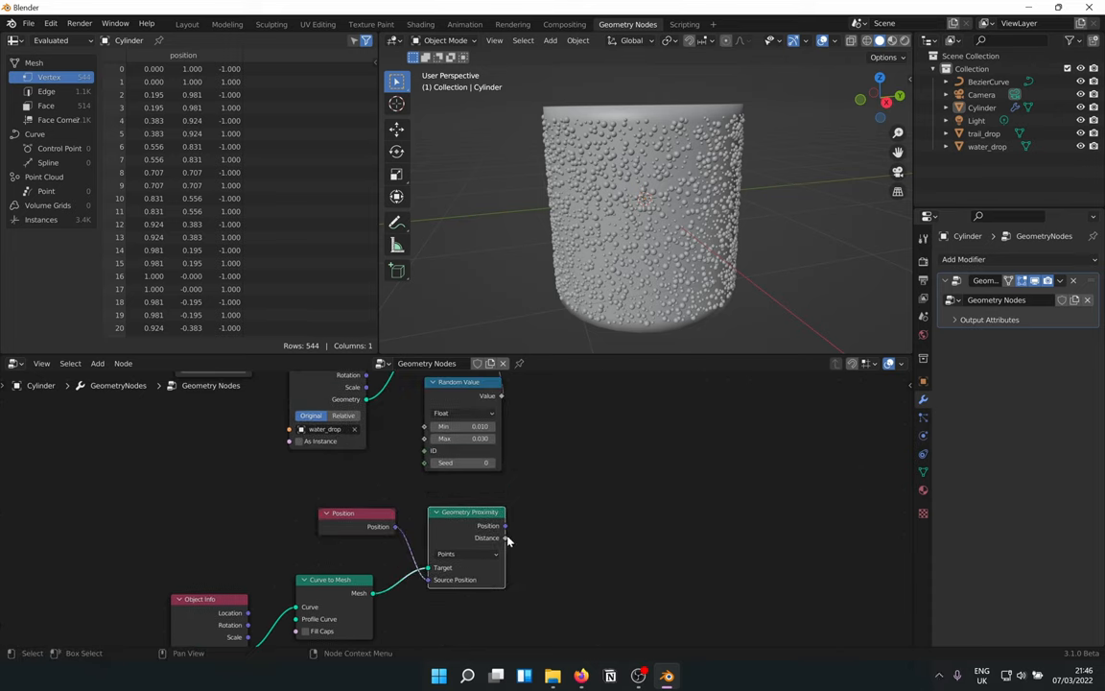
pyautogui.write('ma')
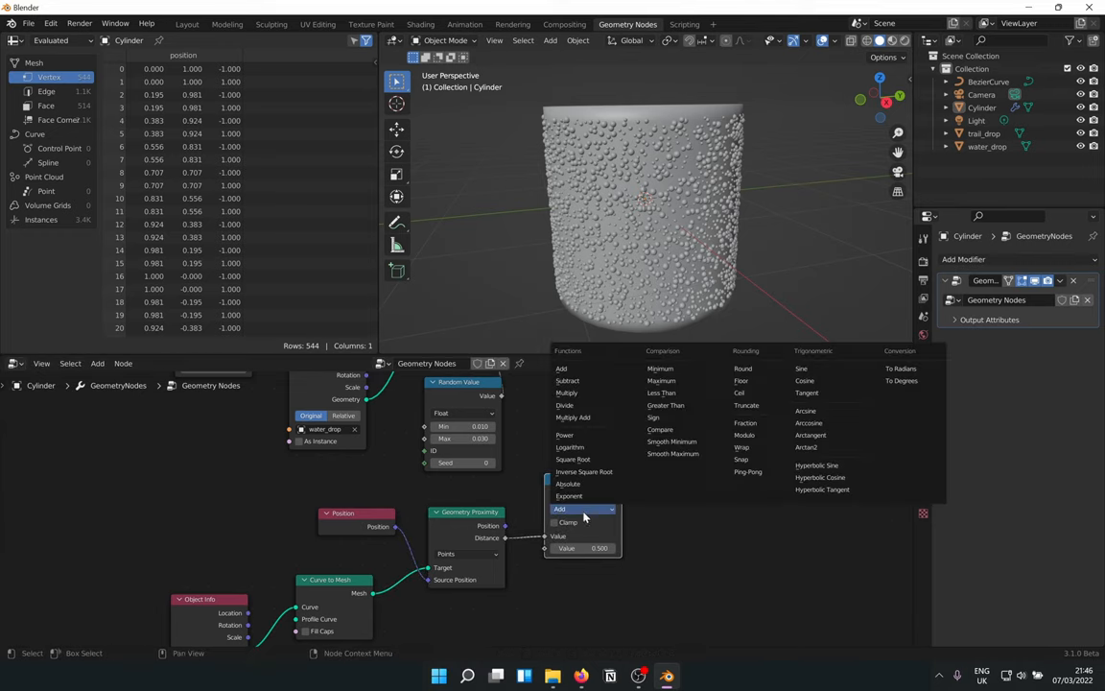
# - Make the distance Math node Less Than and add a Delete Geometry node set to Instance
pyautogui.click(661, 392)
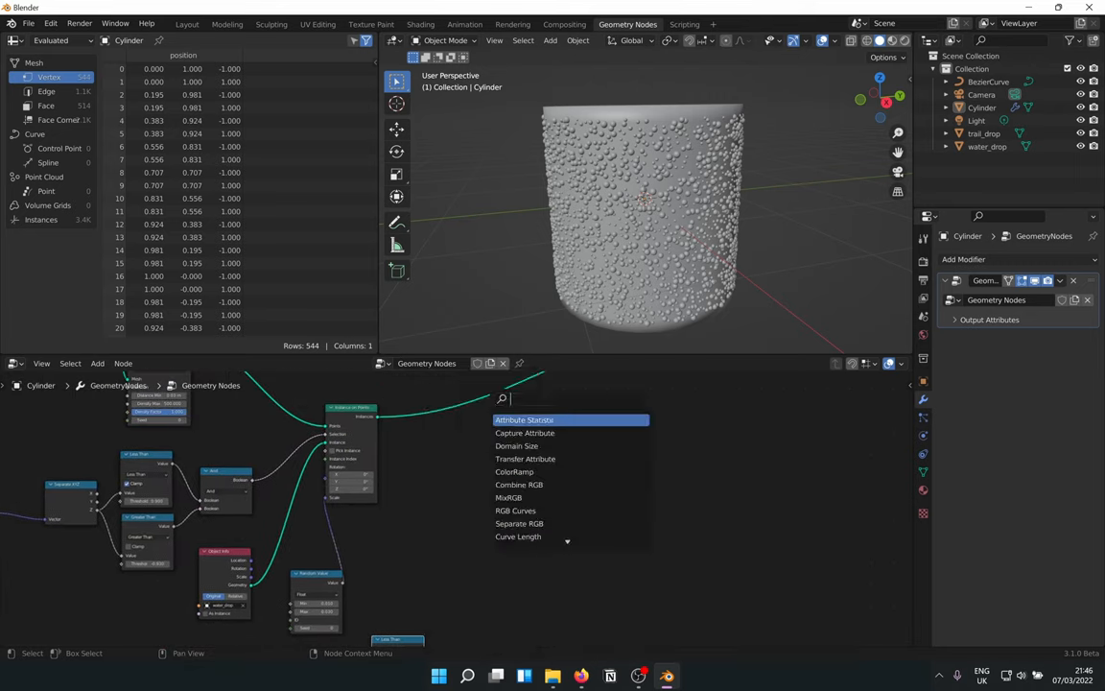
pyautogui.write('del')
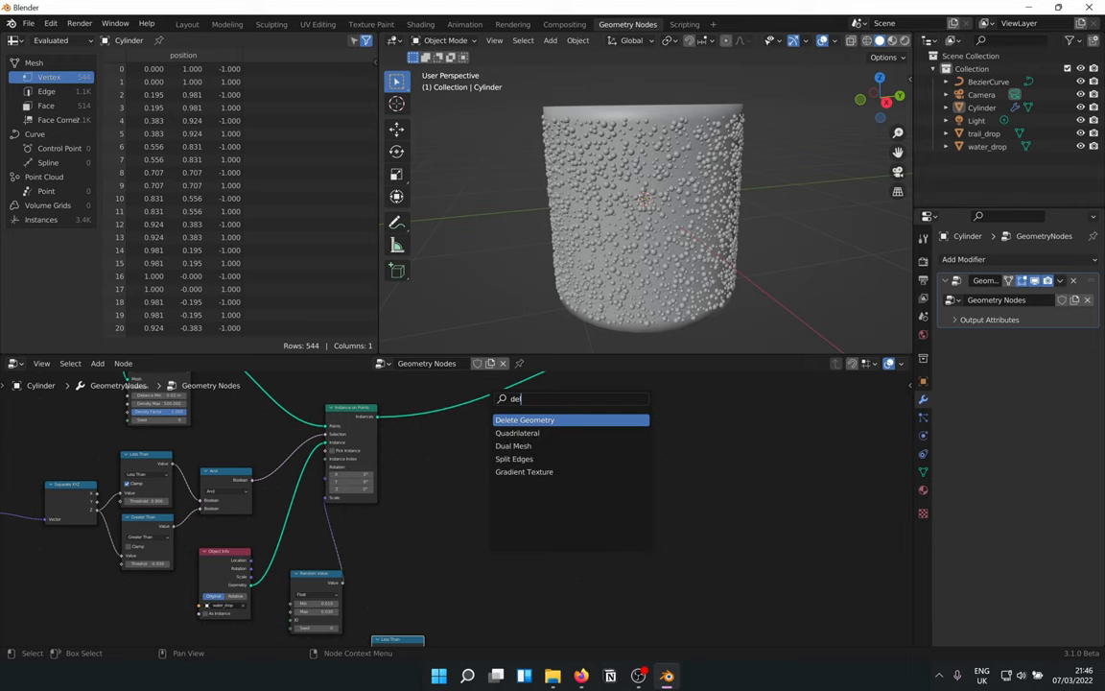
pyautogui.click(524, 419)
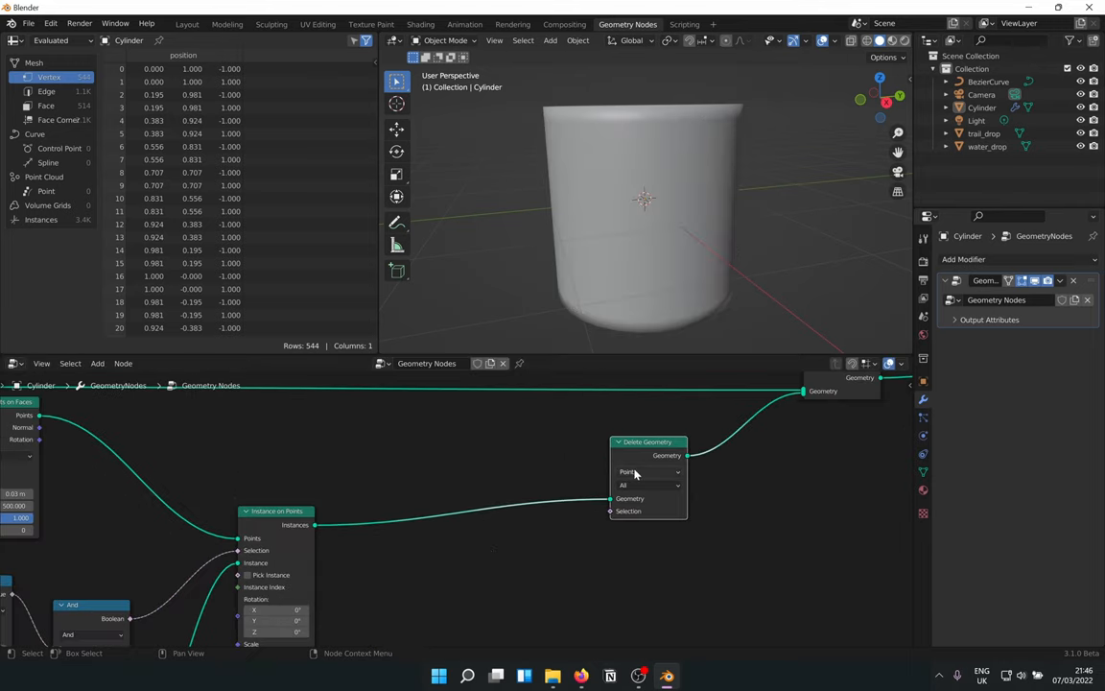
pyautogui.click(650, 471)
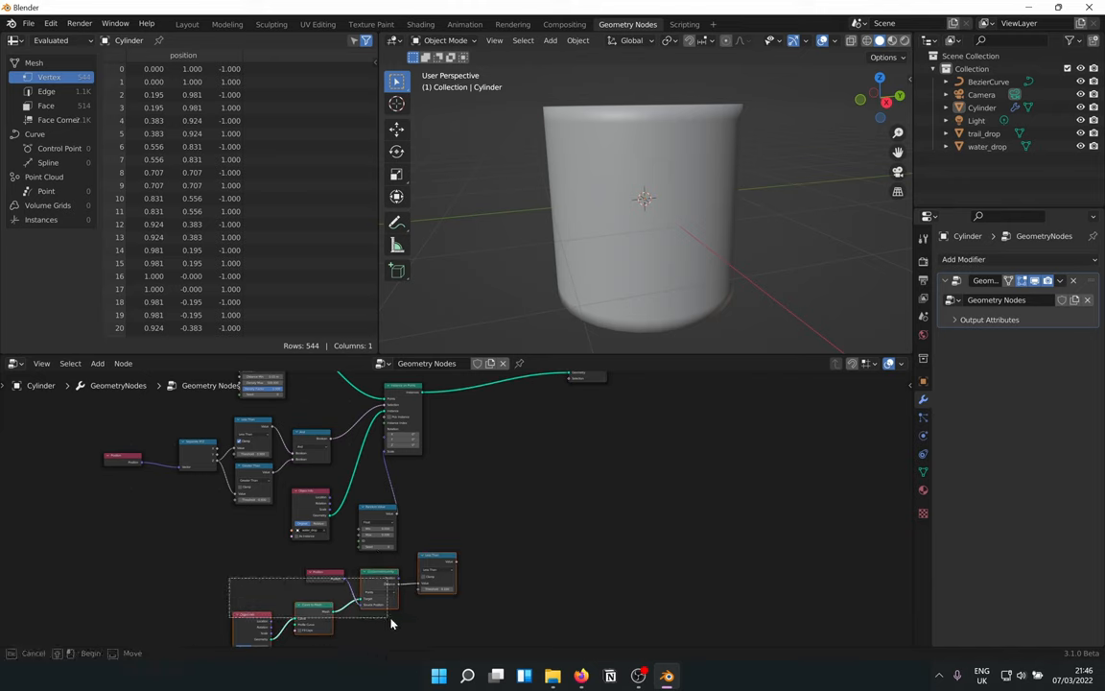
pyautogui.moveTo(326, 576); pyautogui.dragTo(566, 460)
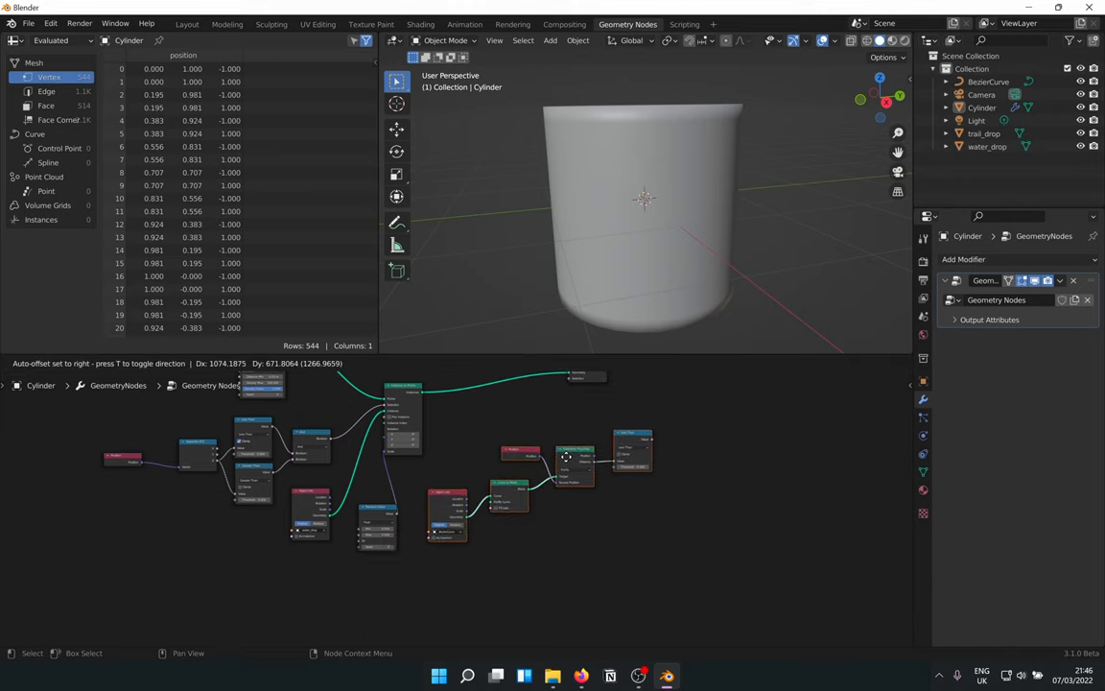
pyautogui.moveTo(566, 456); pyautogui.dragTo(634, 508)
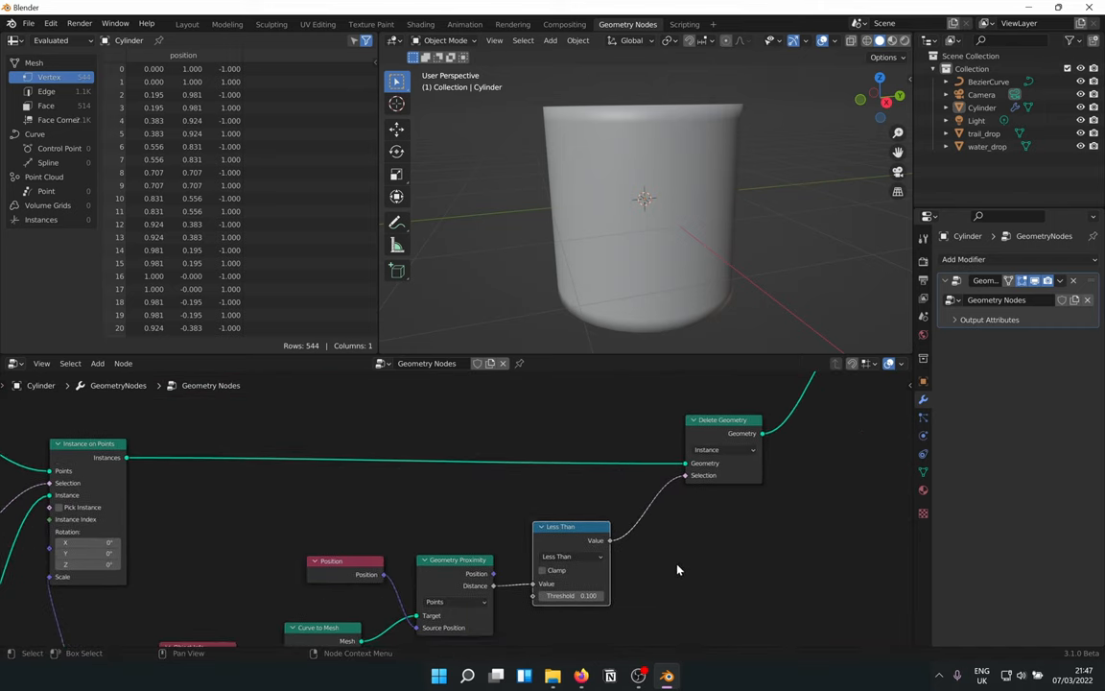
pyautogui.moveTo(631, 528)
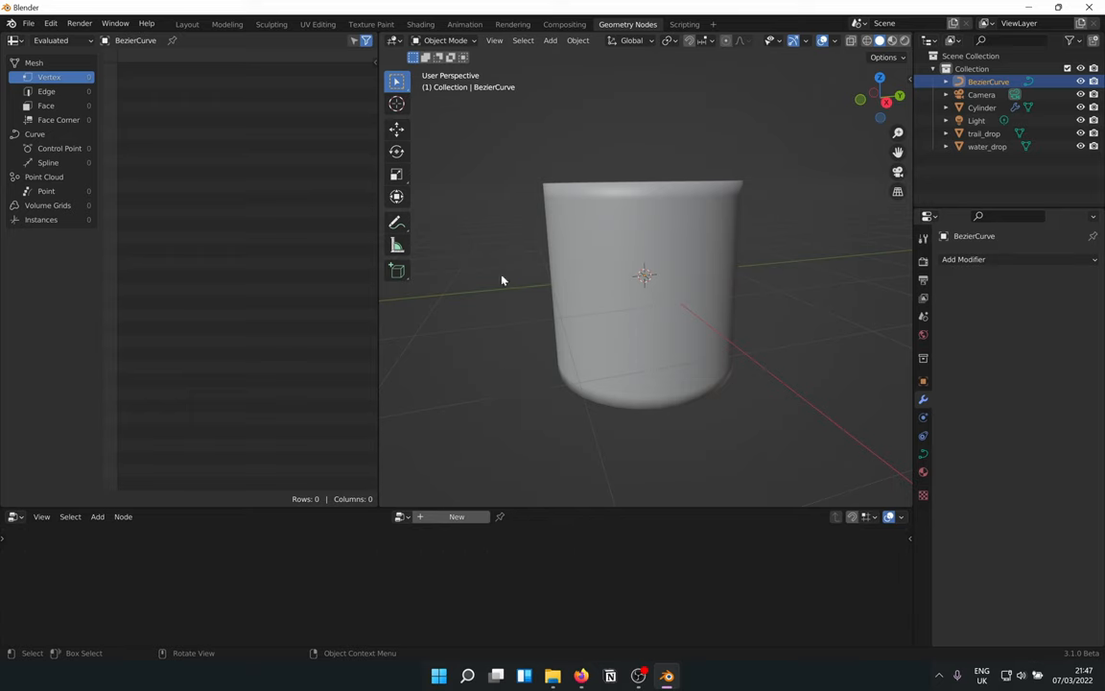
# - Use the Draw tool with Surface projection and Poly type to draw a trail down the cylinder
pyautogui.click(443, 40)
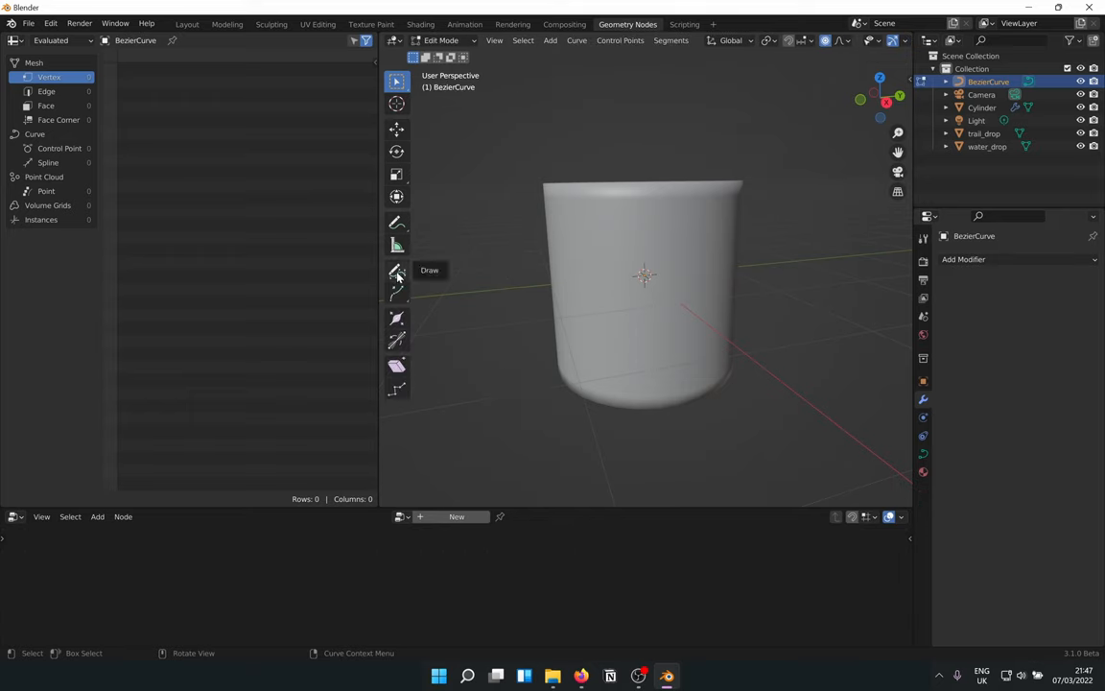
pyautogui.click(396, 270)
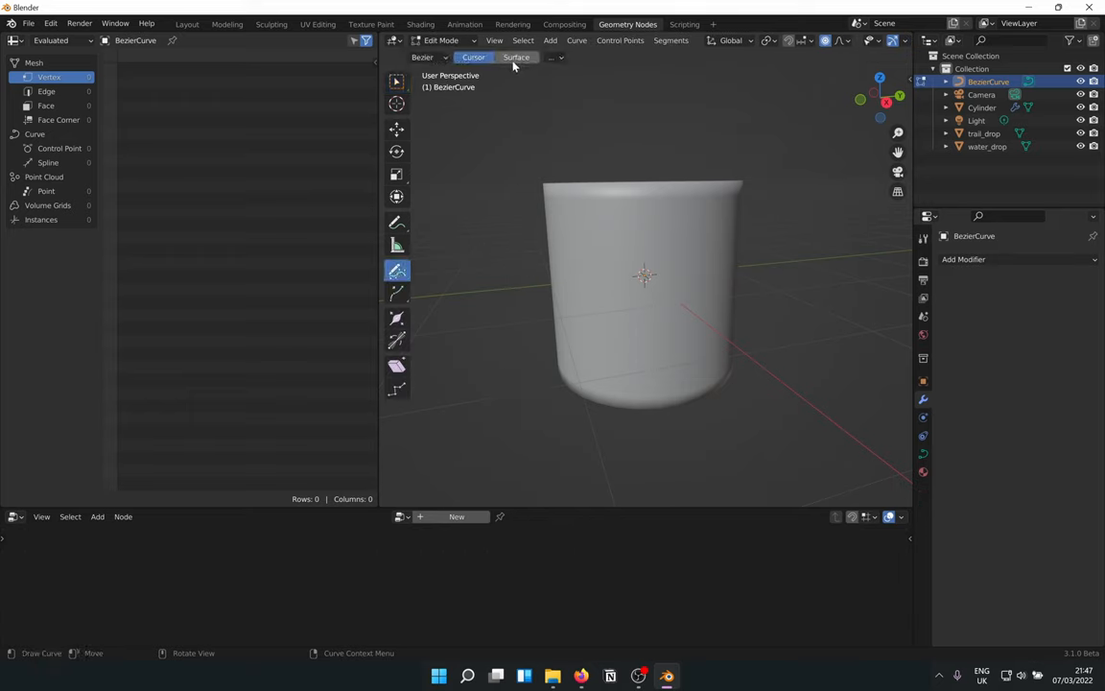
pyautogui.click(516, 57)
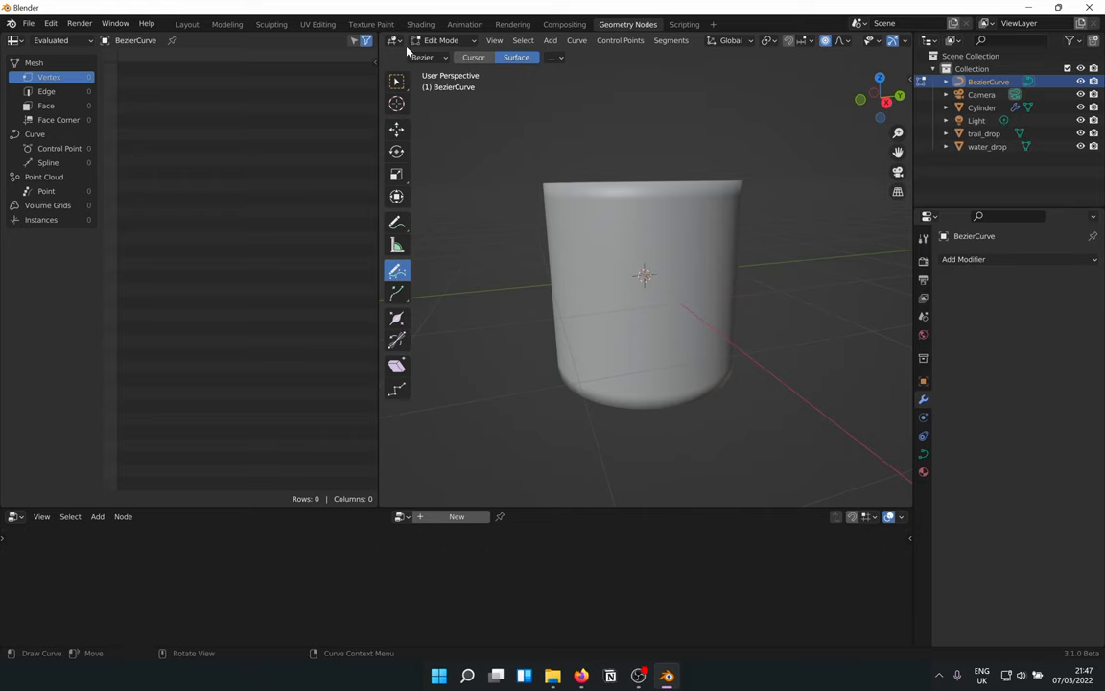
pyautogui.click(429, 57)
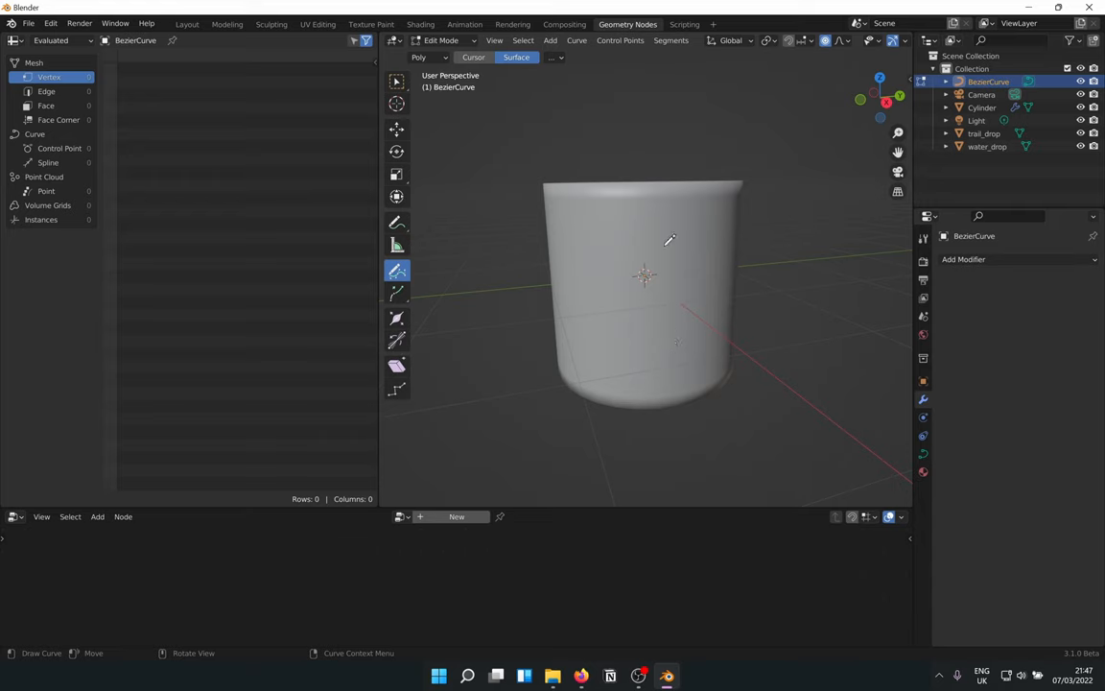
pyautogui.moveTo(662, 369)
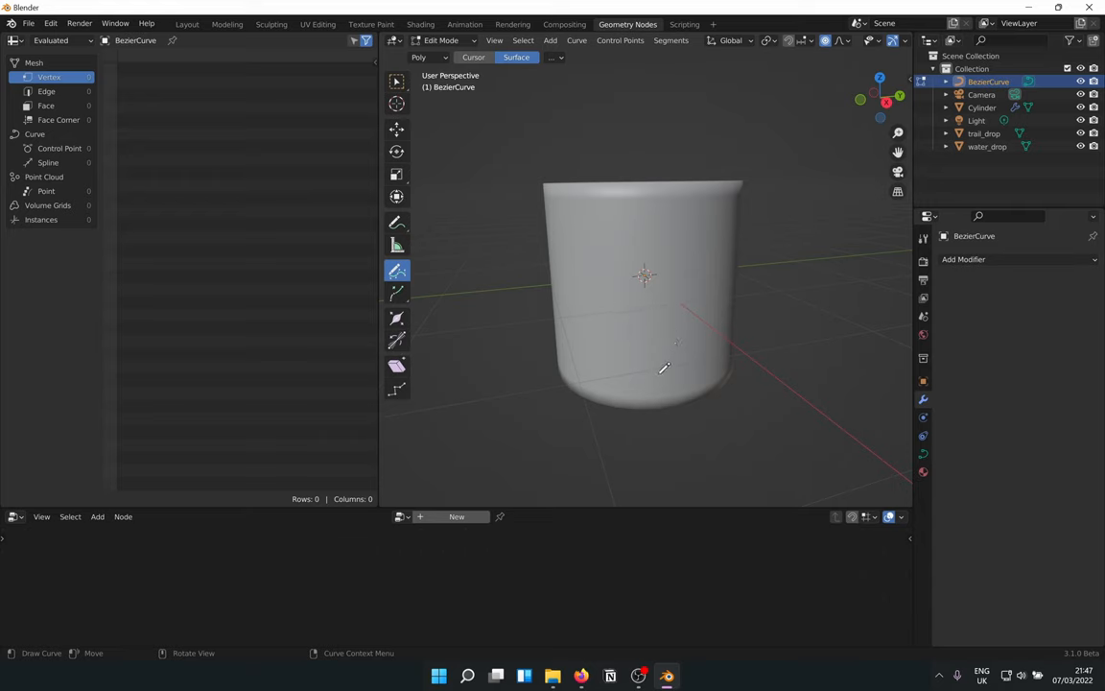
pyautogui.moveTo(674, 362)
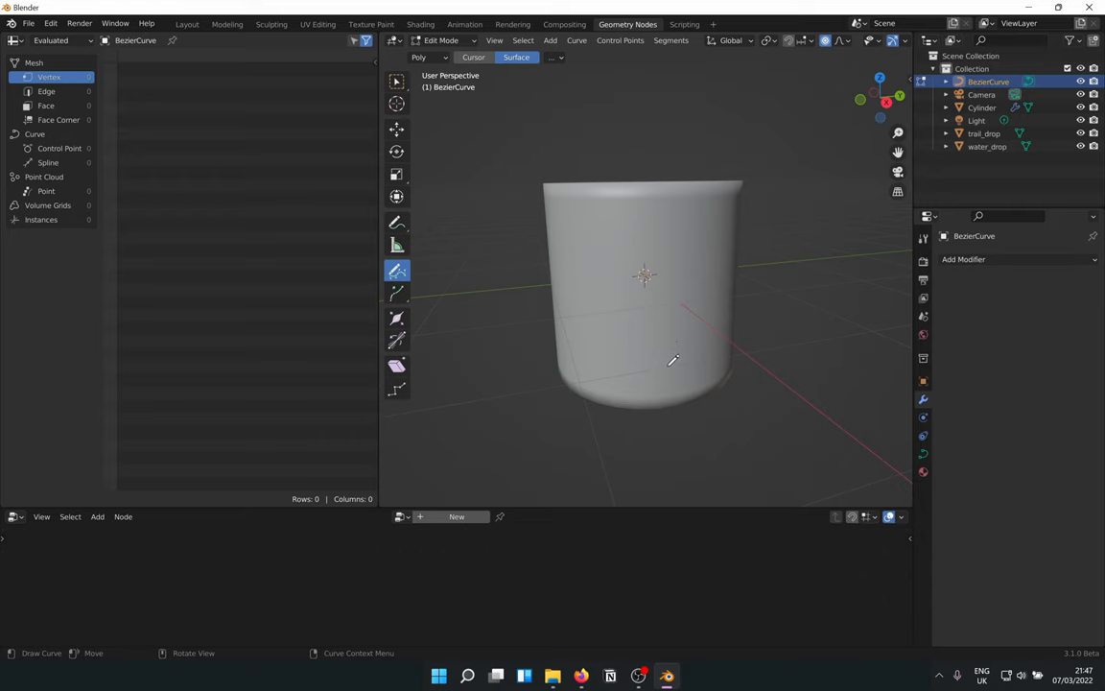
pyautogui.moveTo(640, 367)
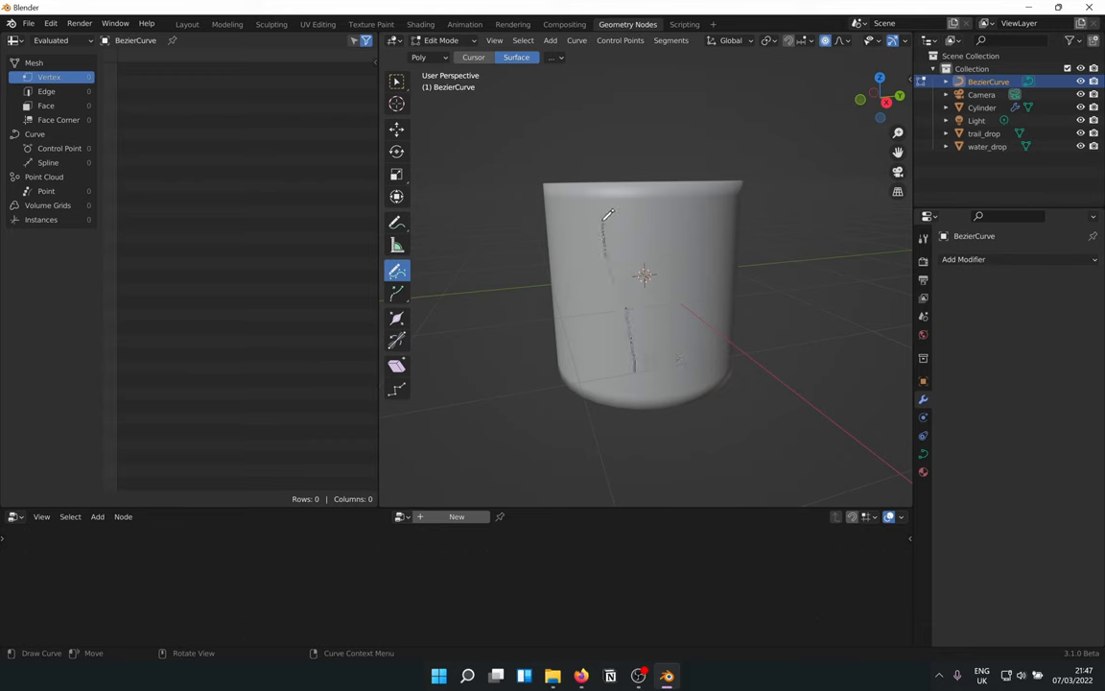
pyautogui.moveTo(607, 216); pyautogui.dragTo(634, 374)
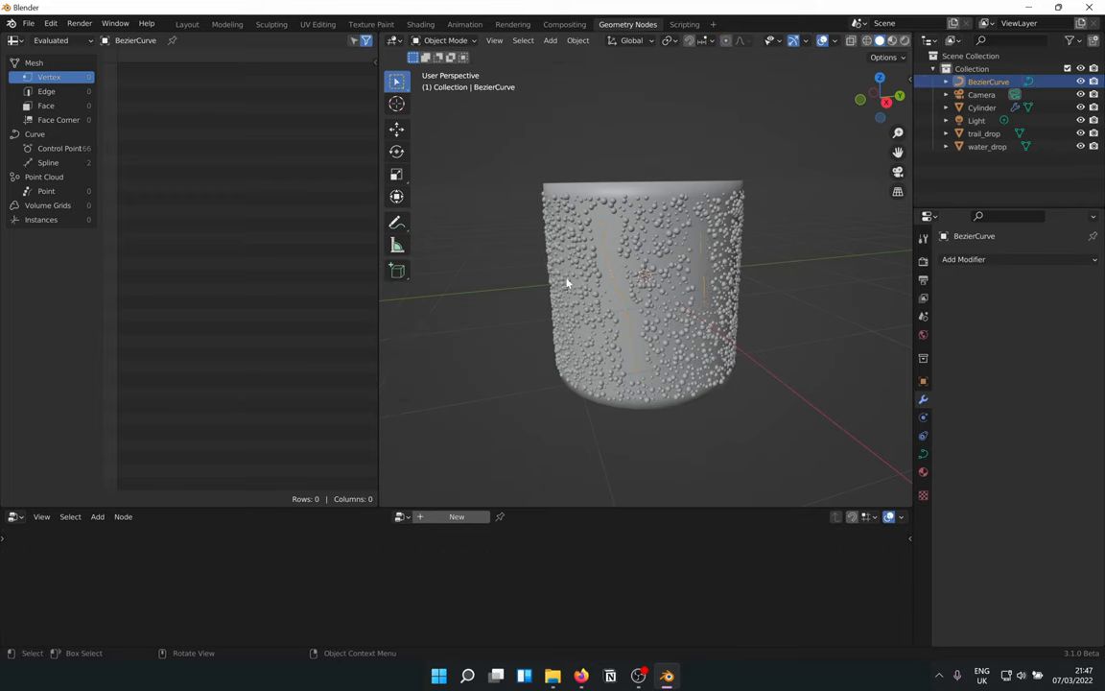
pyautogui.moveTo(823, 279)
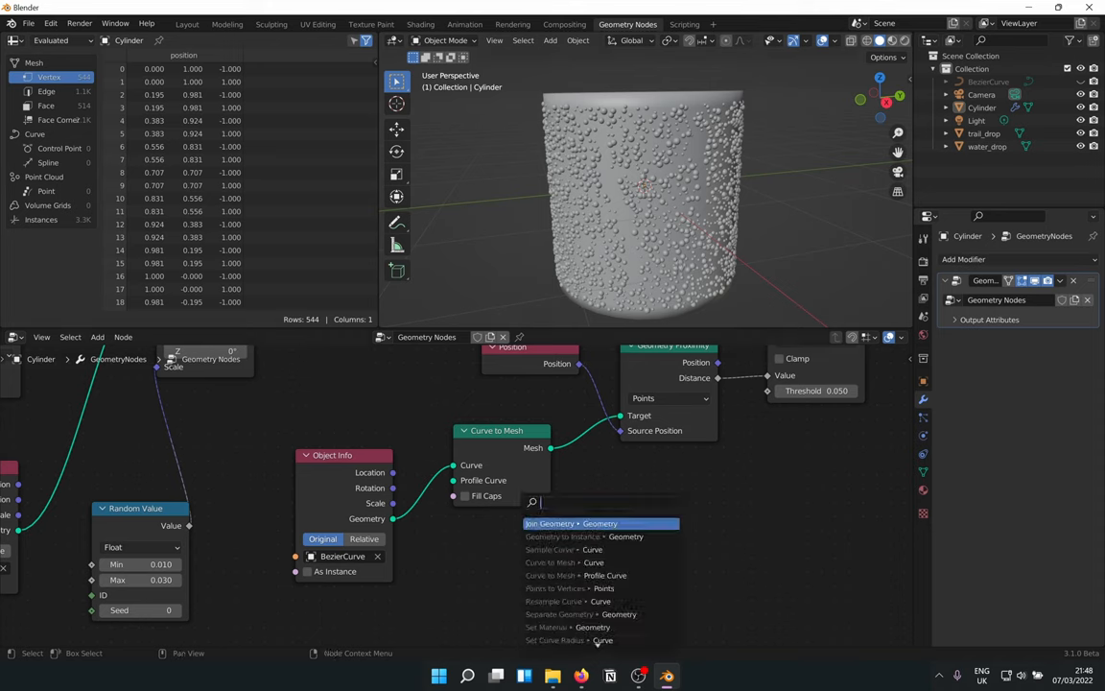
# - Add Curve to Points and Instance on Points nodes for the trail curve
pyautogui.write('curve to po')
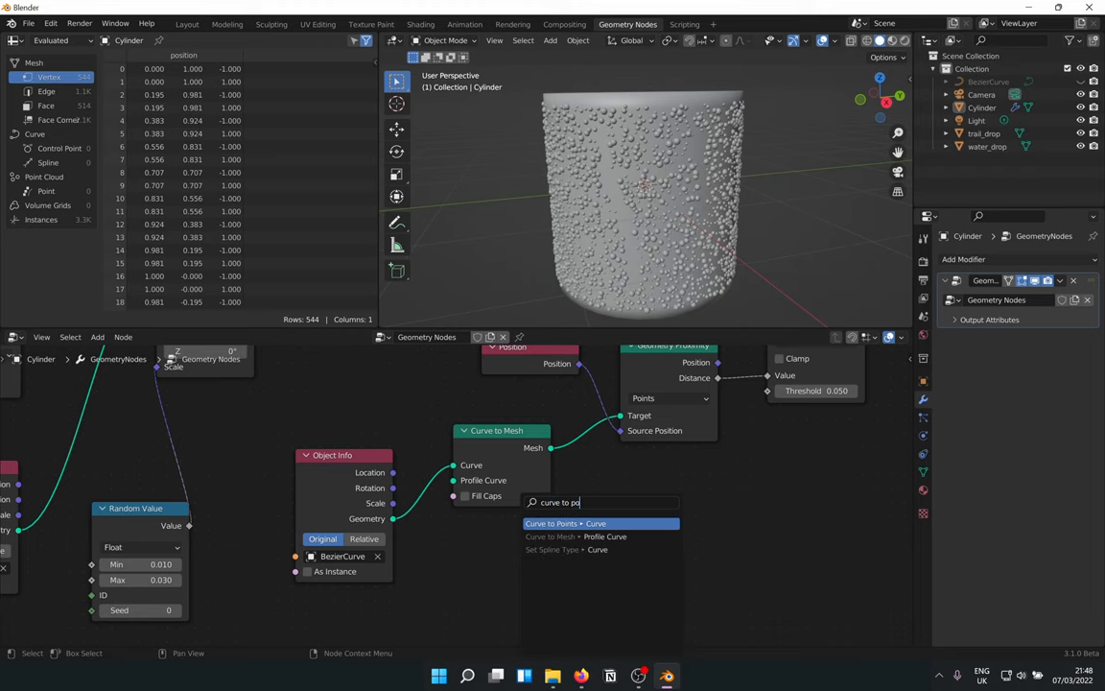
pyautogui.click(565, 523)
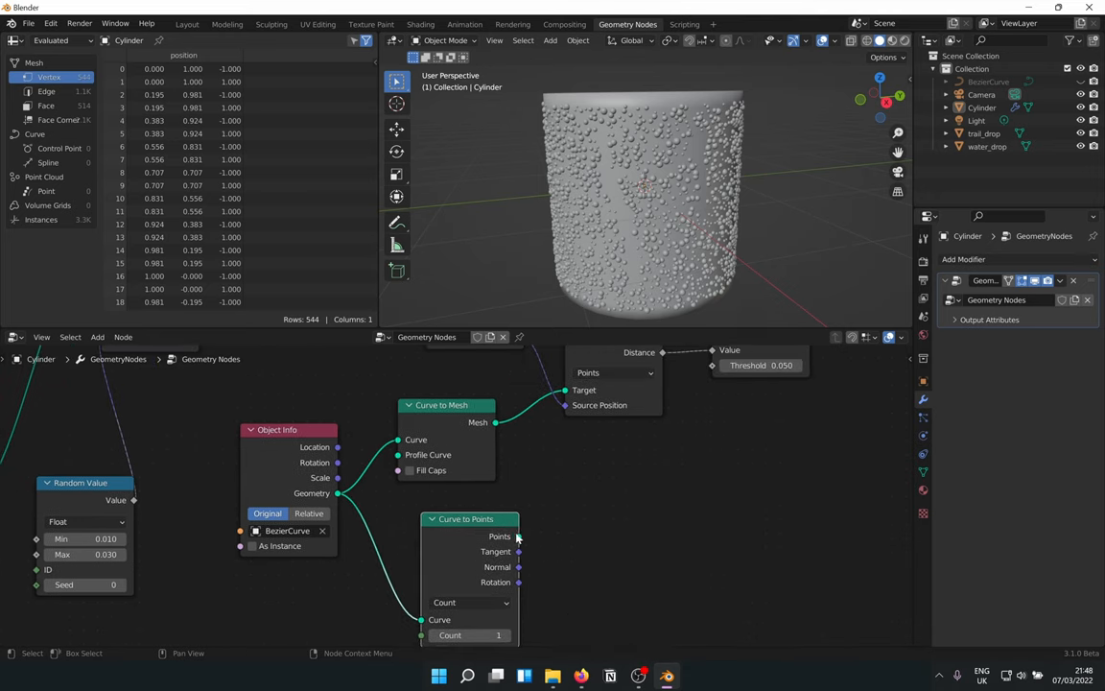
pyautogui.write('insta')
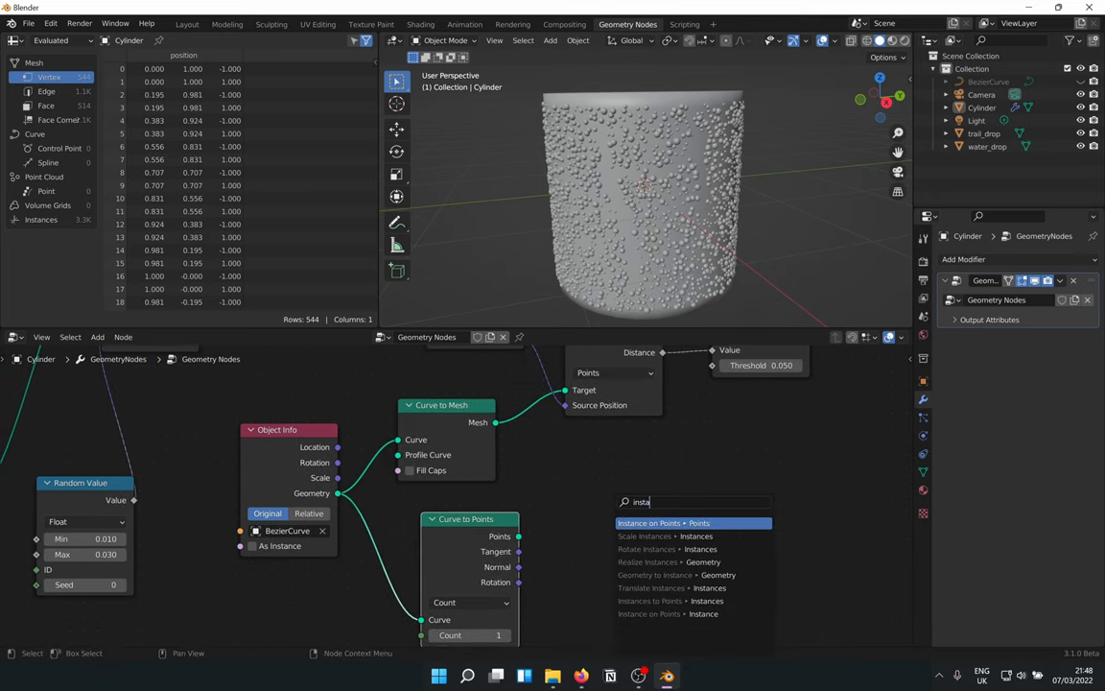
pyautogui.click(668, 523)
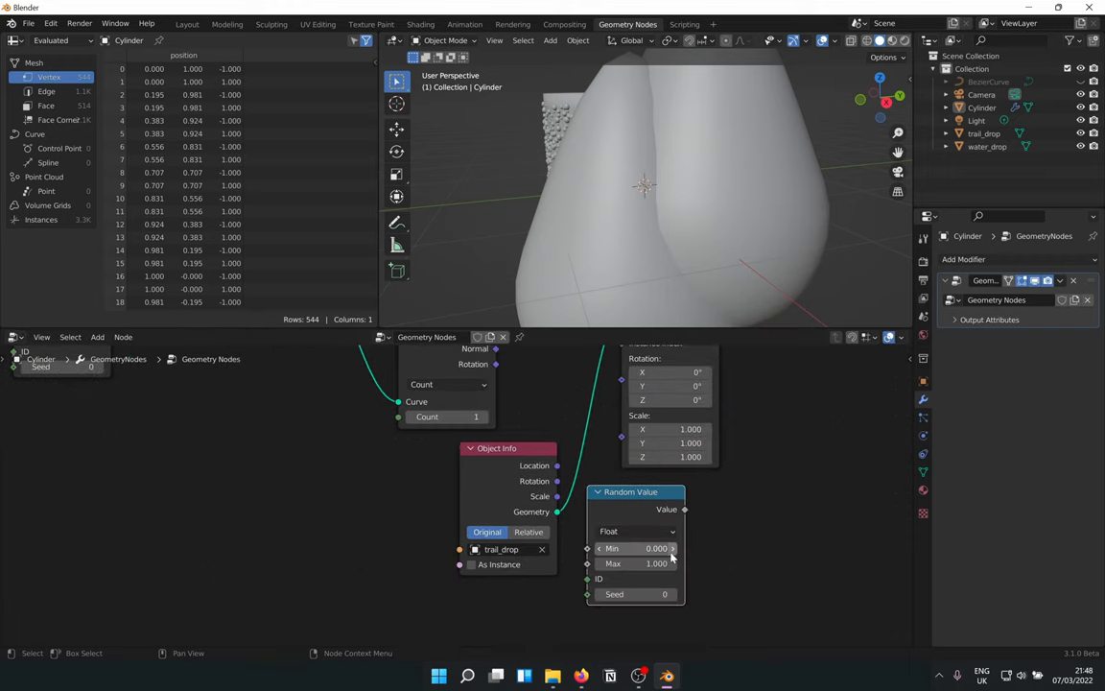
# - Set the Random Value scale range to Min 0.050 and Max 0.060
pyautogui.click(638, 563)
pyautogui.write('0.030')
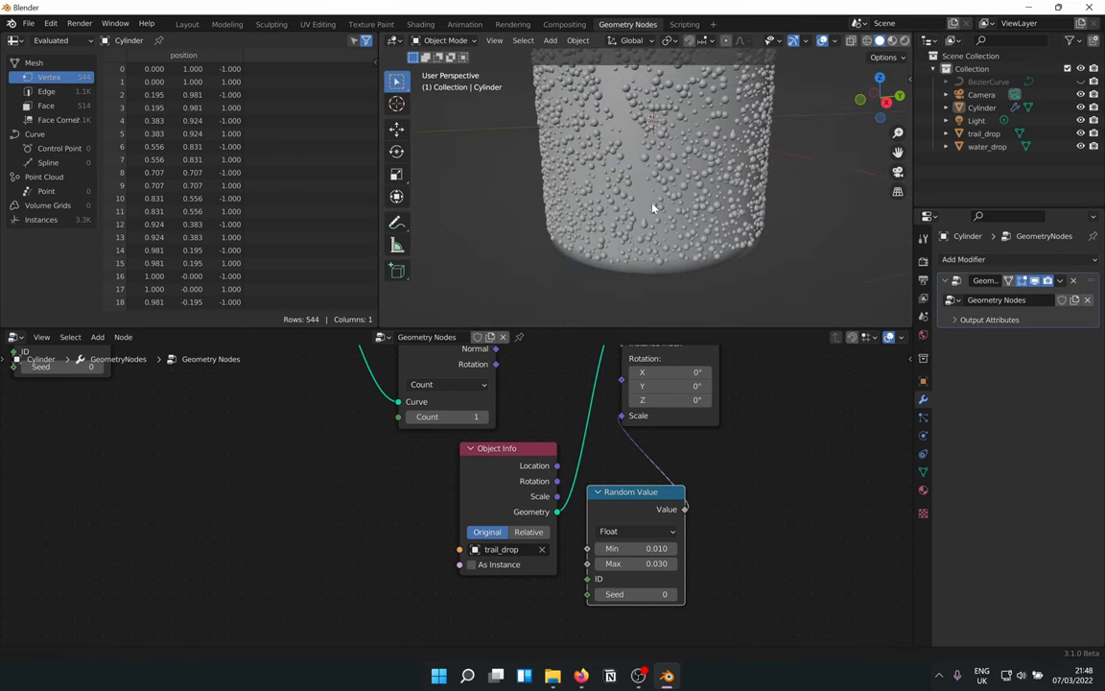
pyautogui.click(636, 563)
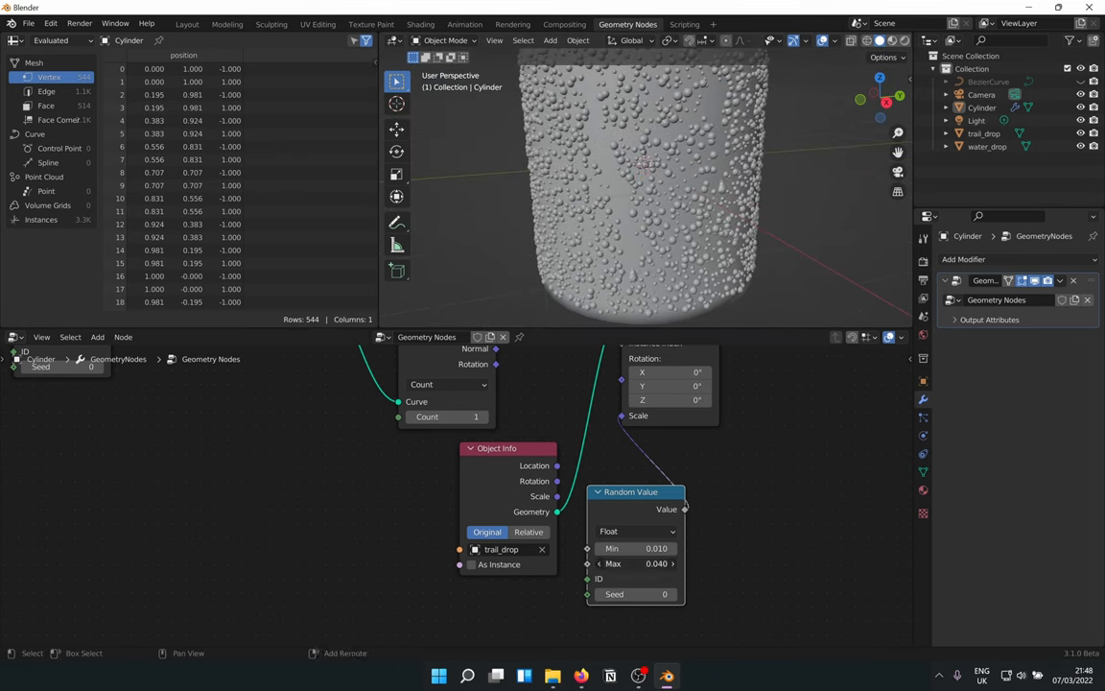
pyautogui.click(656, 563)
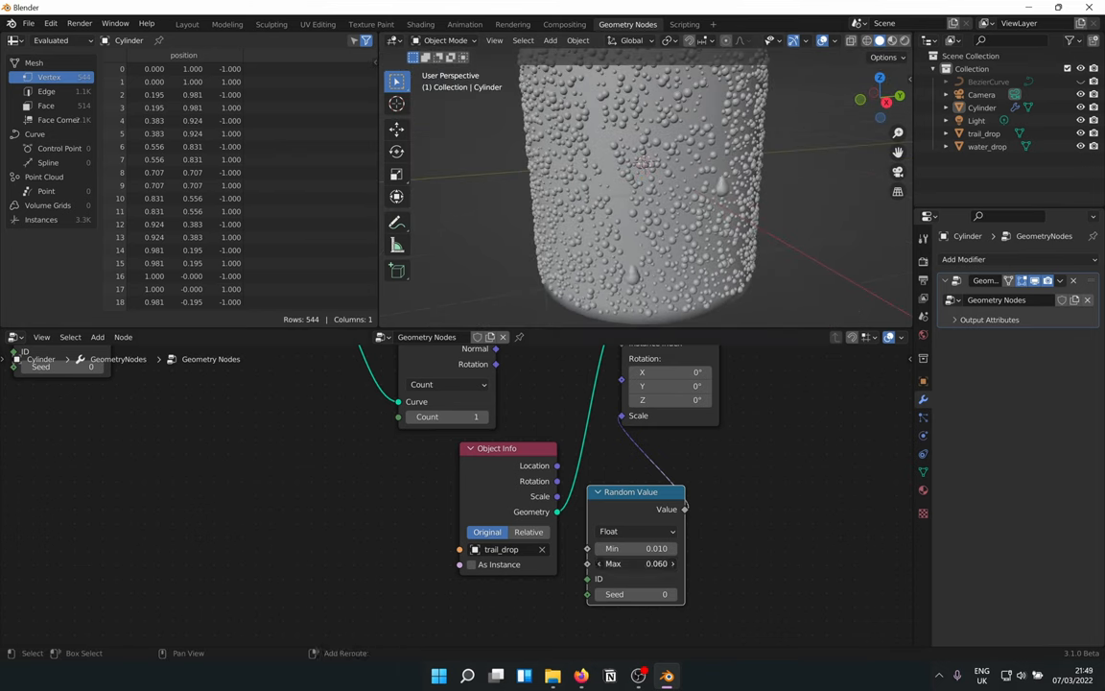
pyautogui.click(636, 548)
pyautogui.write('0.050')
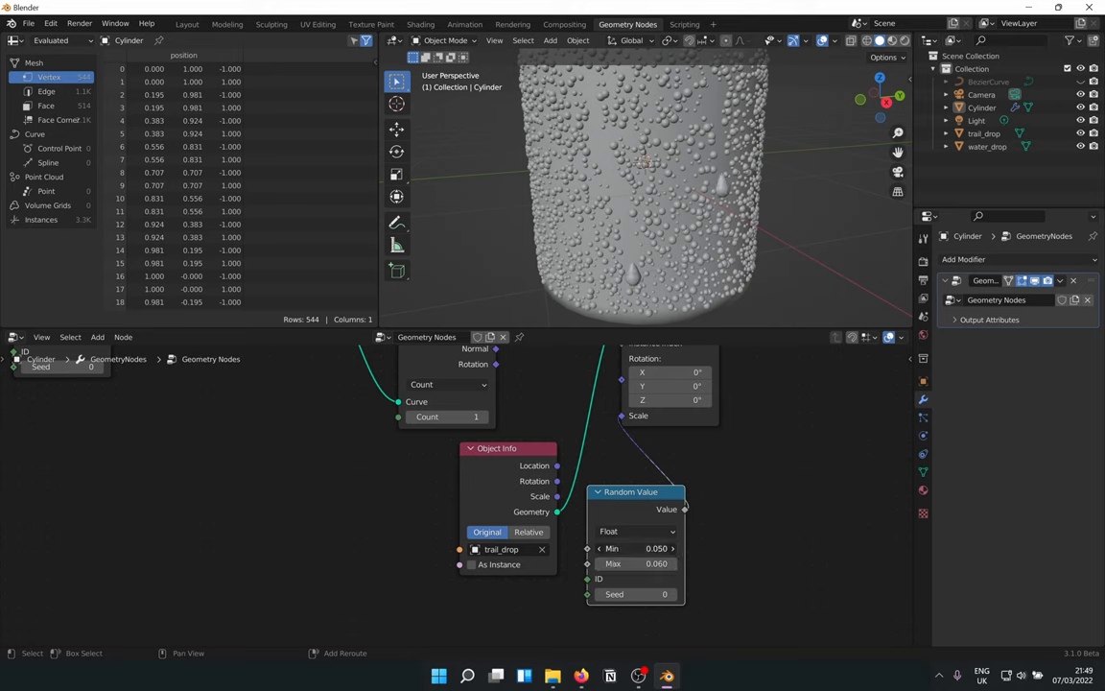
pyautogui.click(635, 563)
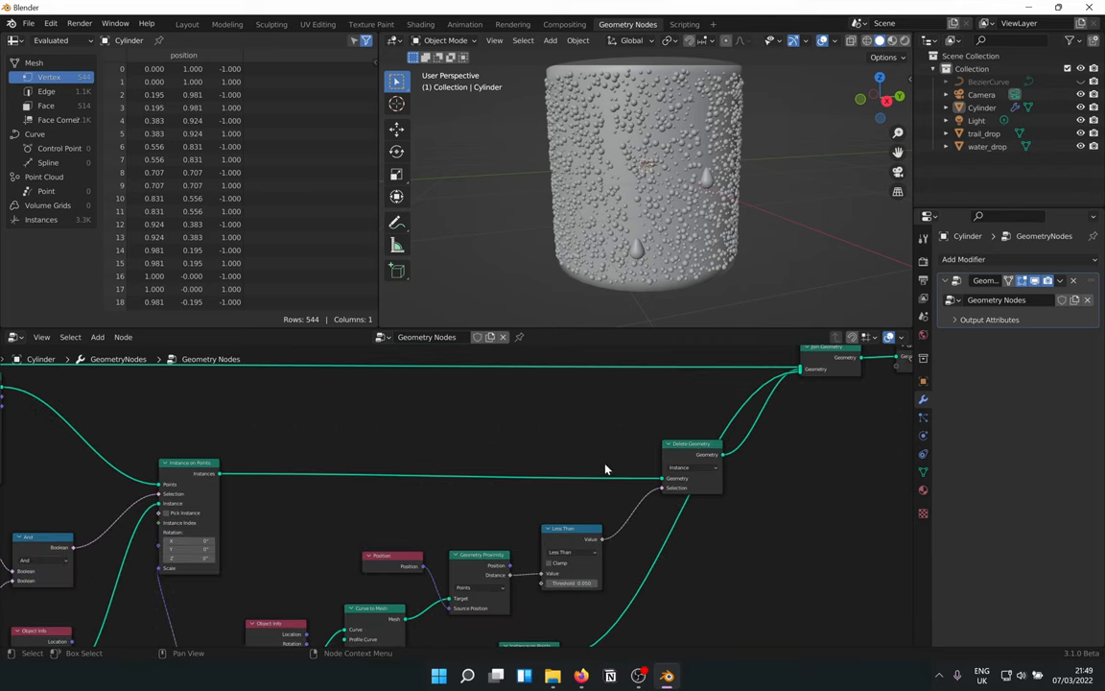
# - Add a Set Material node near the output and switch the viewport to Rendered shading
pyautogui.moveTo(691, 443); pyautogui.dragTo(658, 408)
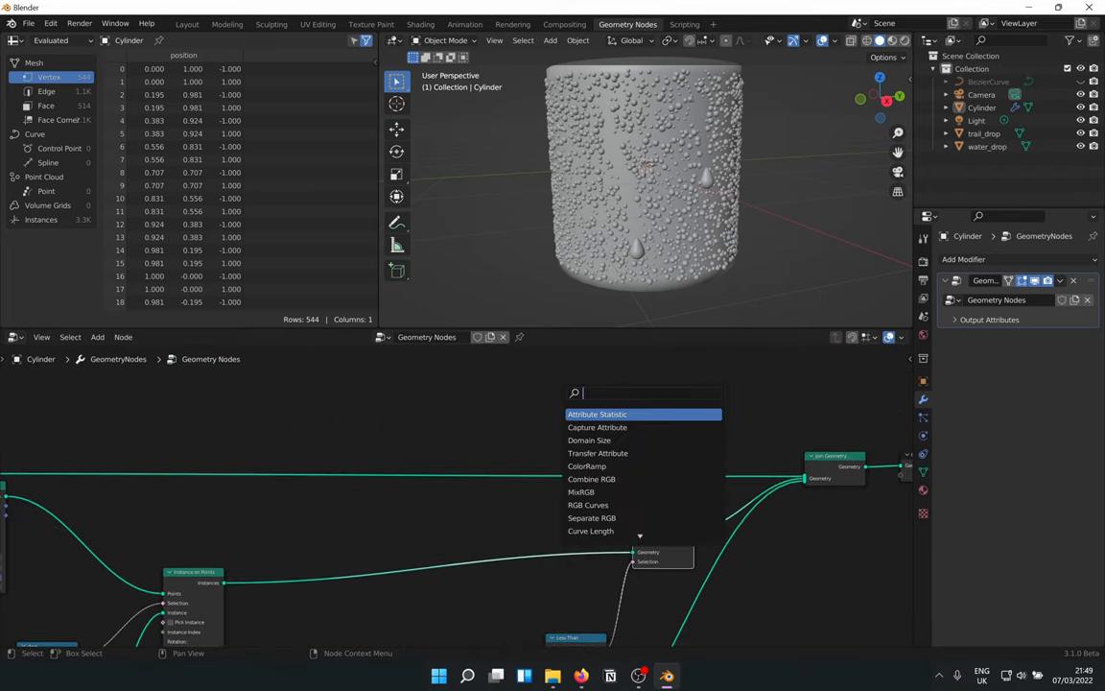
pyautogui.write('set matt')
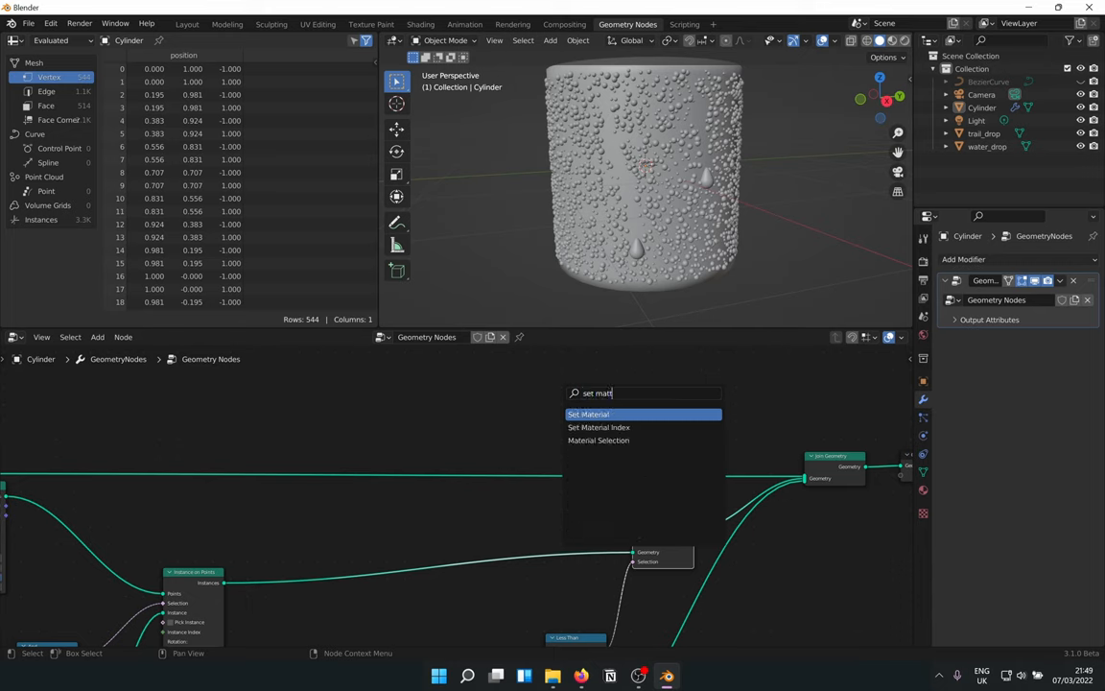
pyautogui.click(588, 414)
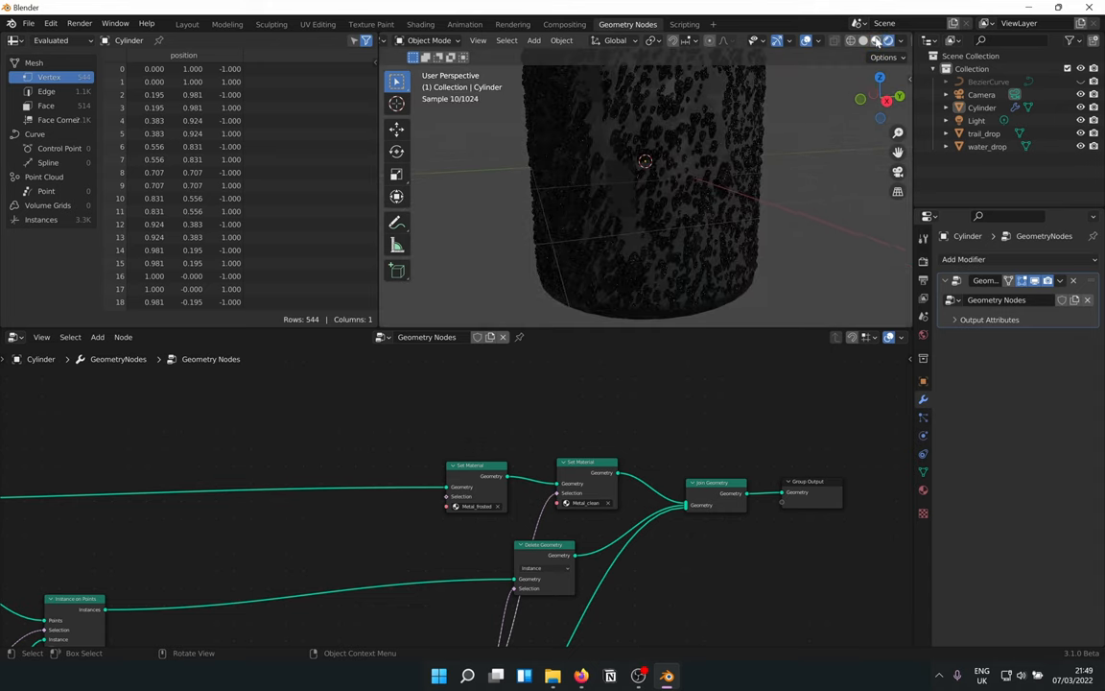
pyautogui.click(873, 40)
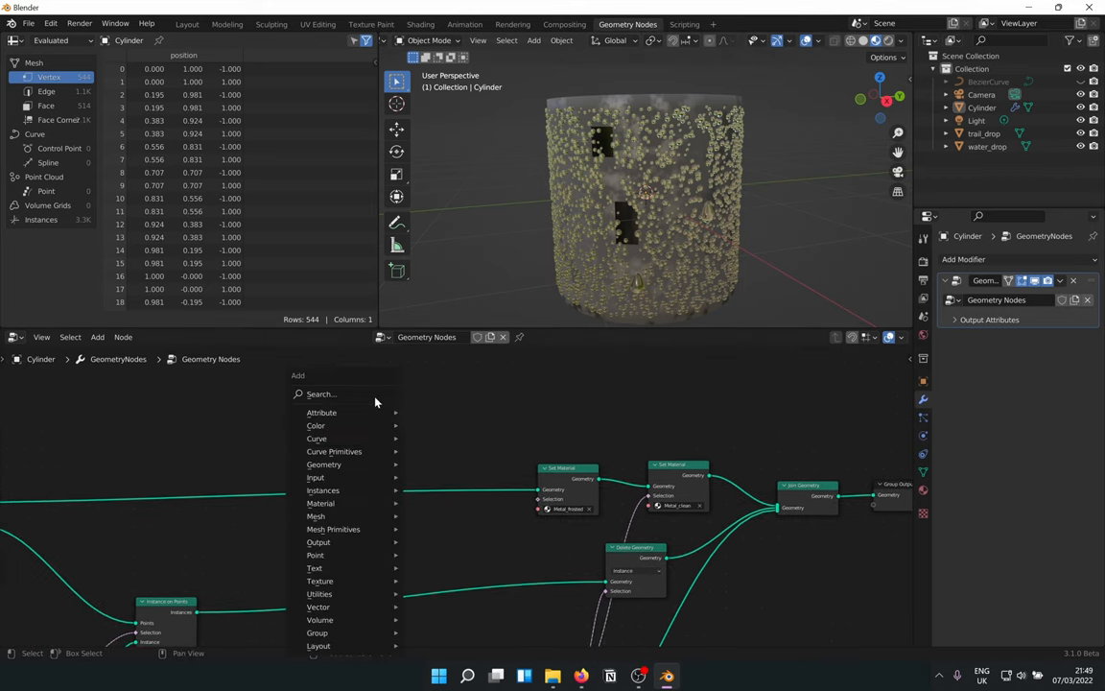
# - Add a Subdivision Surface node and set its Level to 3
pyautogui.write('sub')
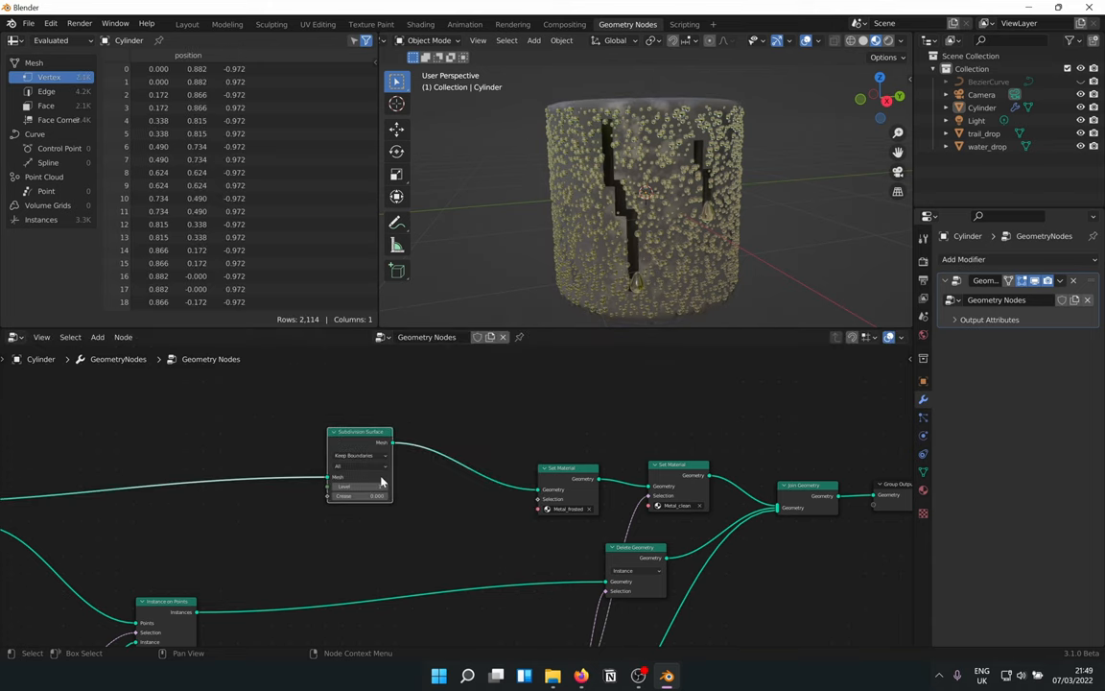
pyautogui.click(359, 486)
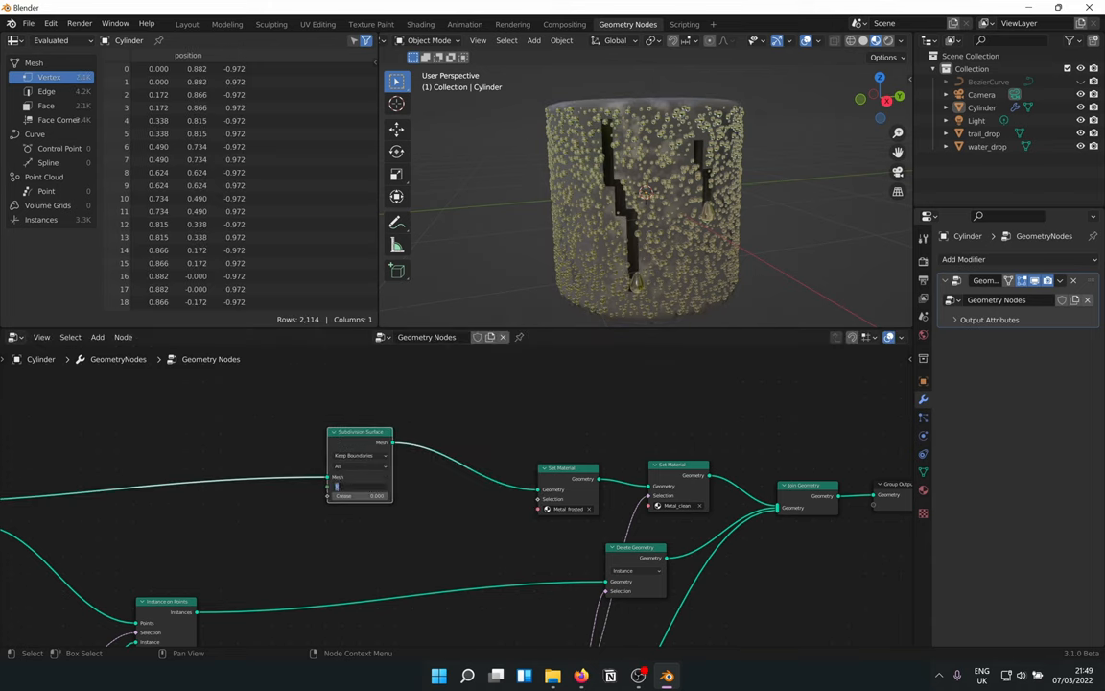
pyautogui.click(360, 486)
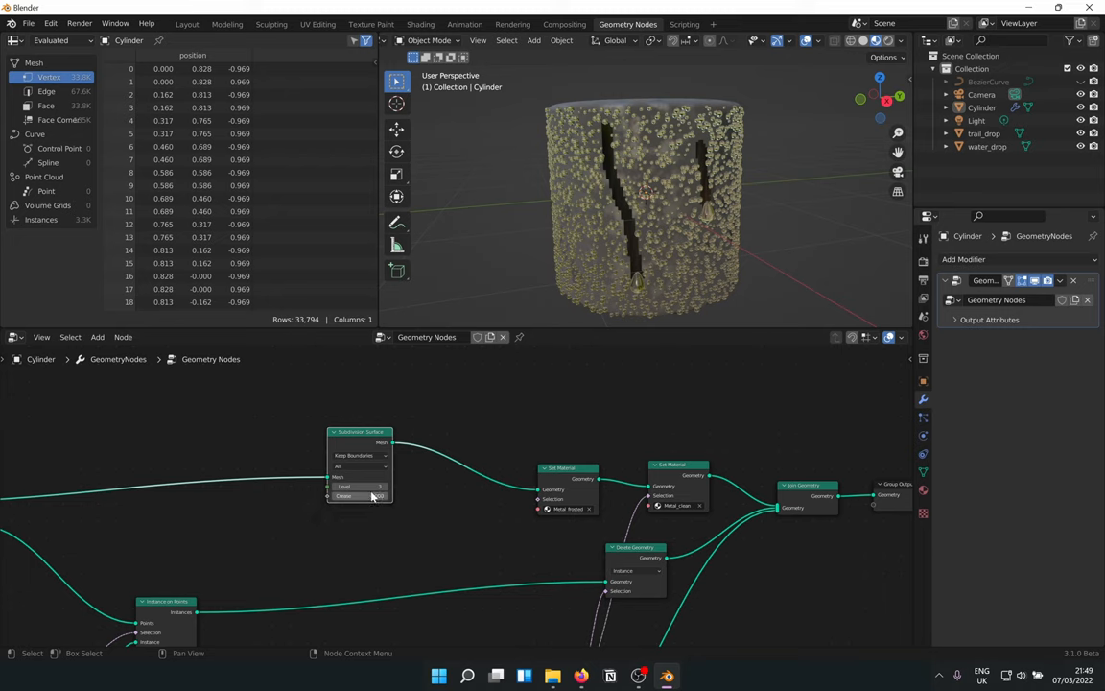